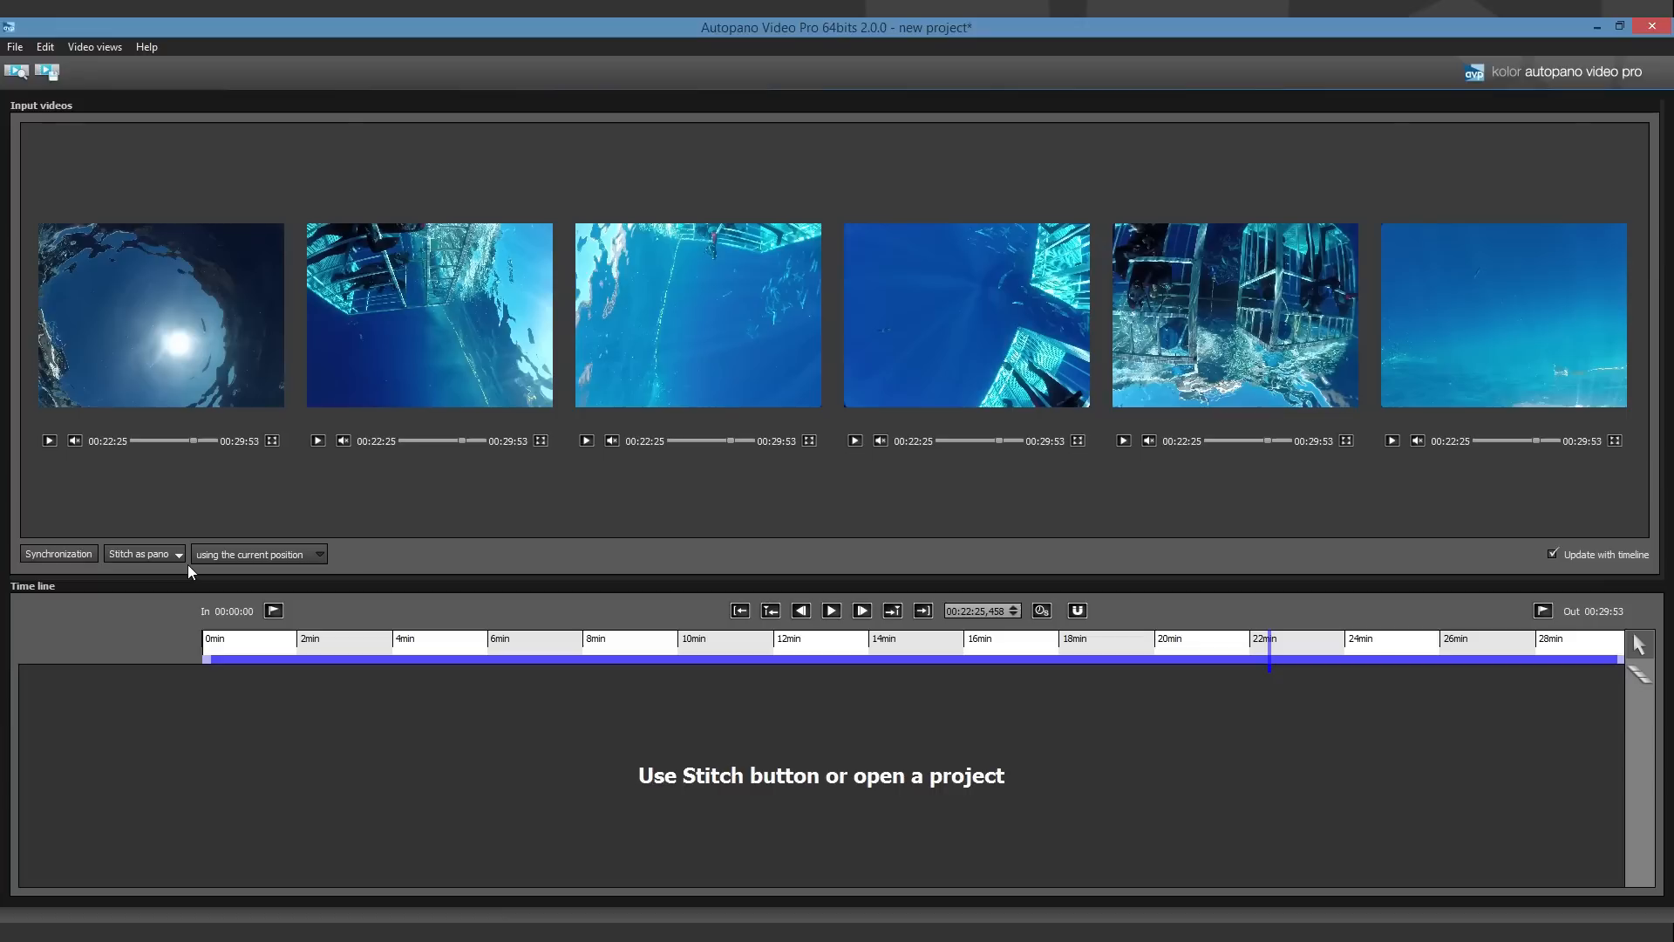
- Set the stitch range to use the current selection in the Great_white_shark project
{"action": "left_click", "coordinate": [178, 552]}
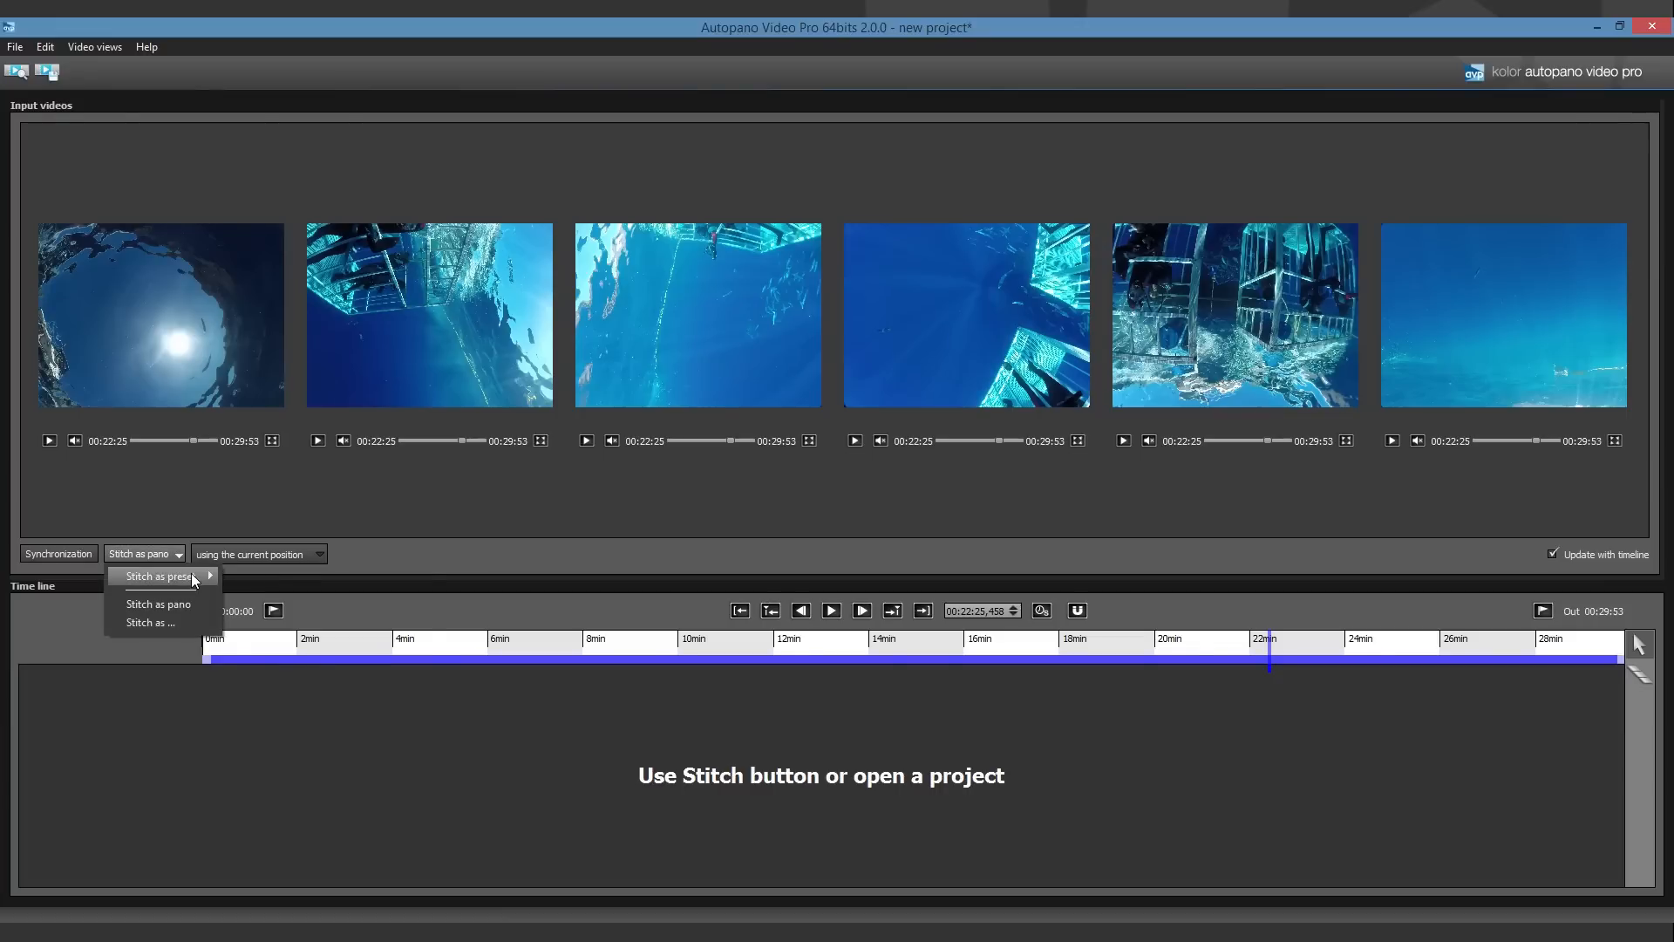
{"action": "mouse_move", "coordinate": [160, 577]}
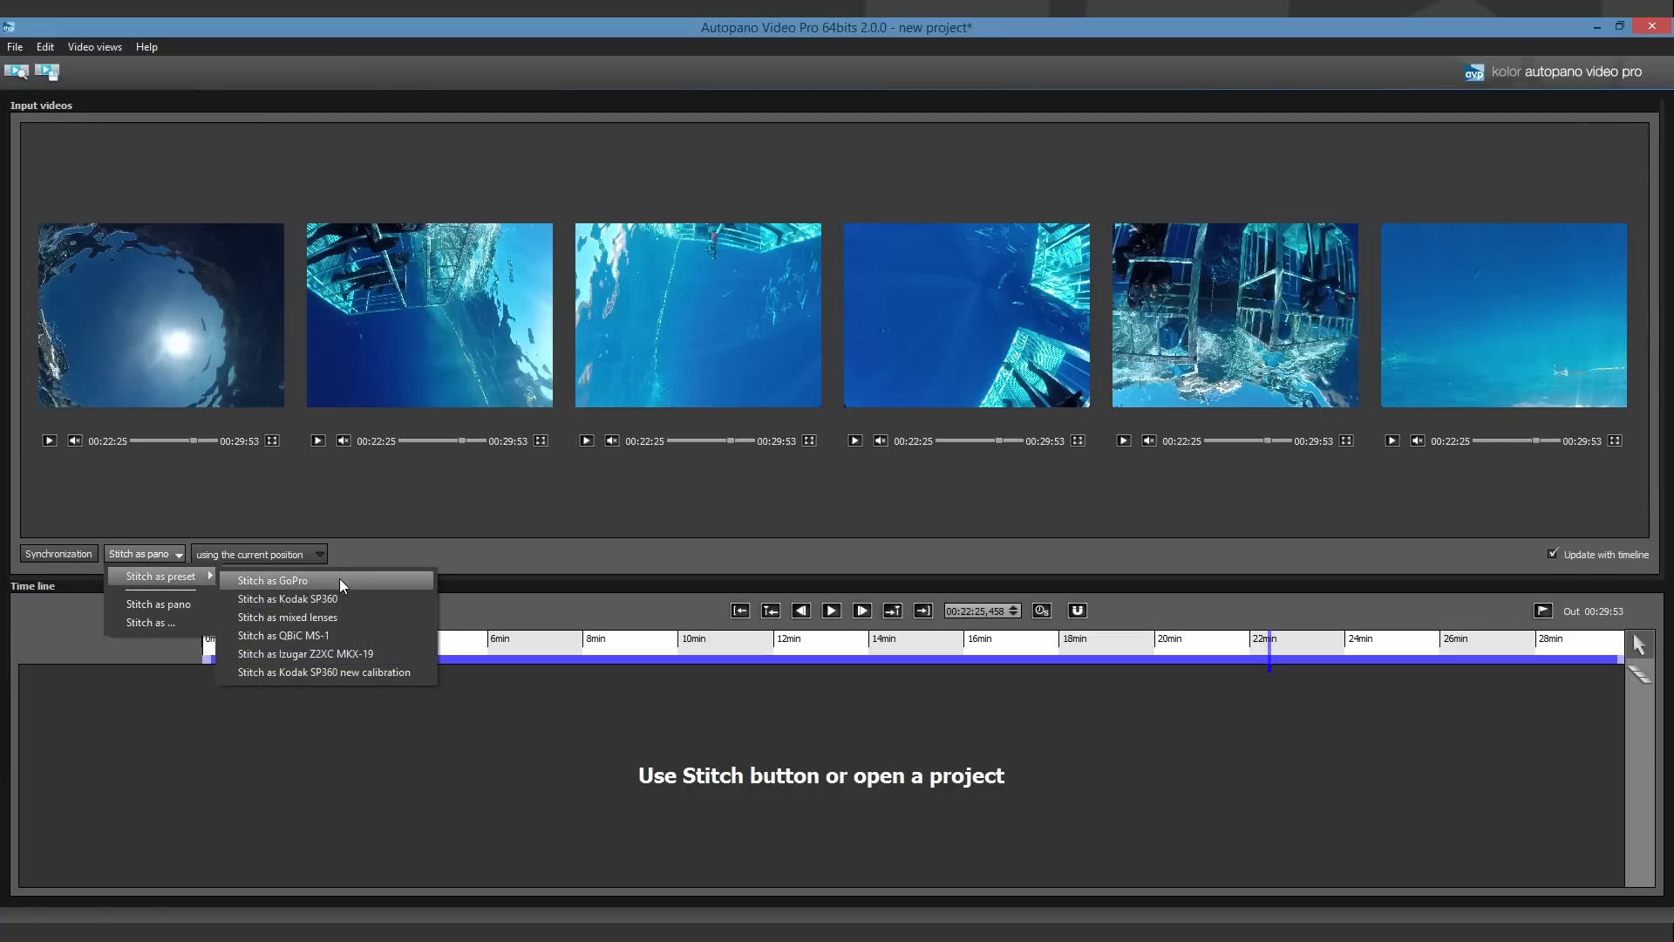
{"action": "left_click", "coordinate": [274, 579]}
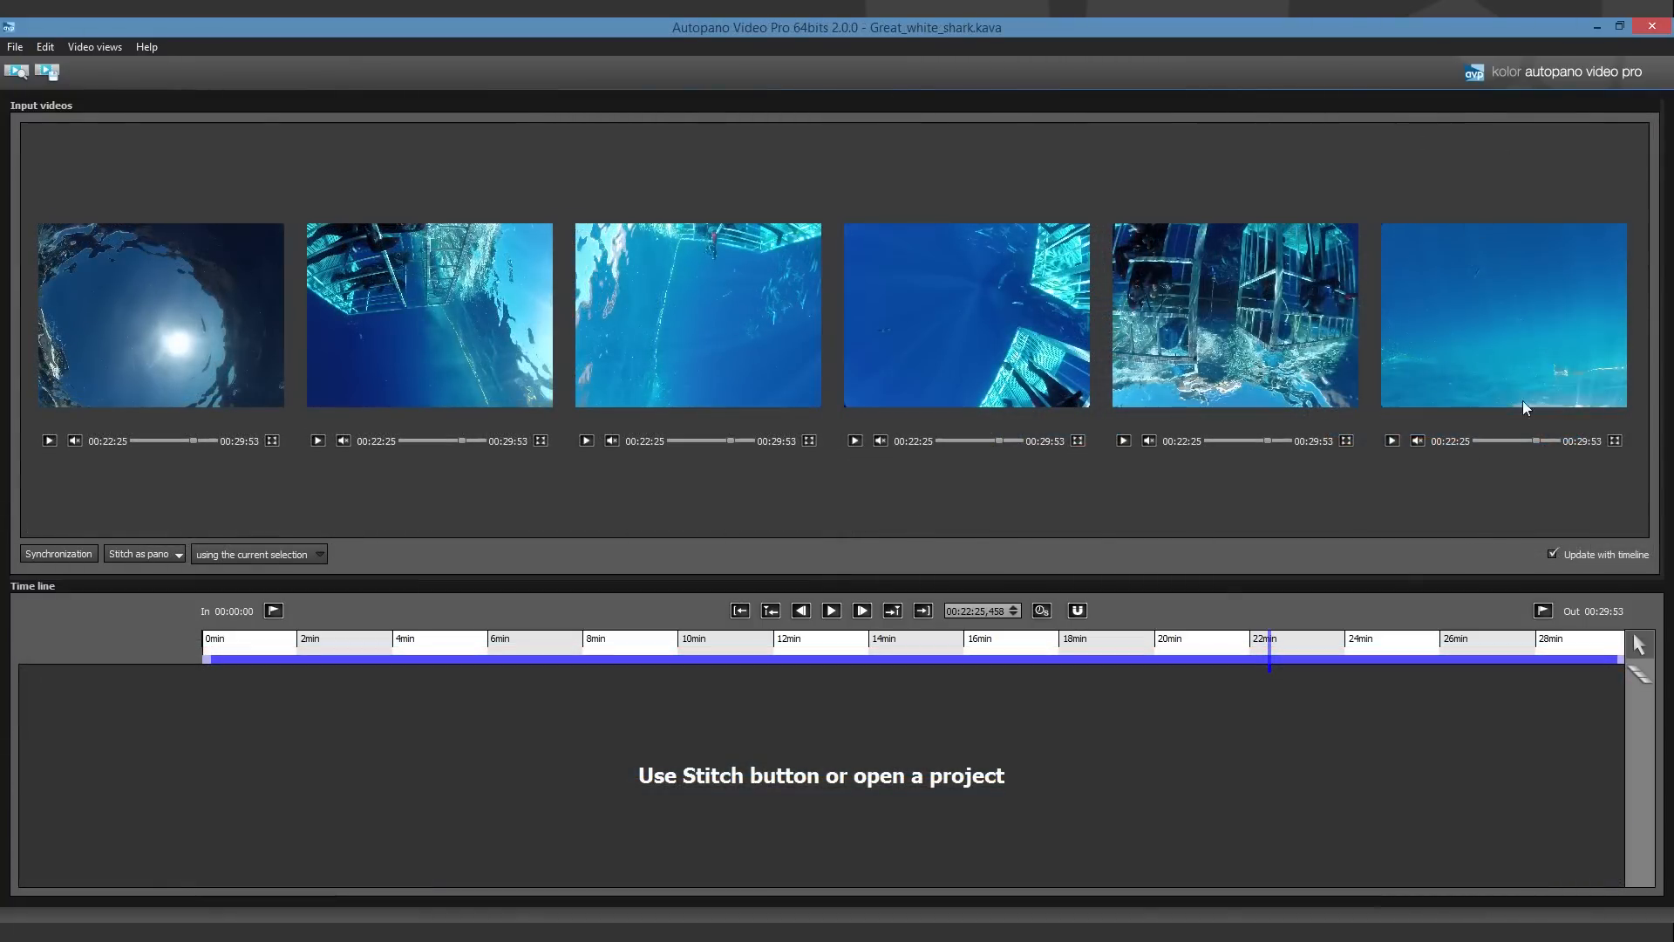
{"action": "mouse_move", "coordinate": [464, 365]}
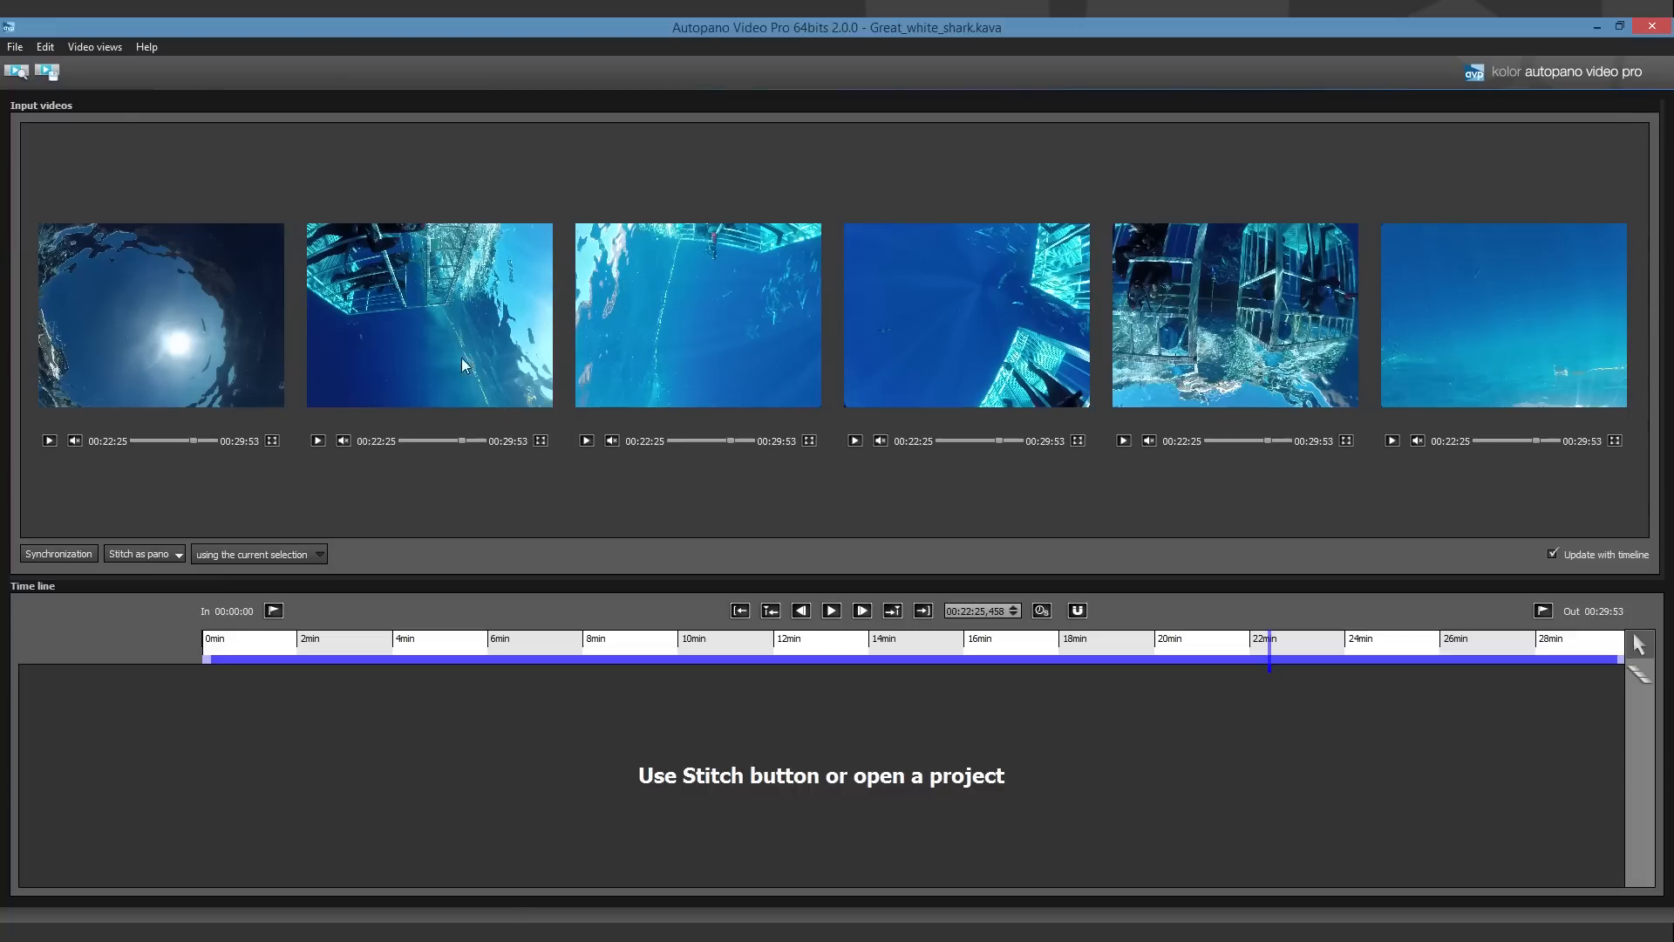
{"action": "mouse_move", "coordinate": [788, 503]}
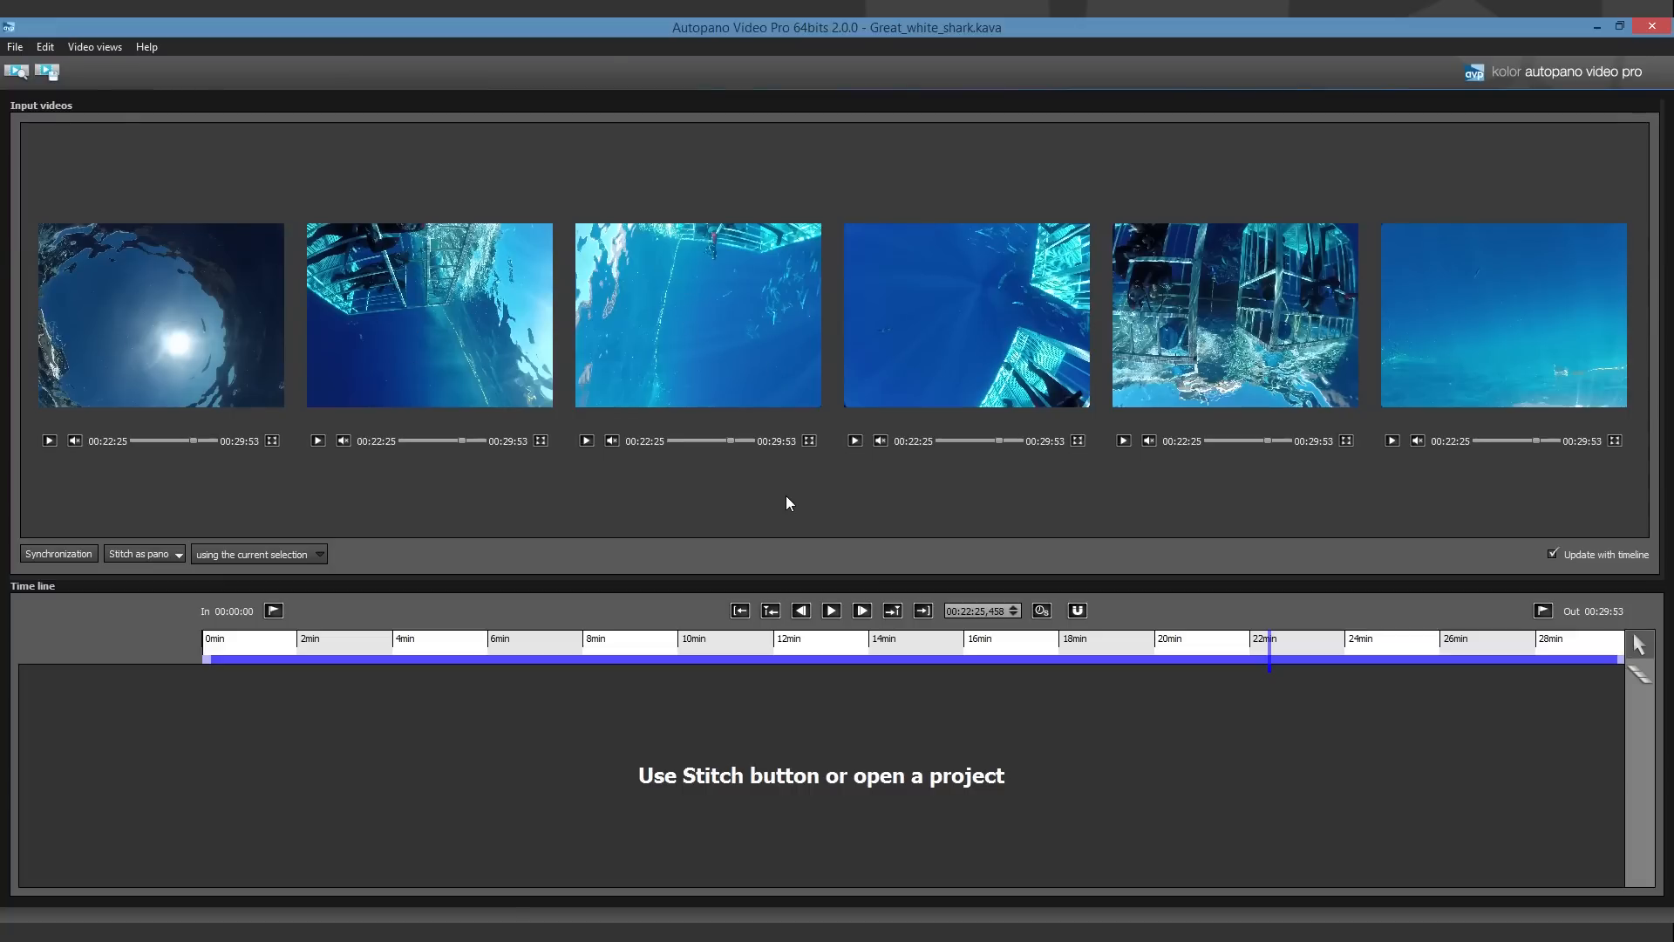
{"action": "mouse_move", "coordinate": [181, 540]}
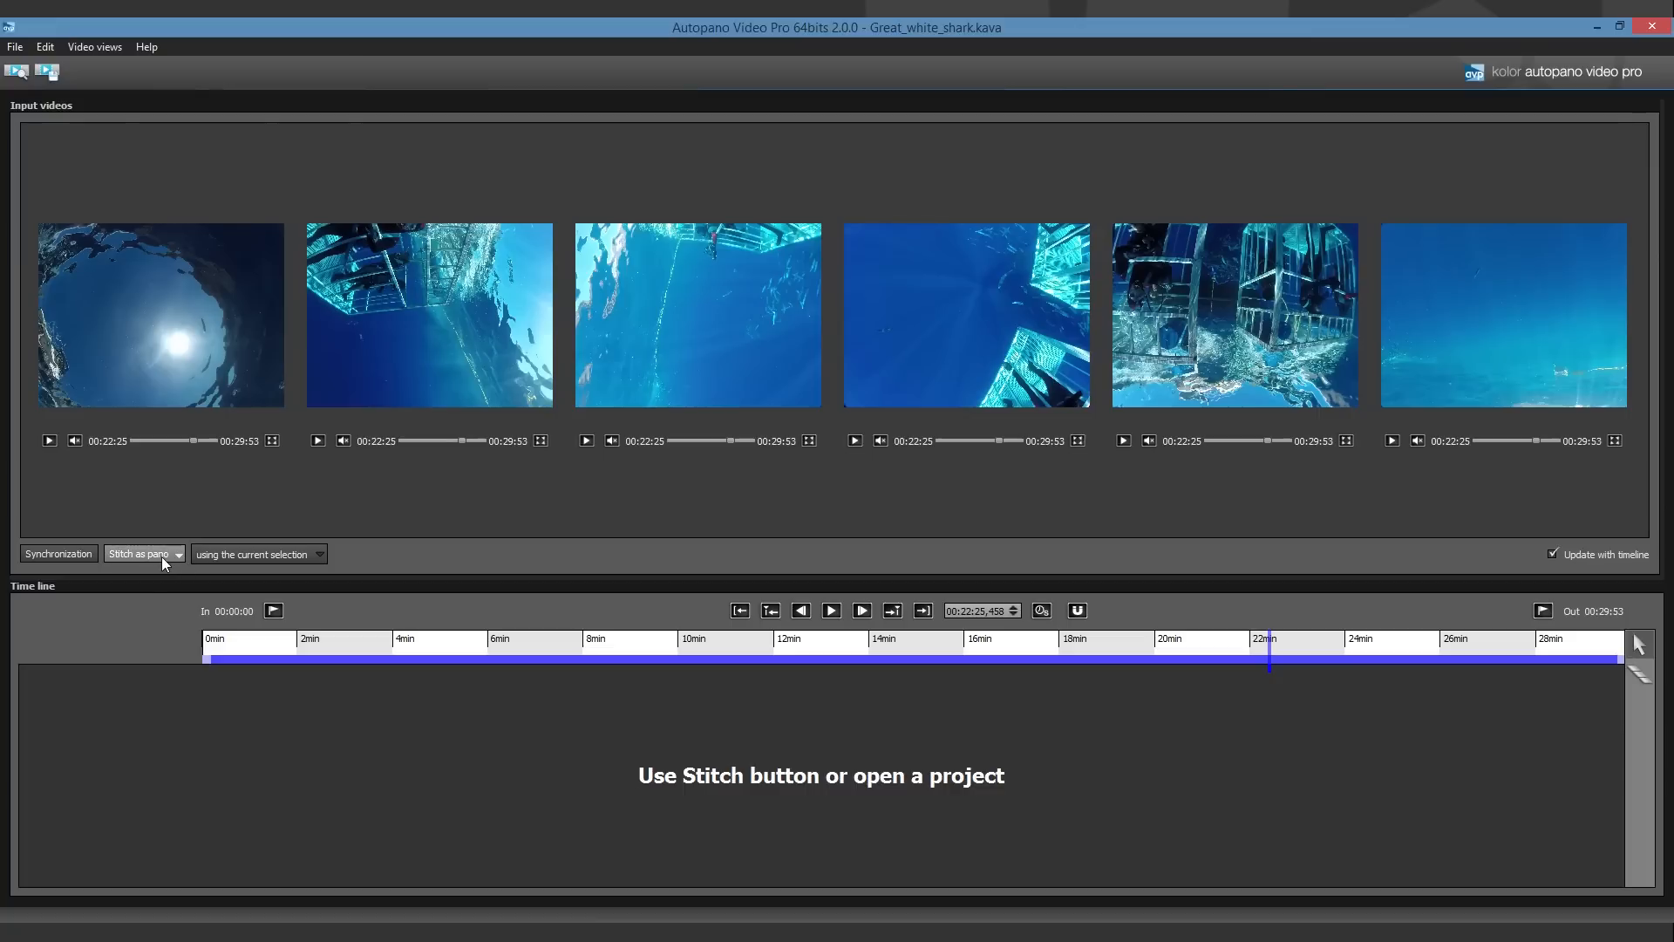
- Stitch as pano using underwater_template.pano as the reference panorama
{"action": "left_click", "coordinate": [178, 553]}
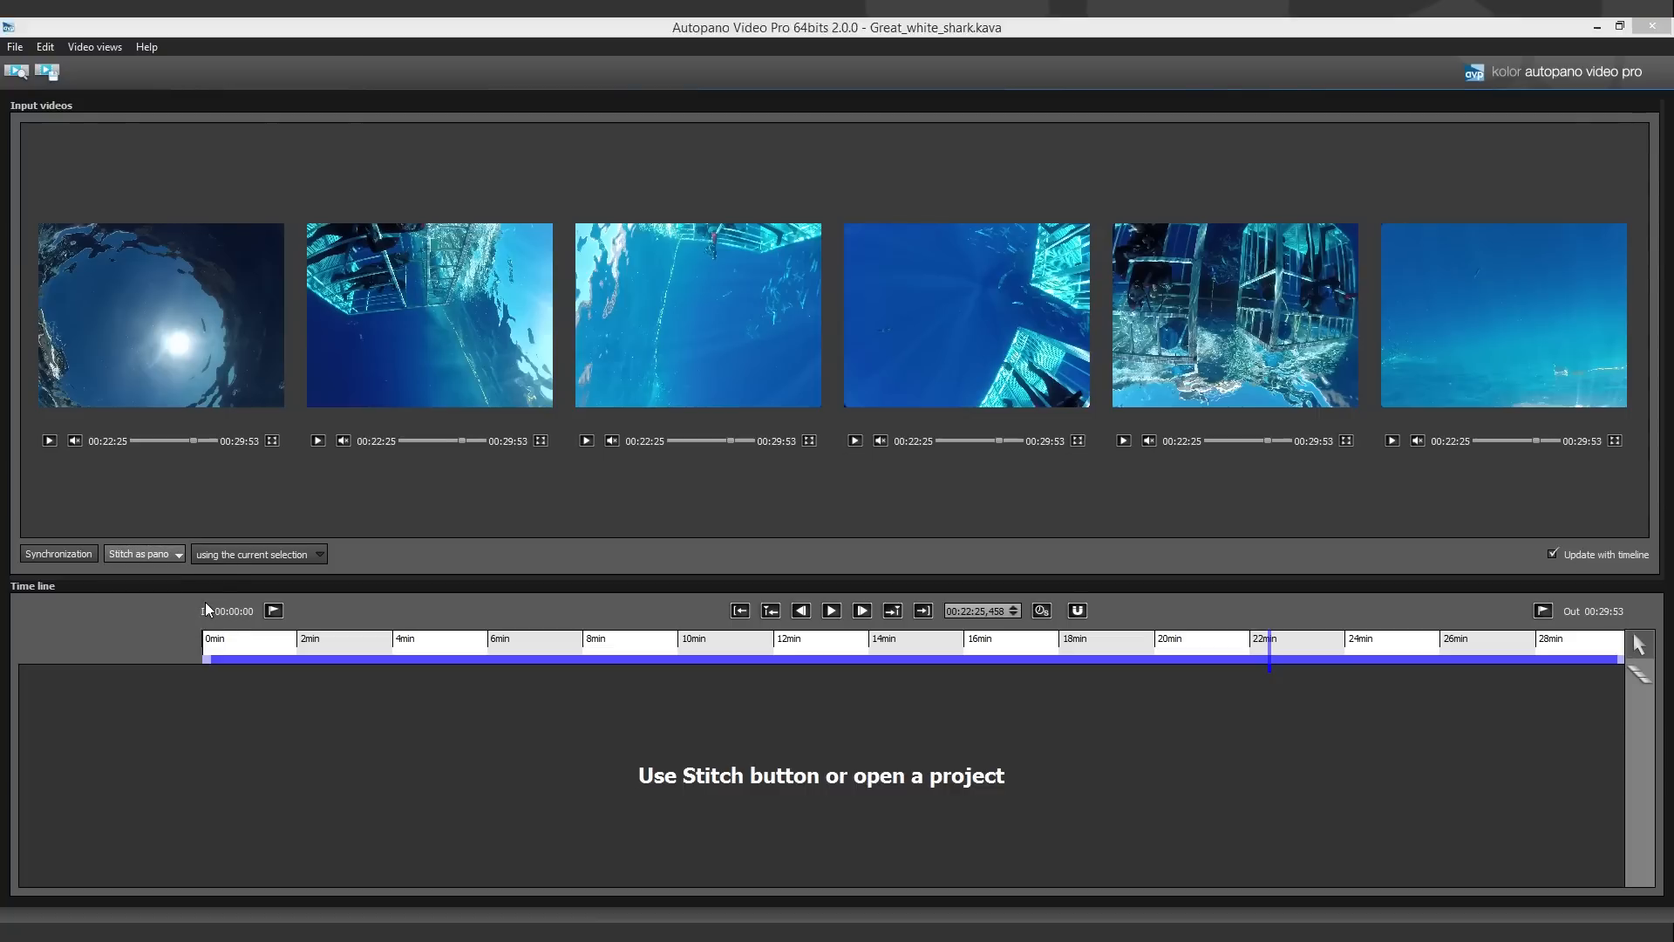
{"action": "left_click", "coordinate": [139, 552]}
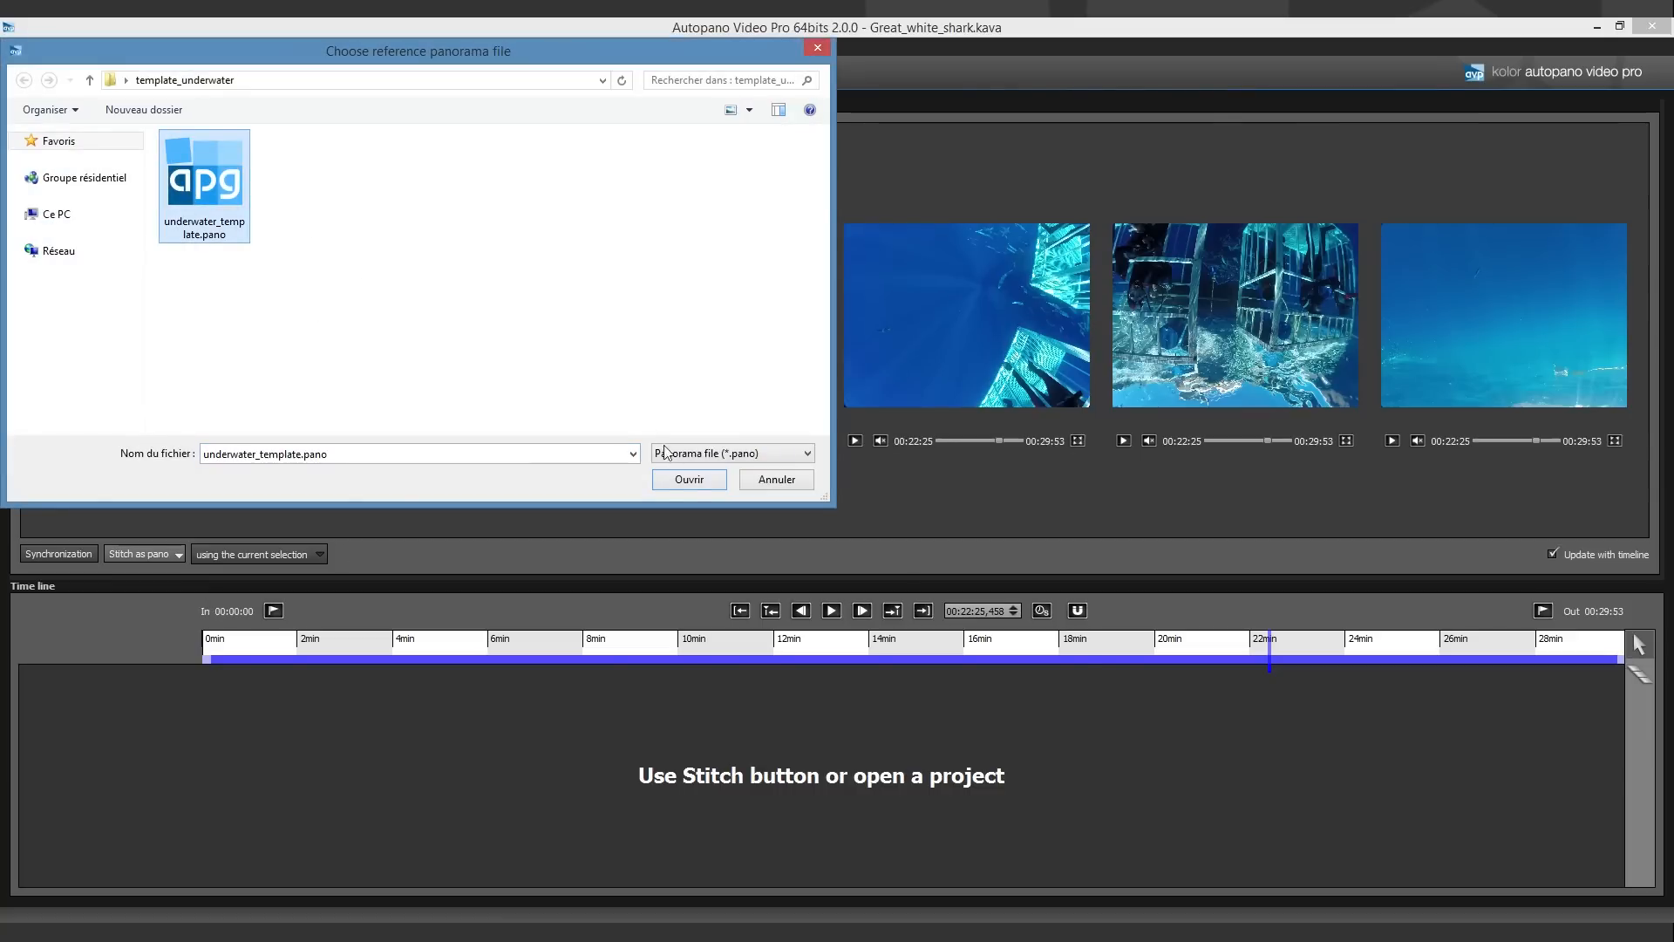
{"action": "left_click", "coordinate": [687, 478]}
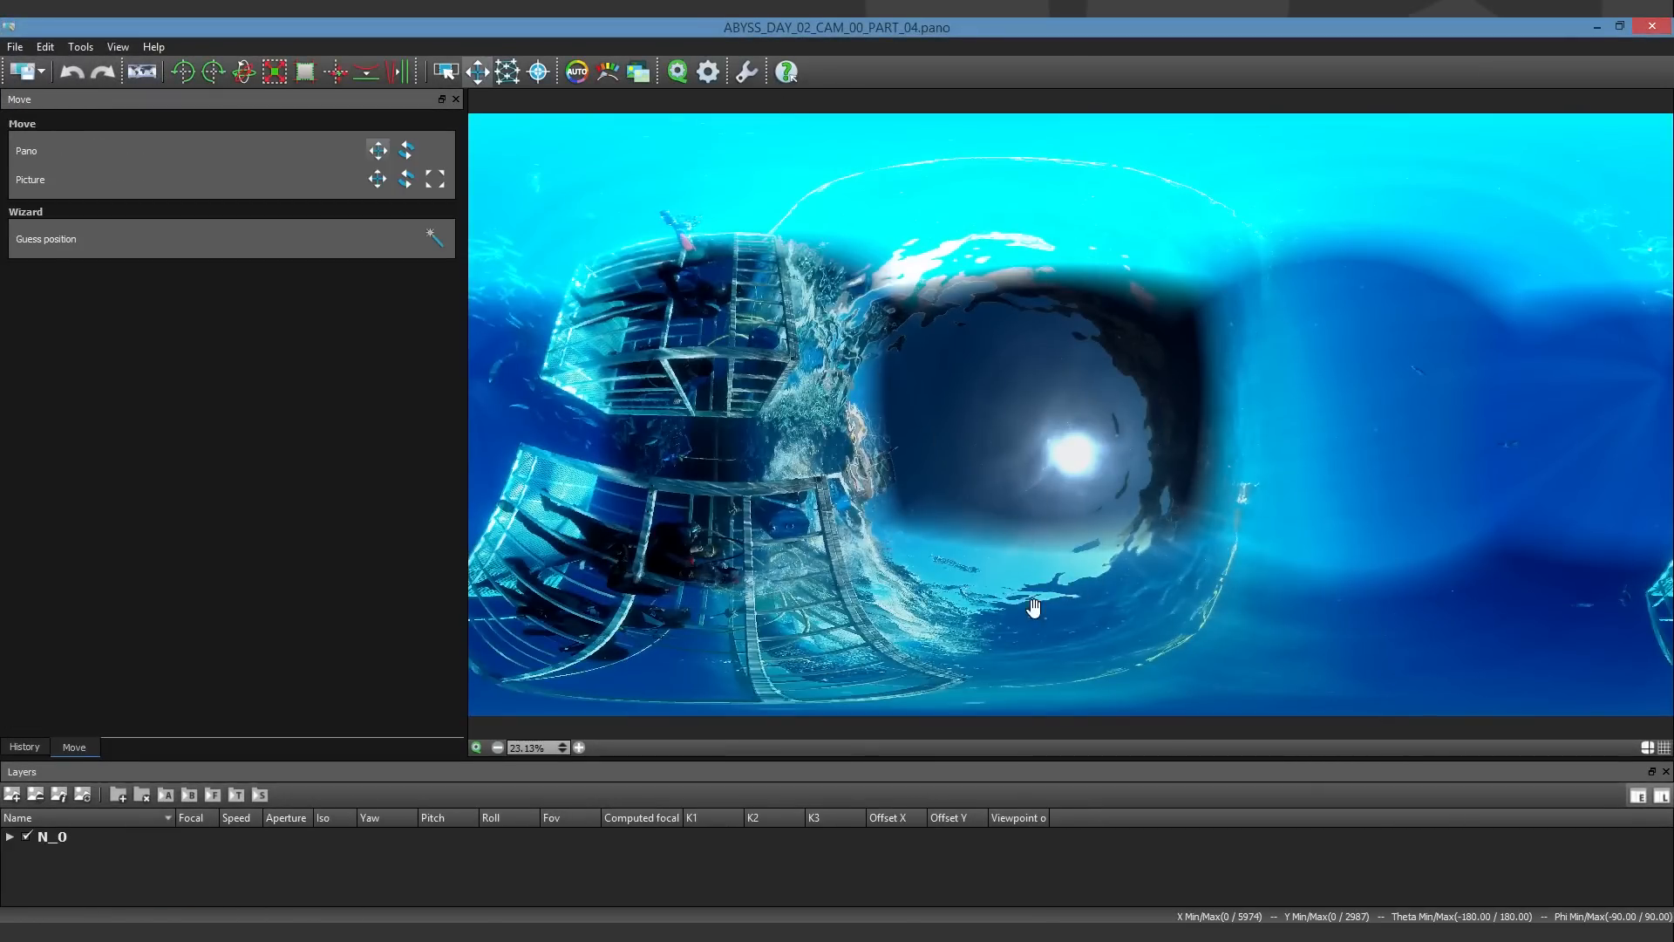
- Drag the panorama in the Move preview so the shark cages sit centred and level
{"action": "left_click_drag", "start_coordinate": [1033, 605], "coordinate": [1321, 331]}
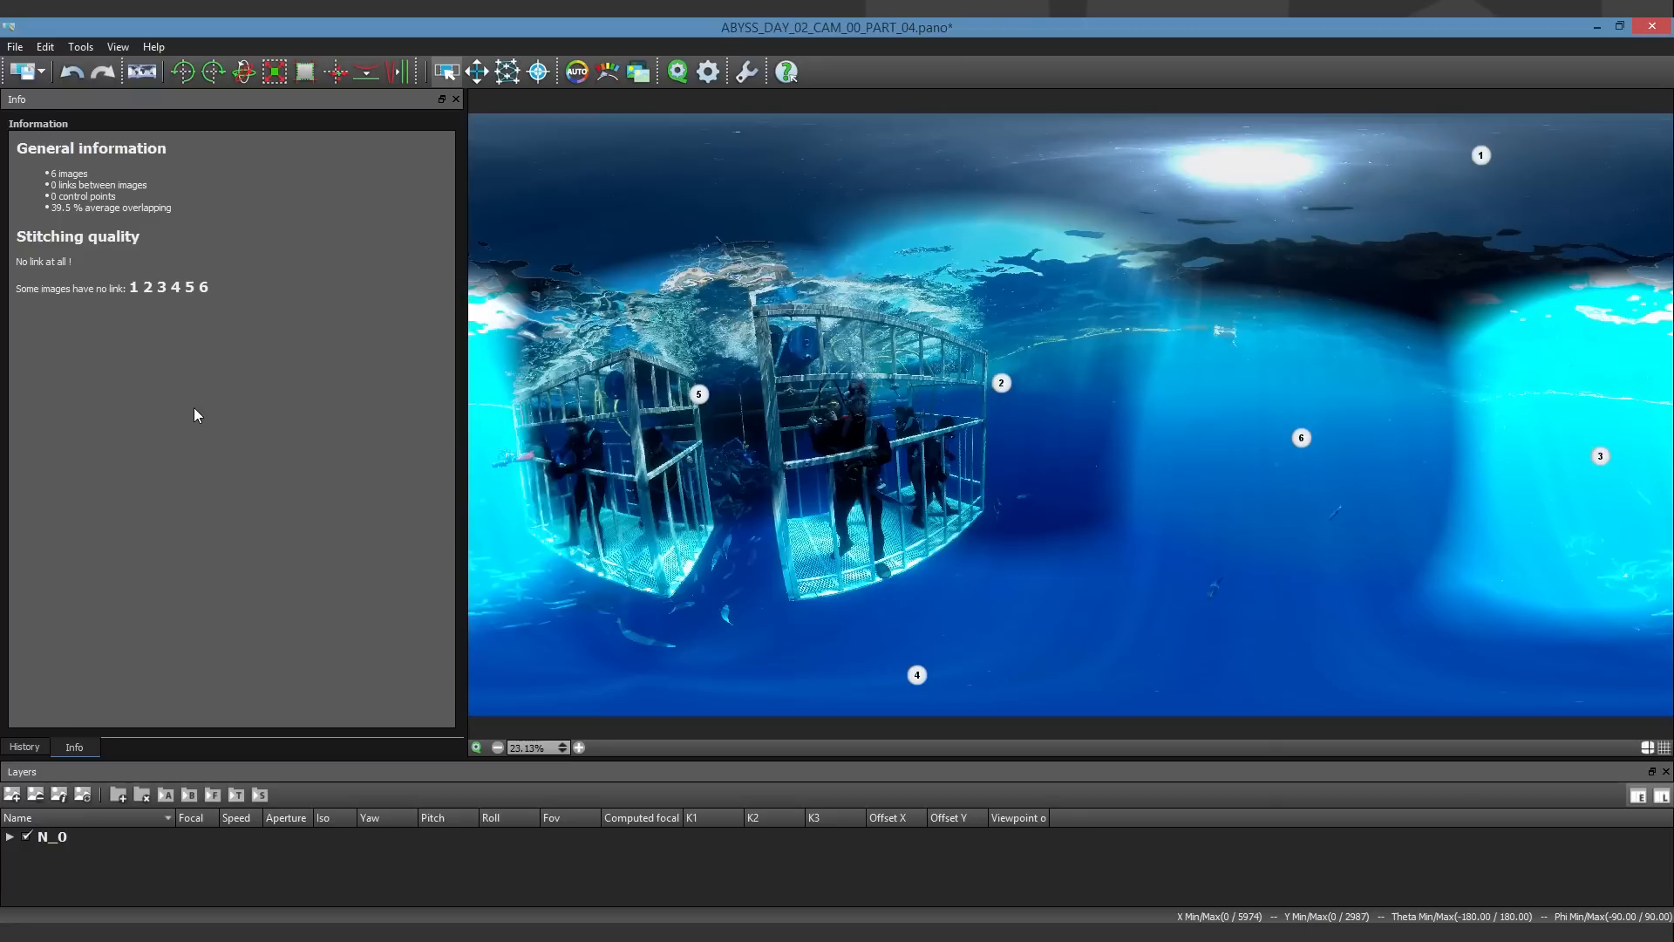
{"action": "mouse_move", "coordinate": [117, 211]}
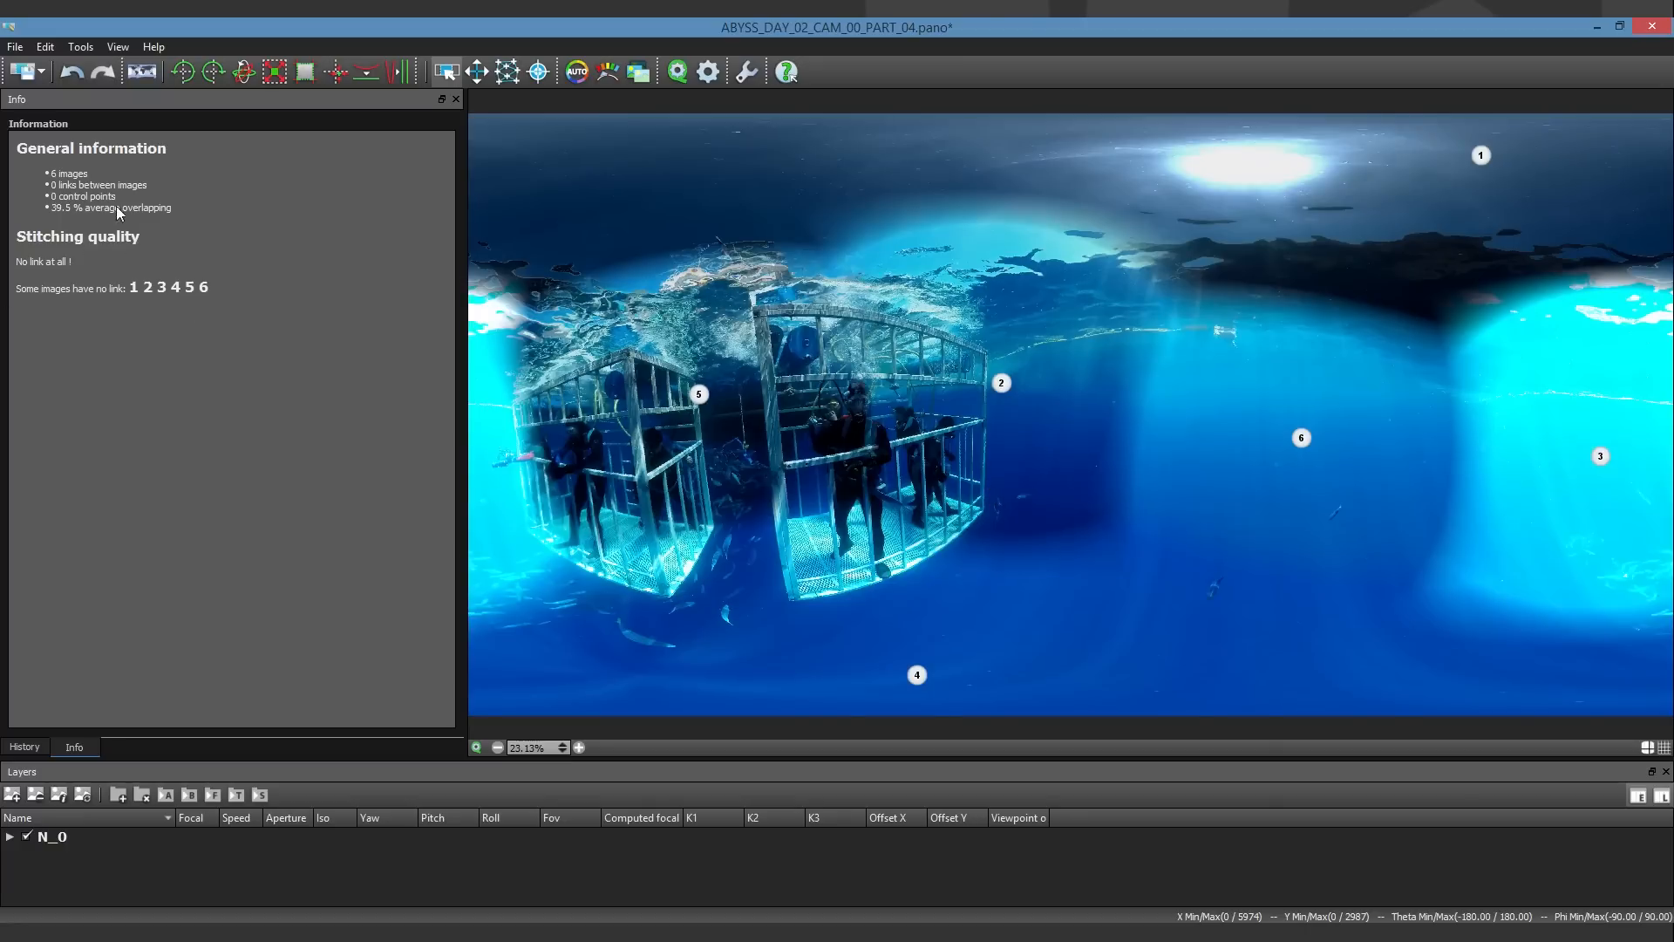
- Run geometric analysis in the Control Points editor, yielding 585 points at RMS 5.21
{"action": "left_click", "coordinate": [507, 71]}
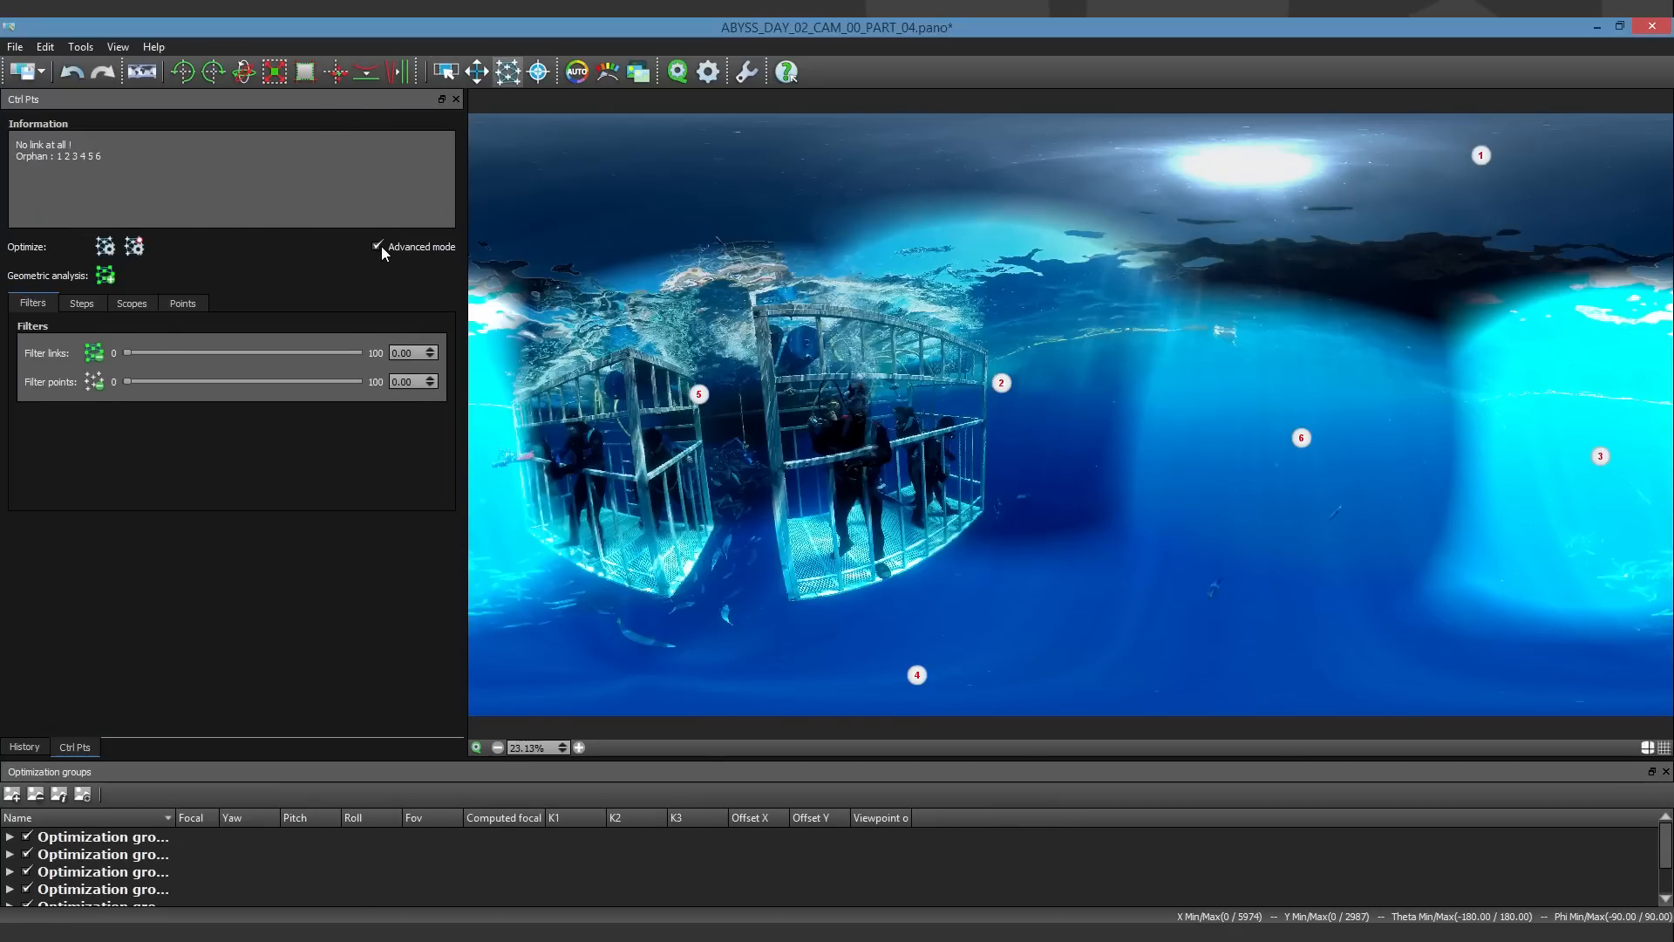
{"action": "left_click", "coordinate": [181, 303]}
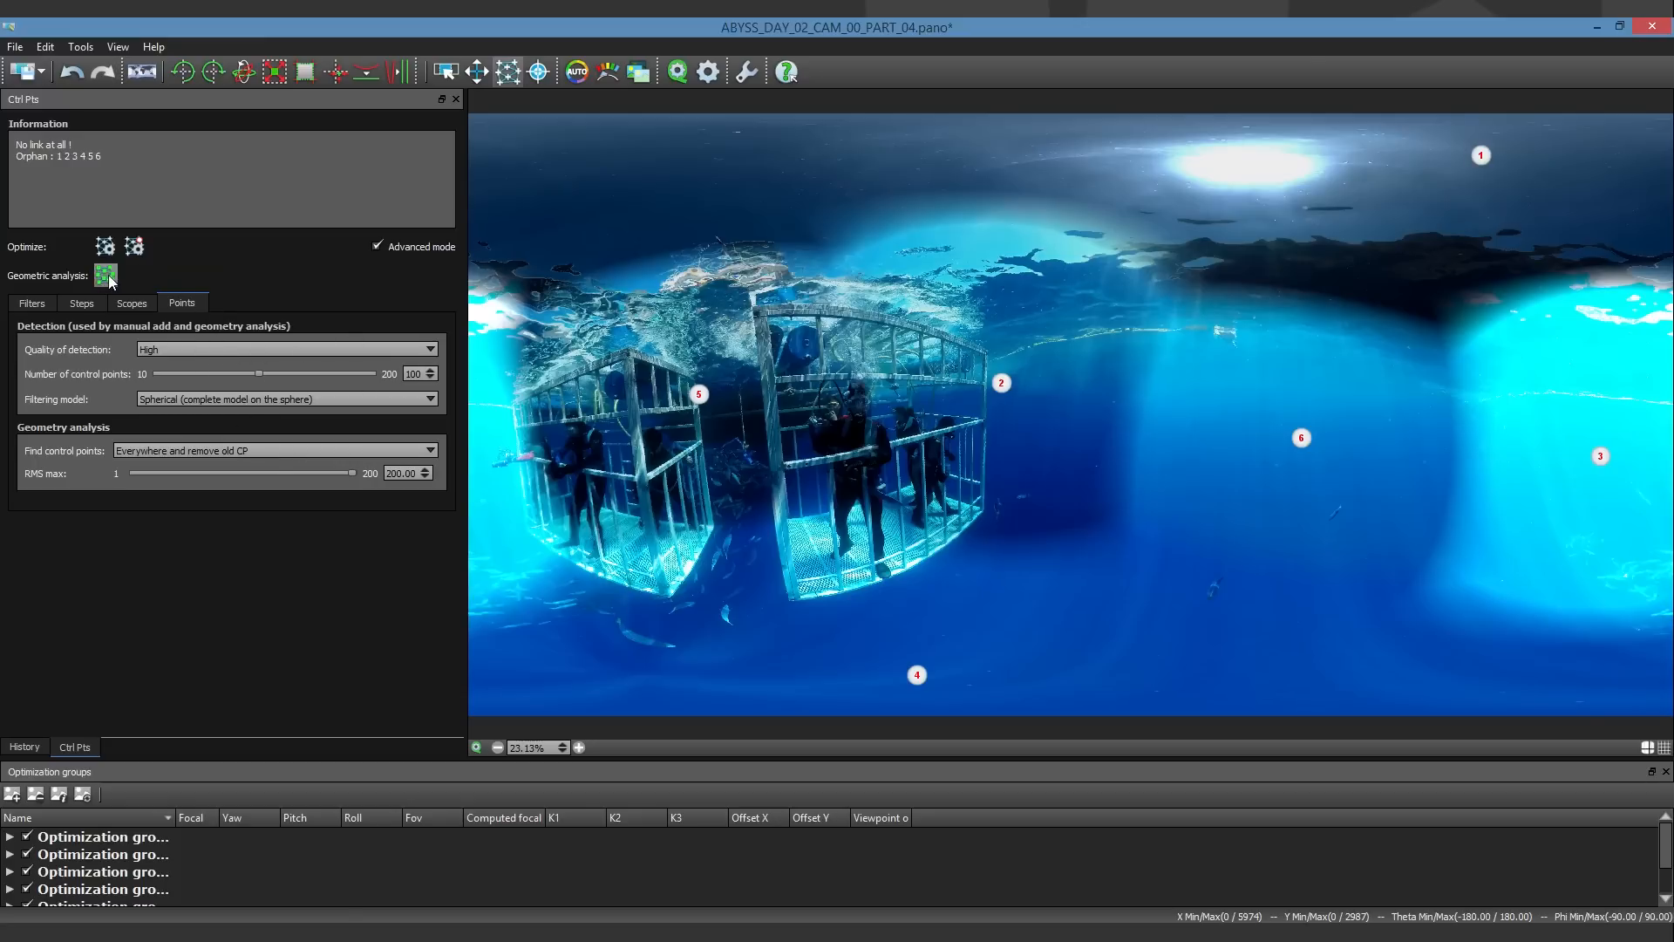
{"action": "left_click", "coordinate": [103, 276]}
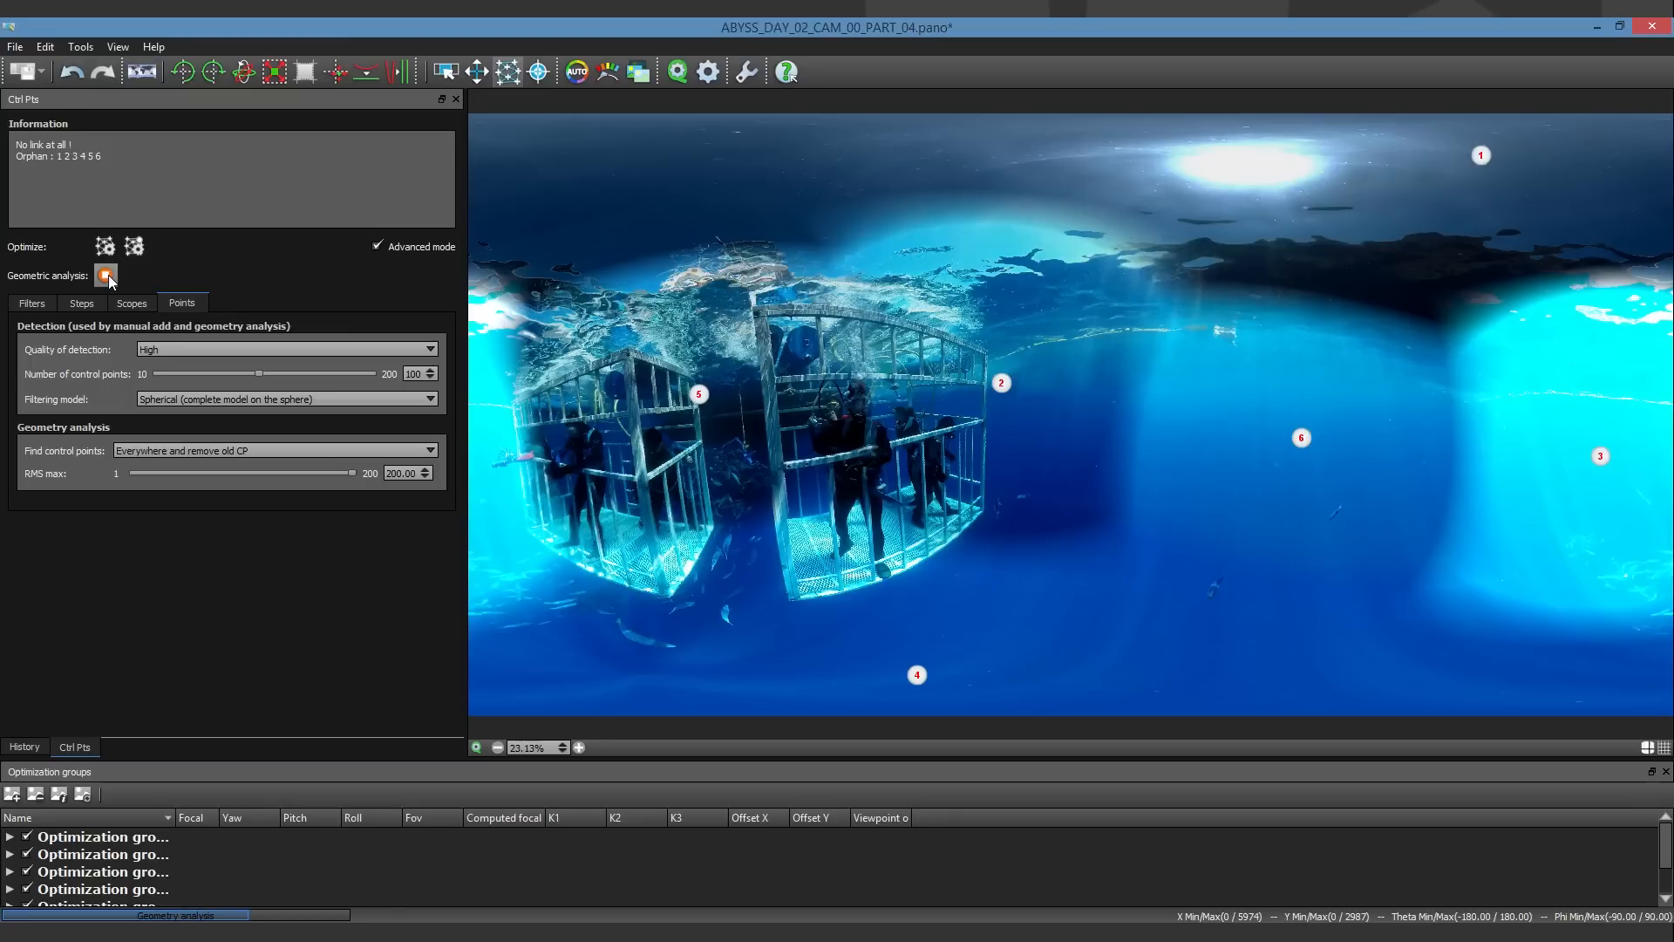
{"action": "left_click", "coordinate": [104, 274]}
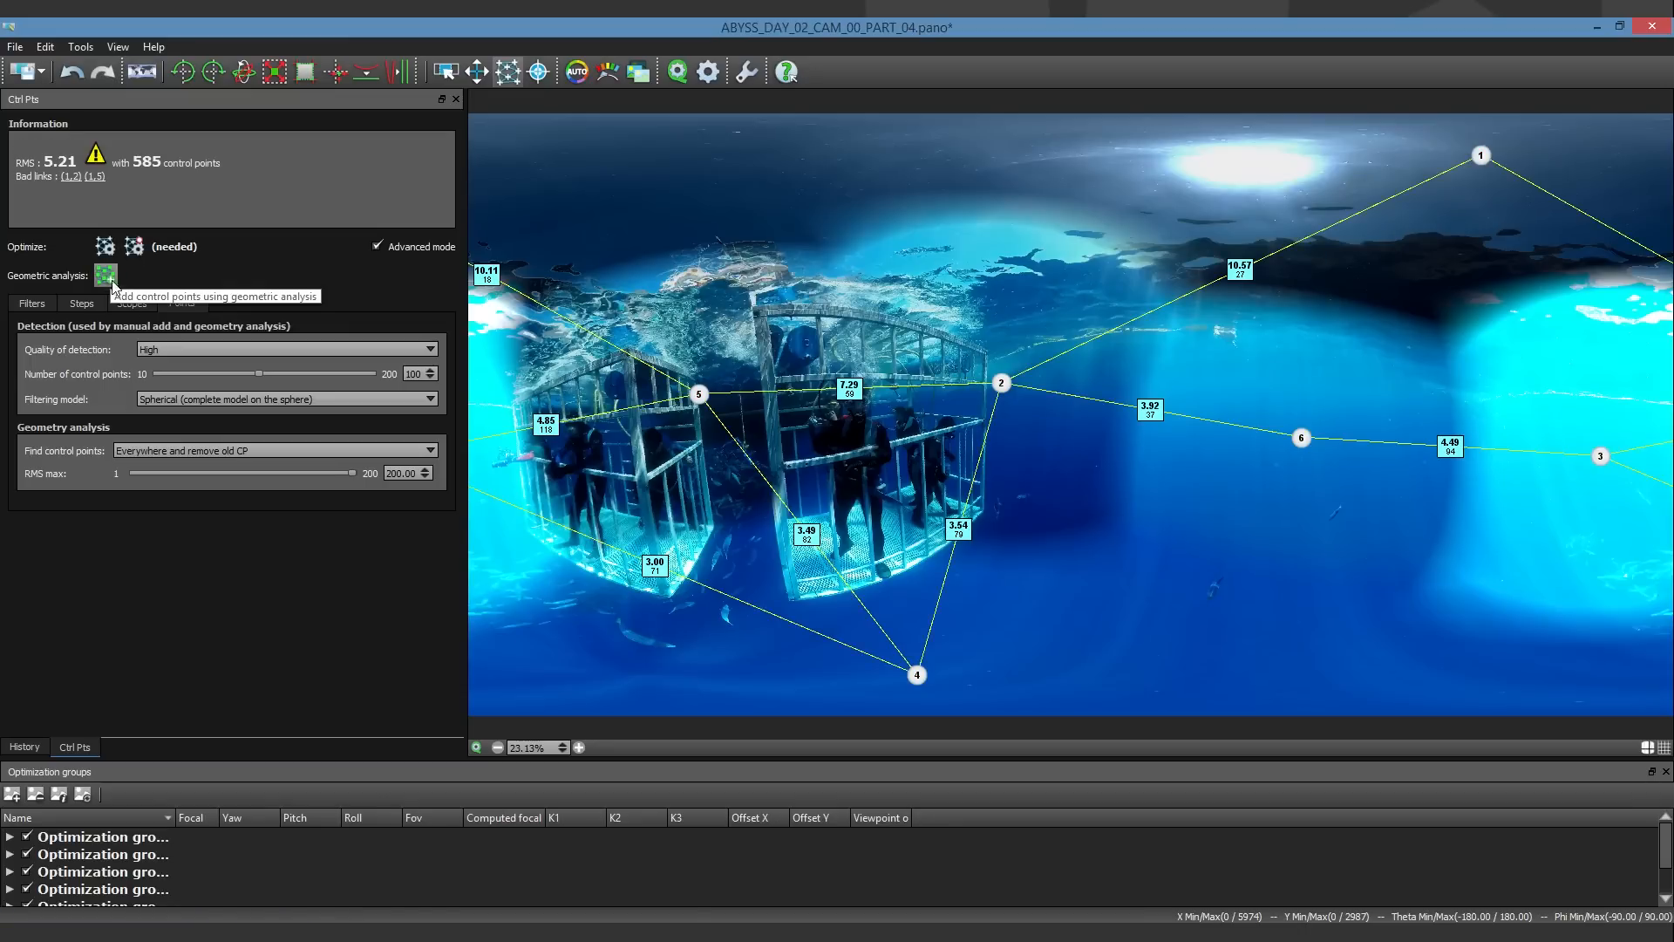
{"action": "left_click", "coordinate": [133, 303]}
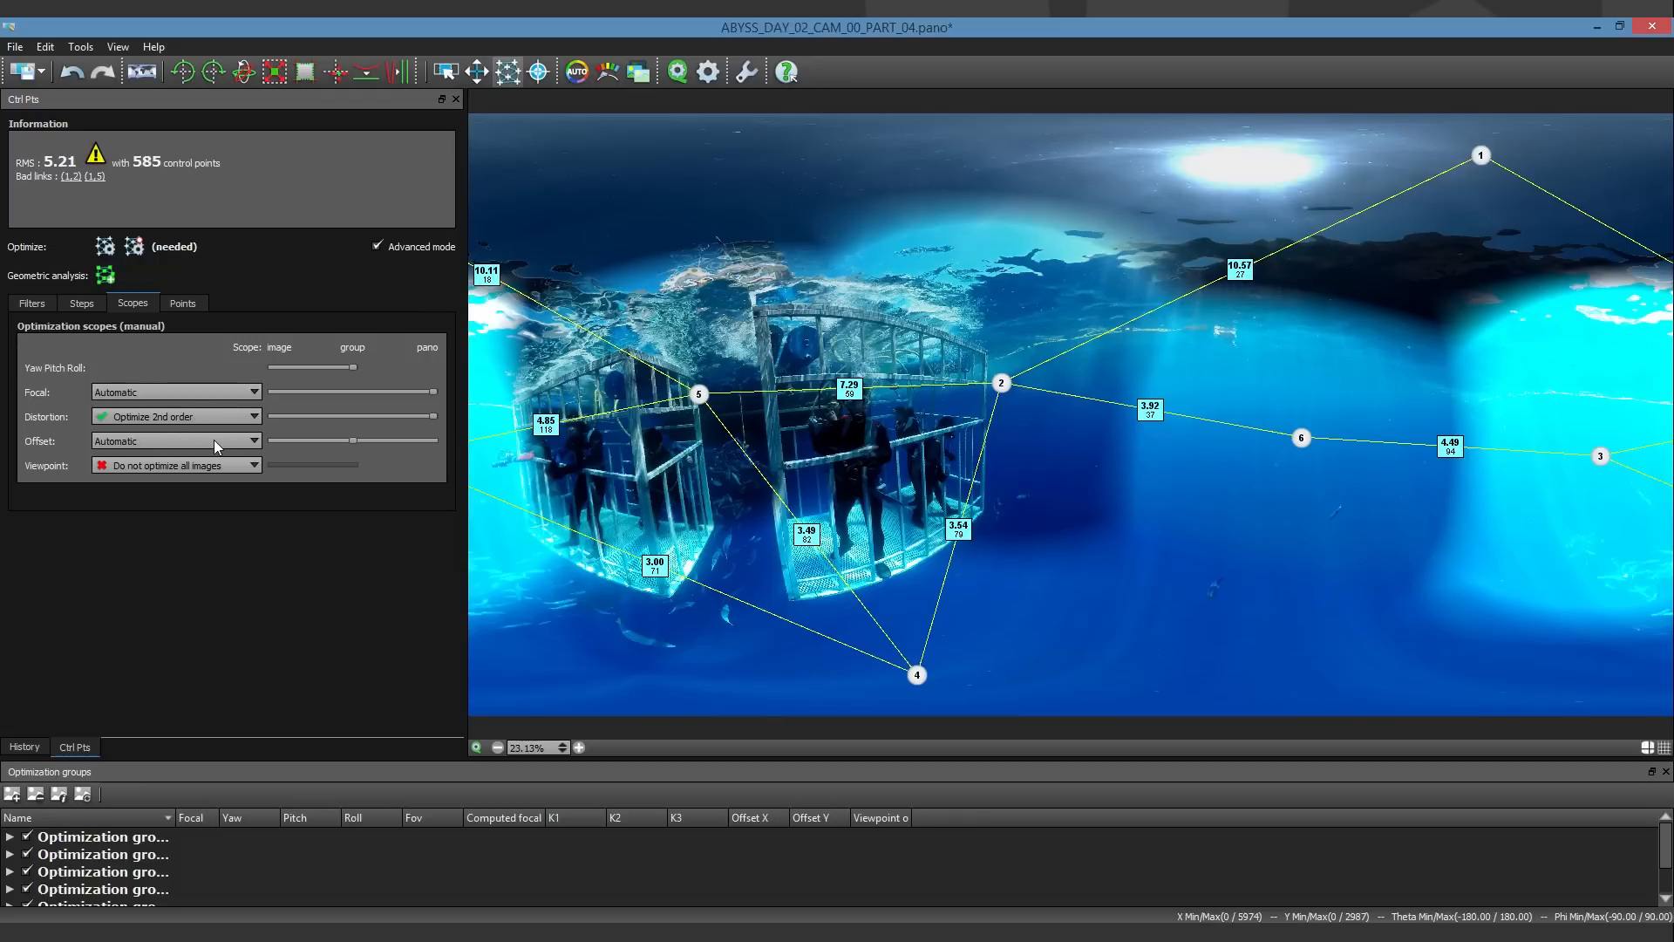
{"action": "mouse_move", "coordinate": [241, 449]}
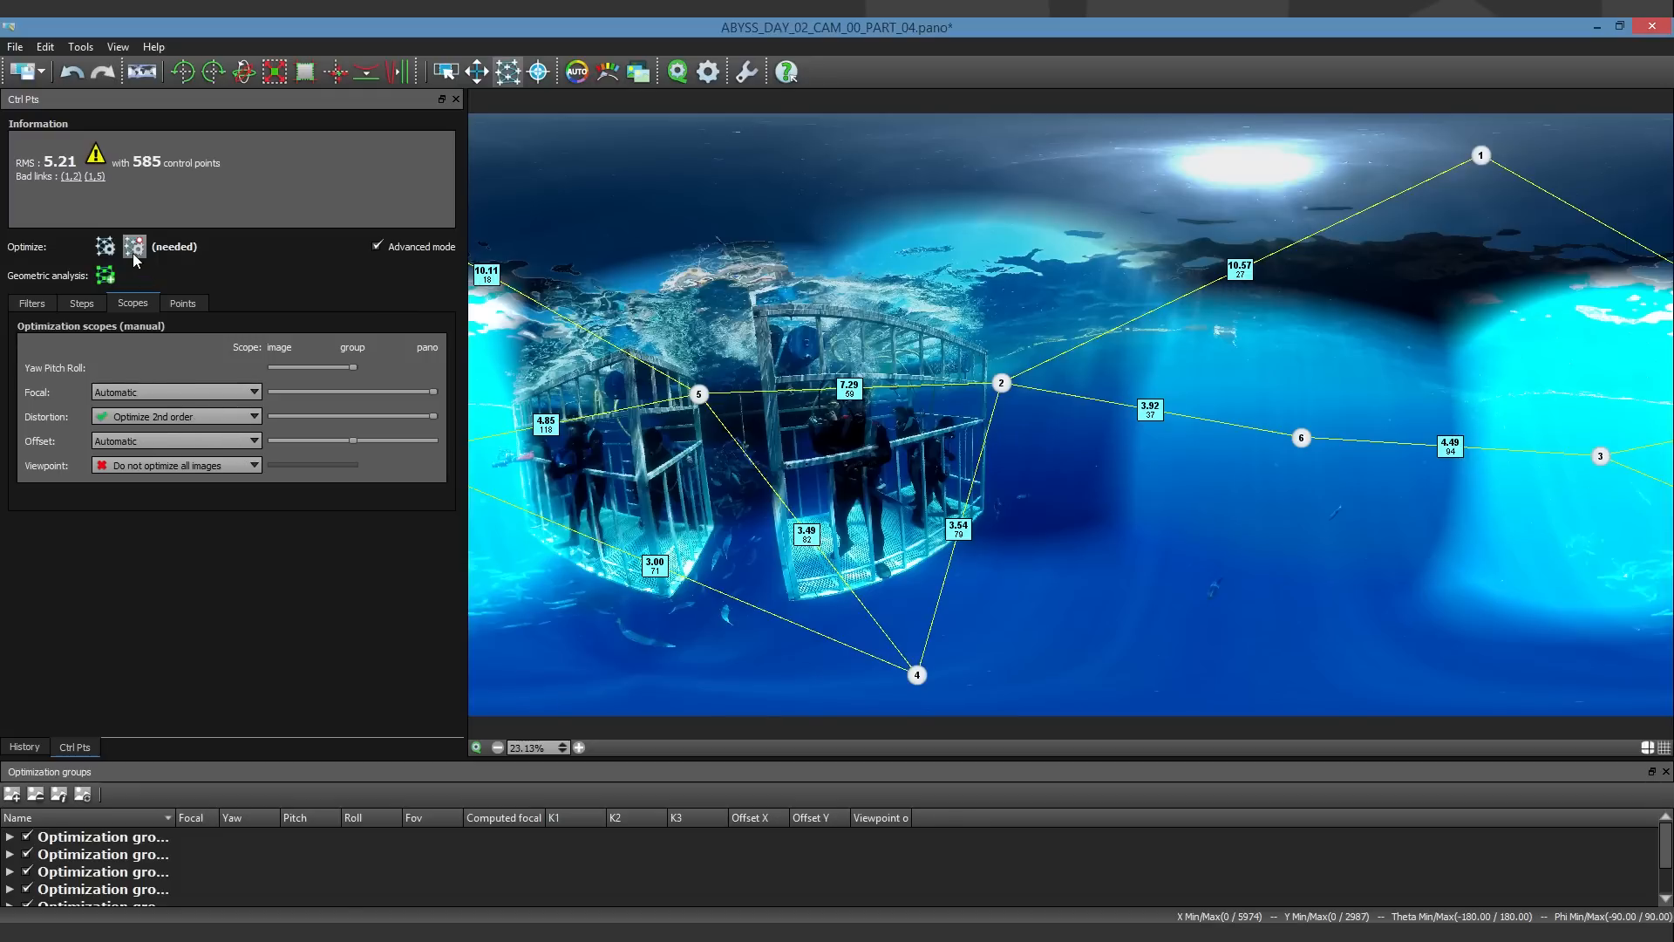
{"action": "left_click", "coordinate": [105, 246]}
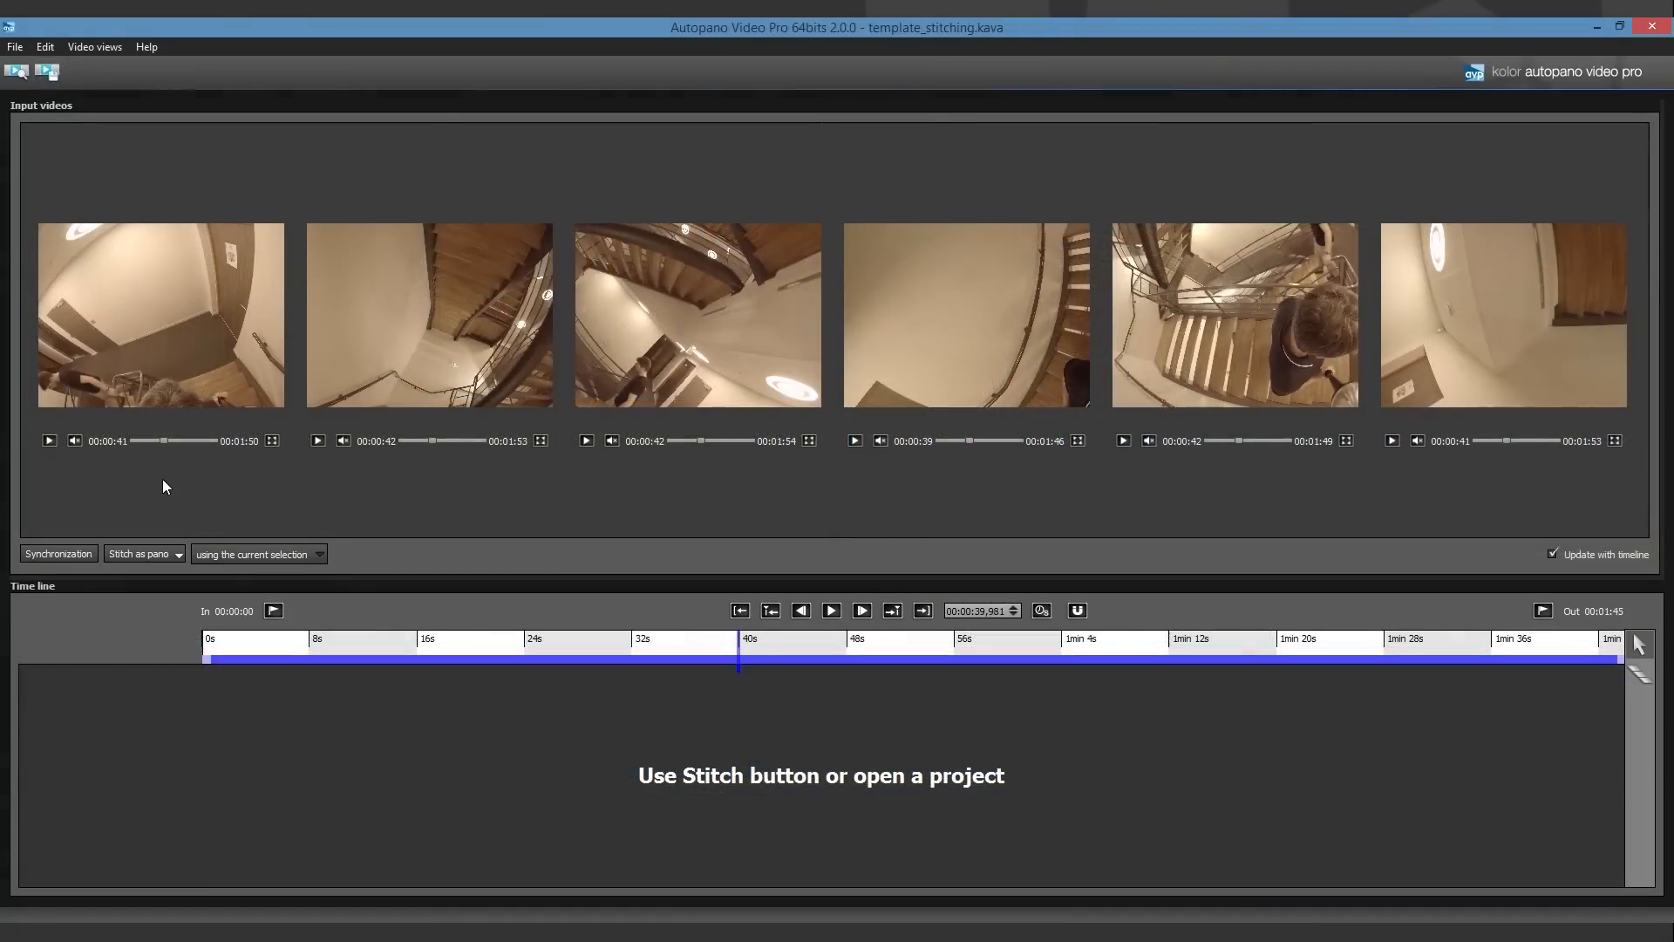
- Stitch as pano using F360_1440_indoor.pano from the Template folder as reference
{"action": "left_click", "coordinate": [178, 553]}
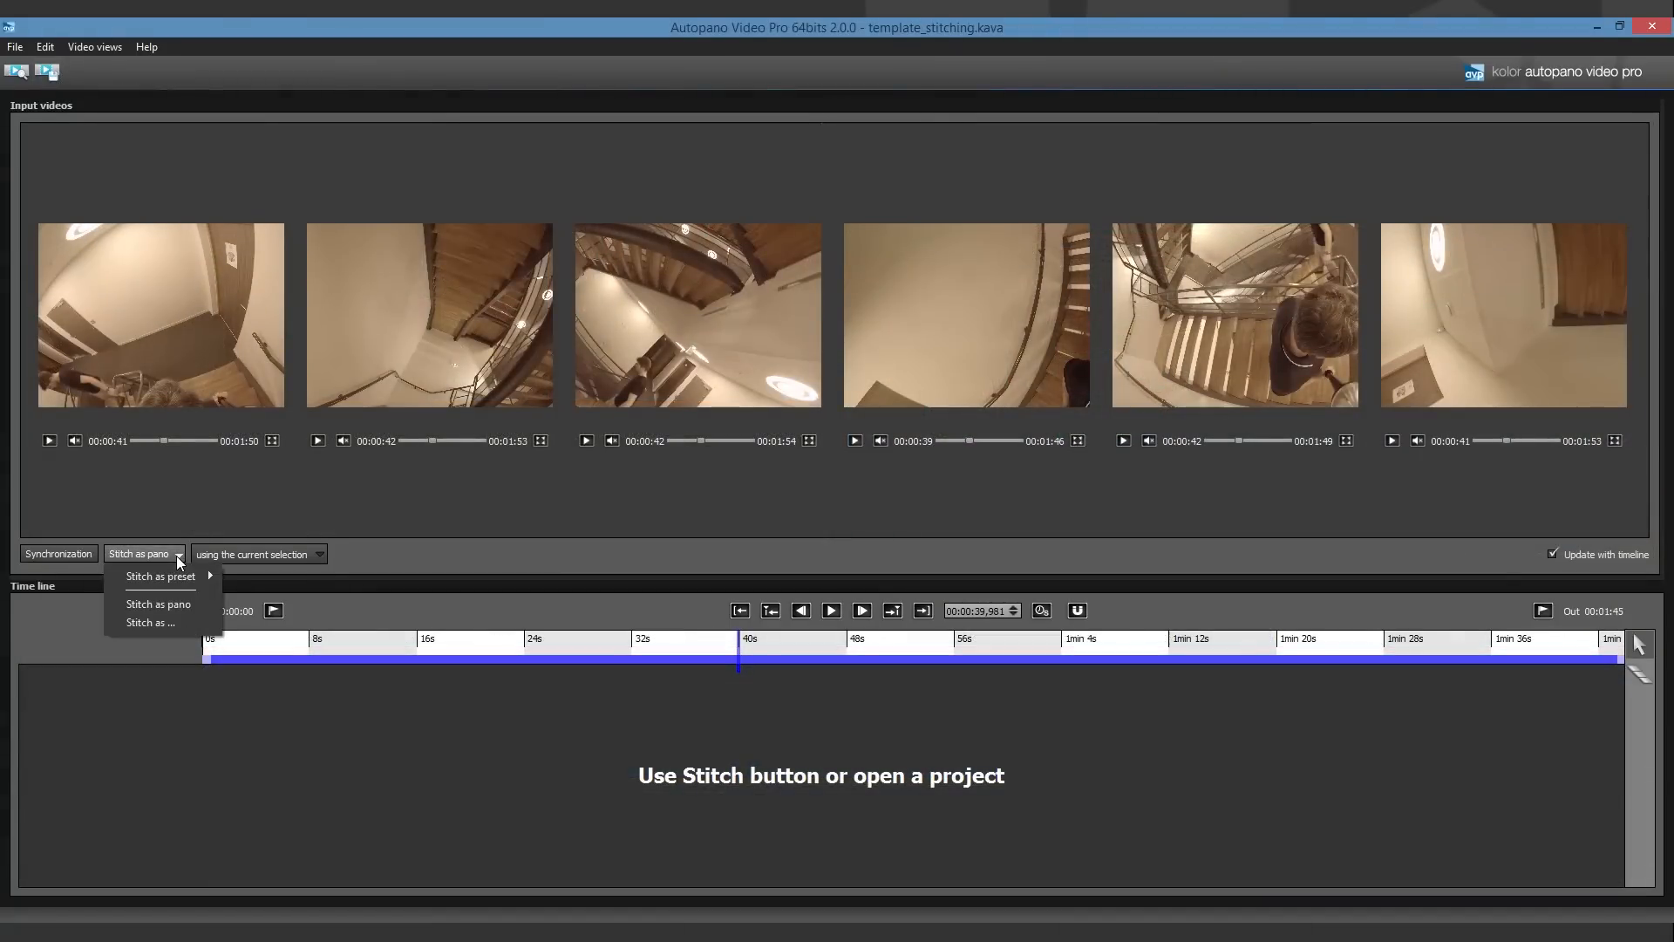
{"action": "mouse_move", "coordinate": [206, 610]}
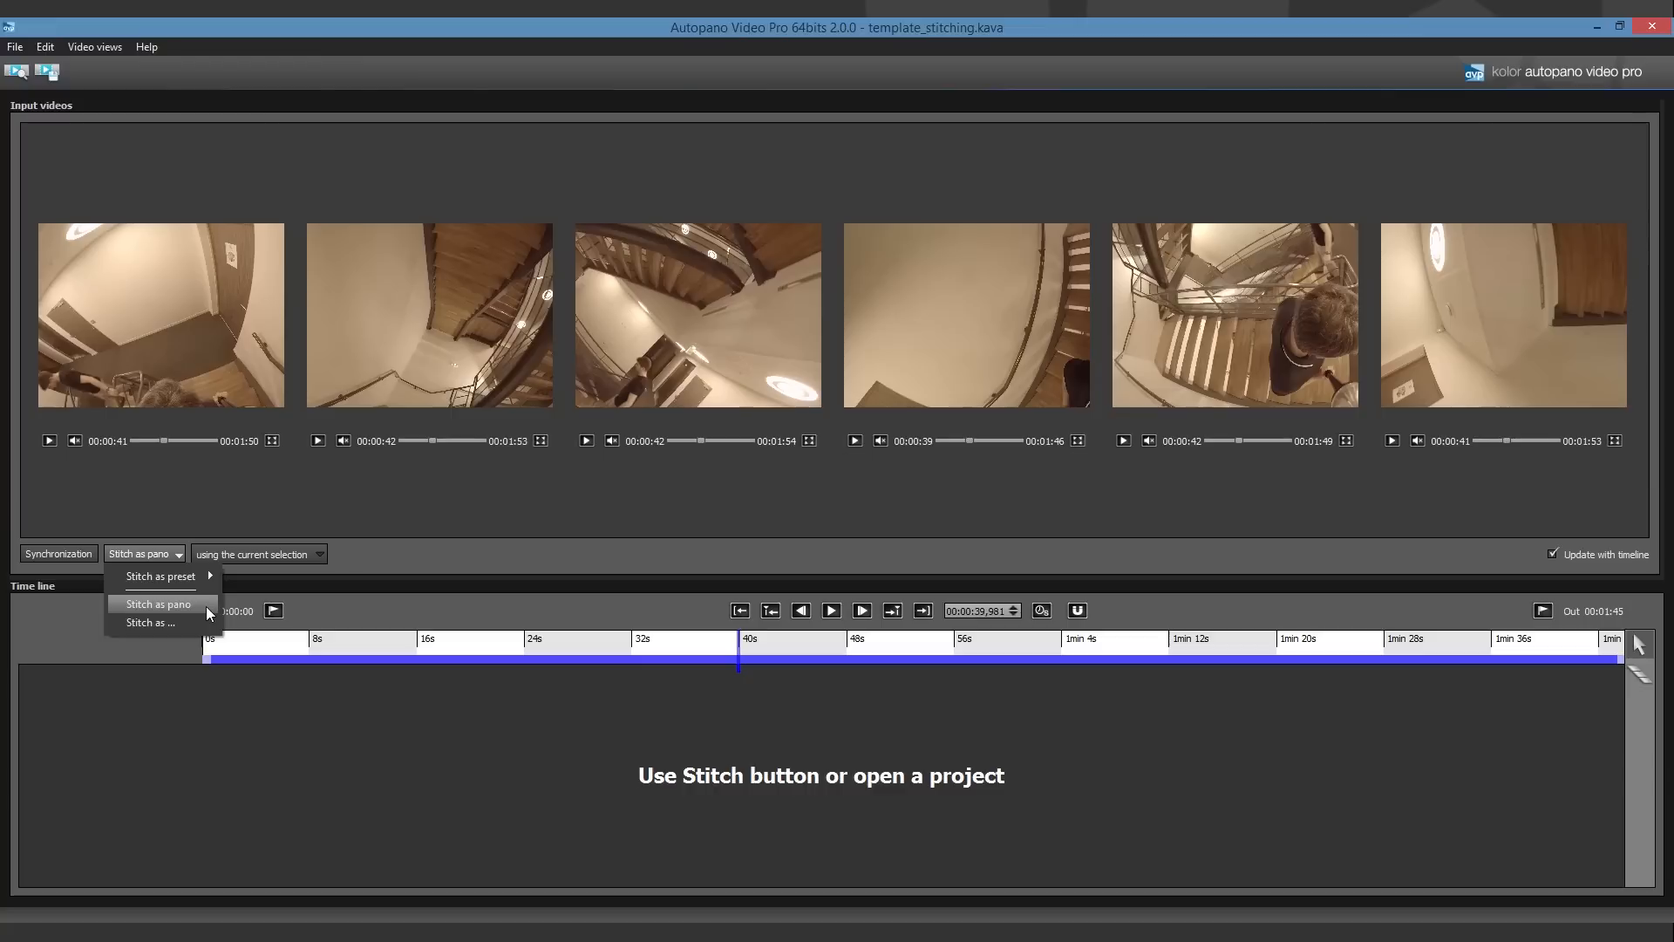
{"action": "left_click", "coordinate": [150, 622]}
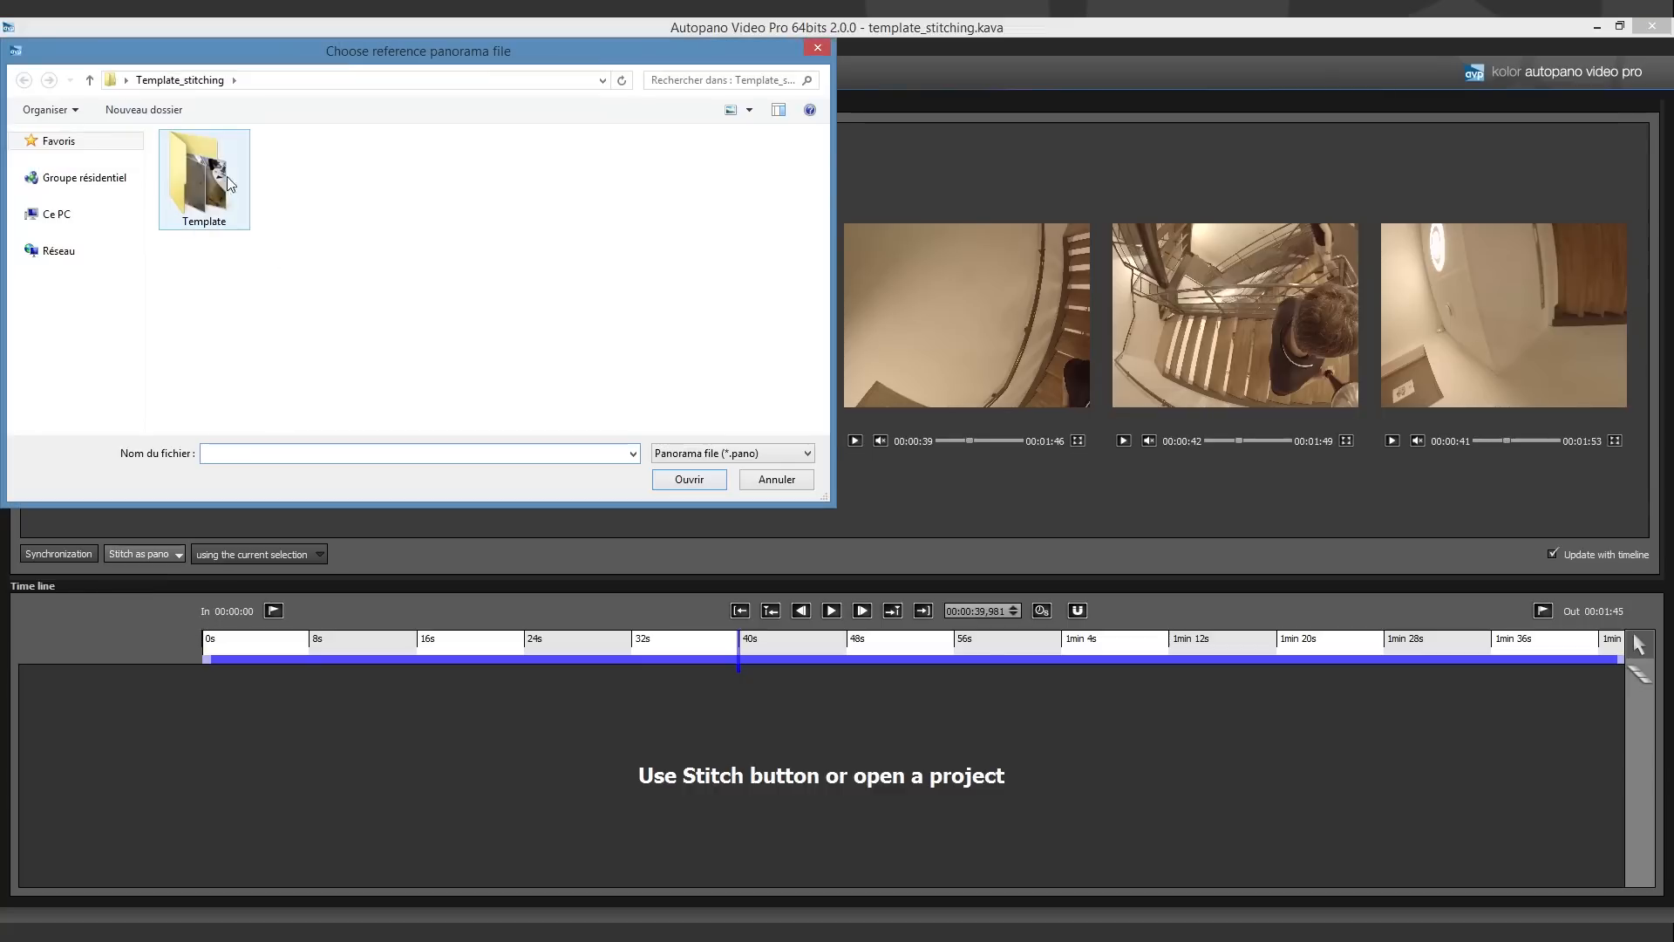
{"action": "double_click", "coordinate": [202, 171]}
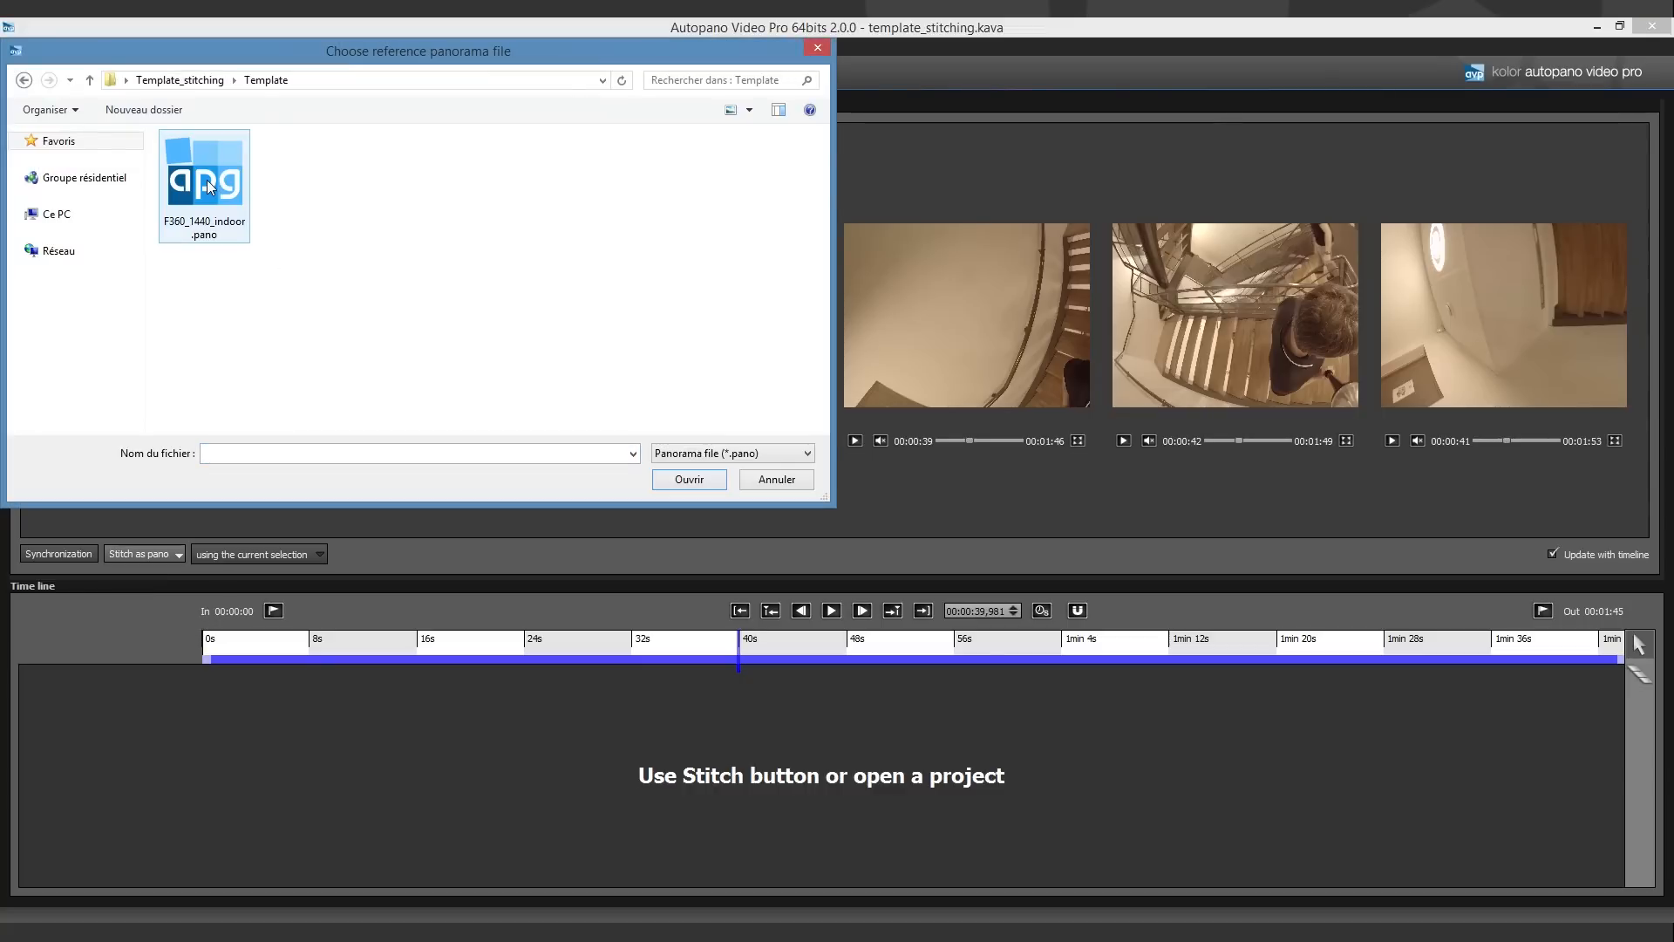
{"action": "left_click", "coordinate": [204, 176]}
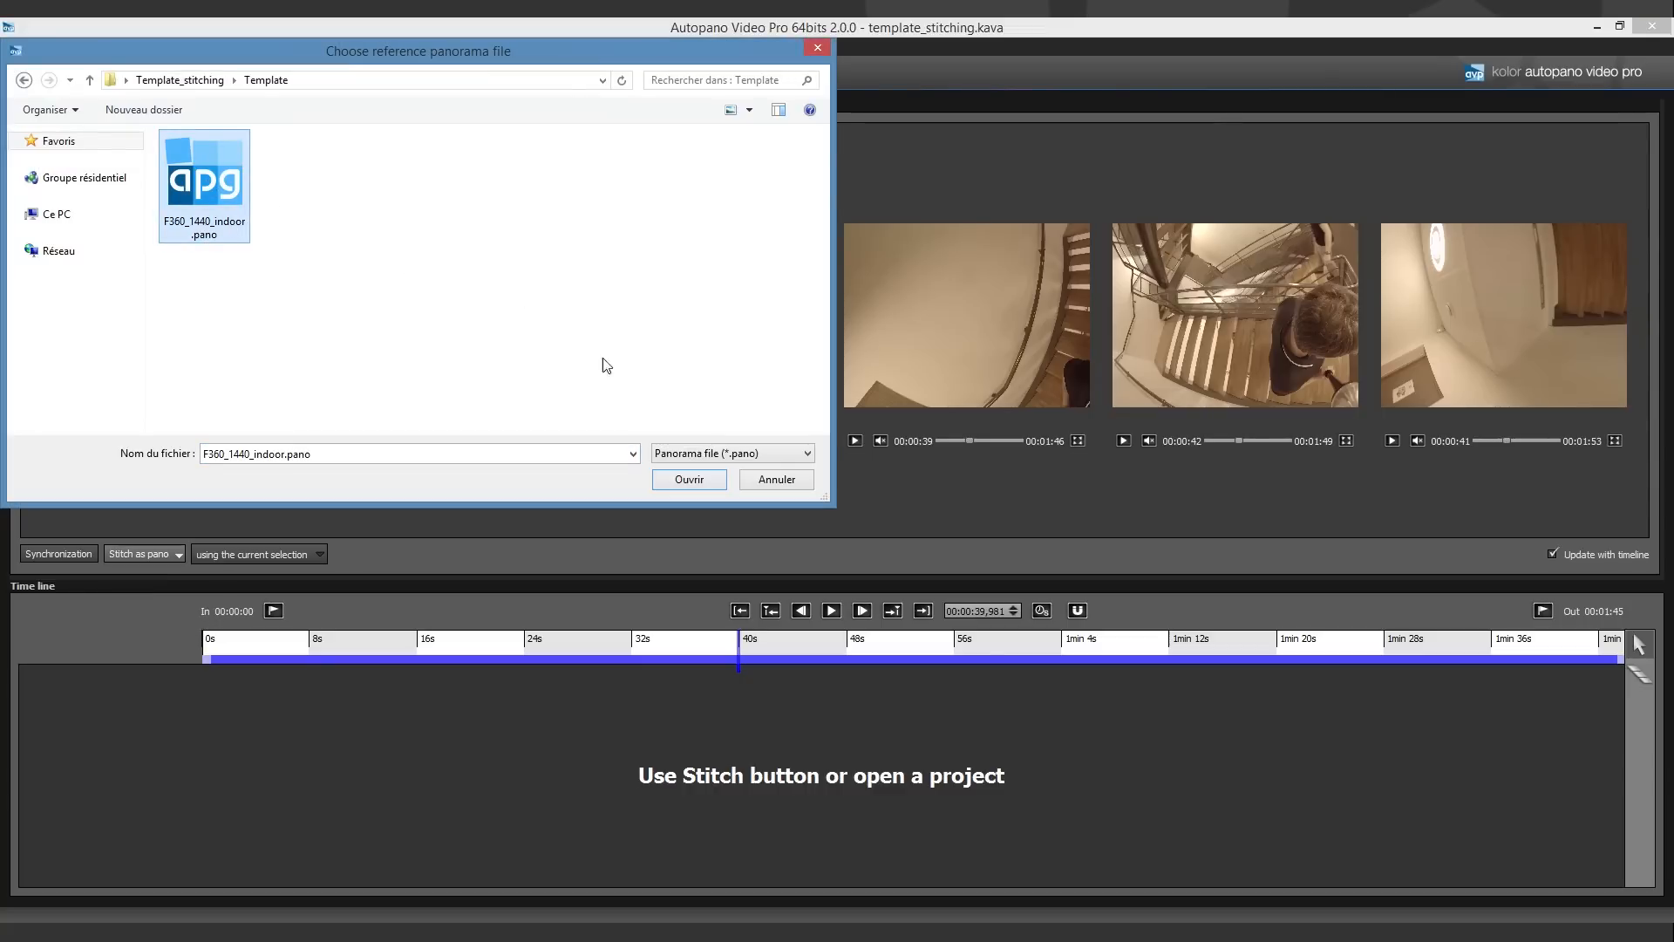
{"action": "left_click", "coordinate": [687, 478]}
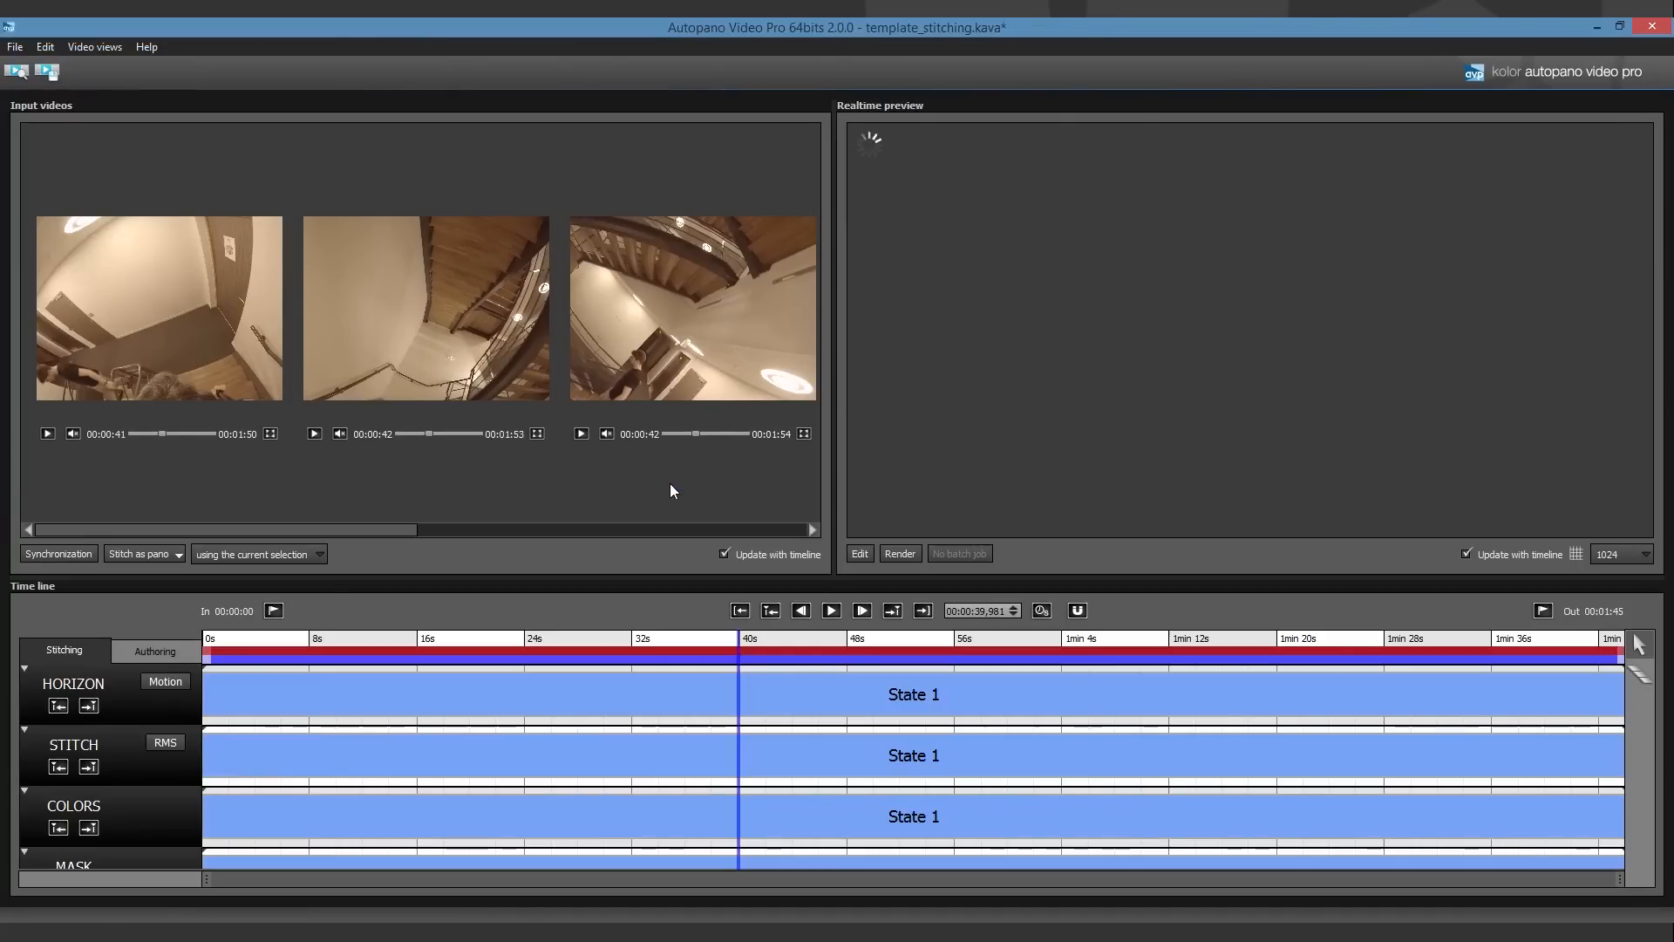
- Recentre the staircase panorama in Autopano Giga and send it back to the video stitcher
{"action": "left_click", "coordinate": [858, 553]}
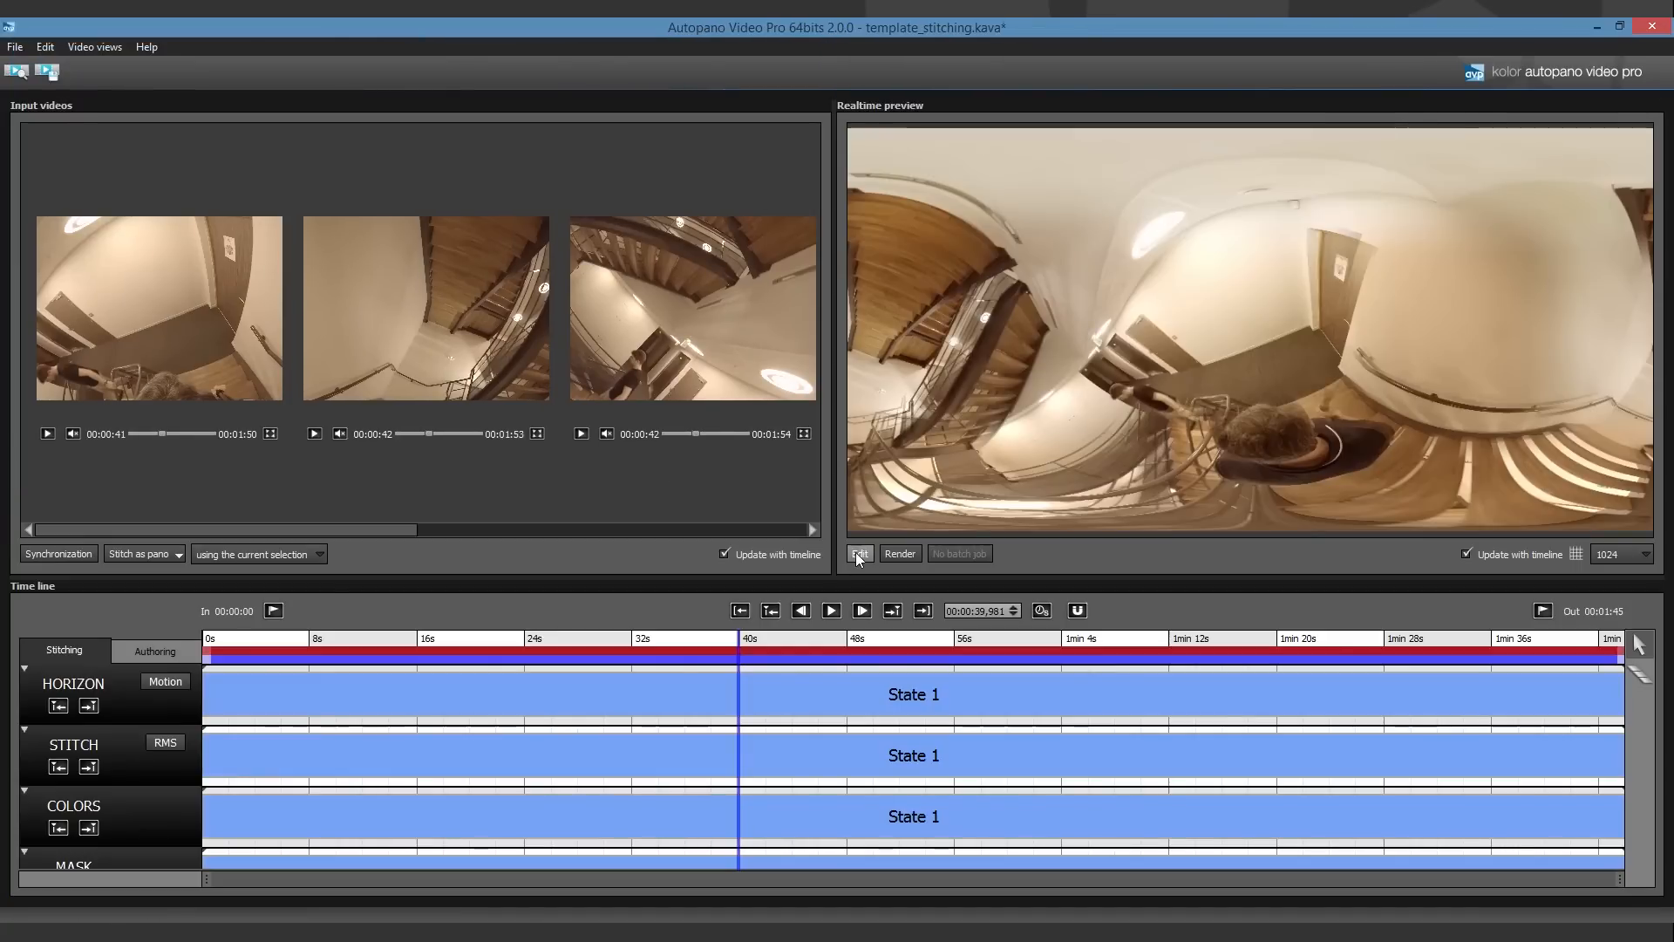
{"action": "left_click", "coordinate": [860, 552]}
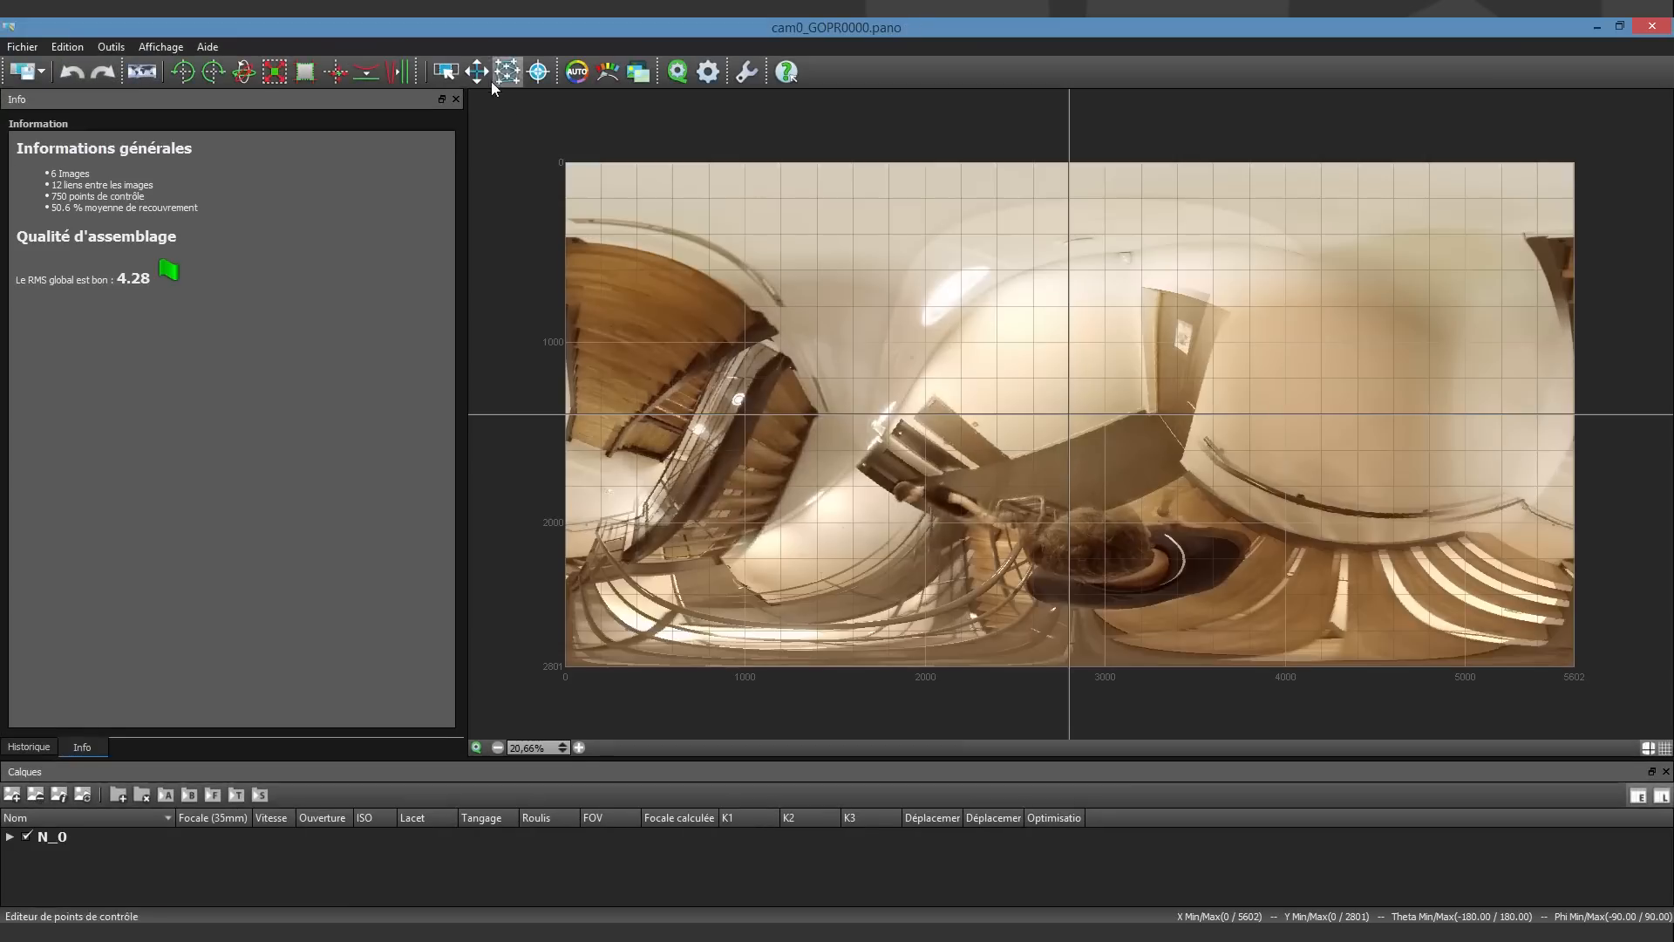
{"action": "left_click", "coordinate": [476, 71]}
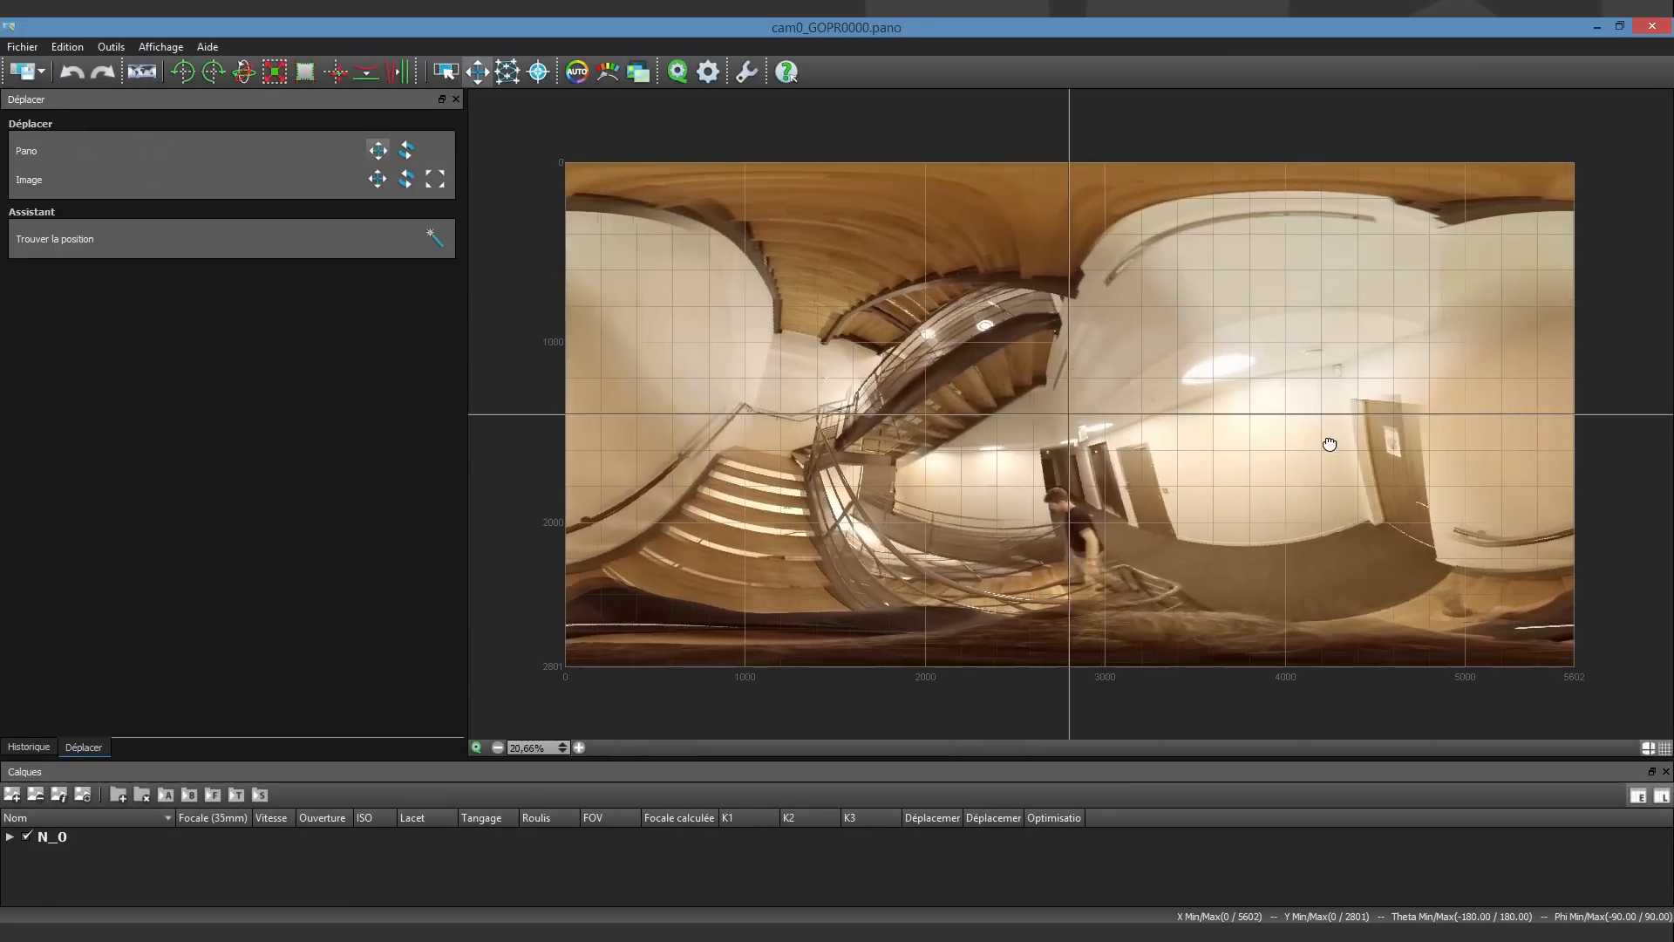
{"action": "left_click_drag", "start_coordinate": [1328, 443], "coordinate": [1533, 490]}
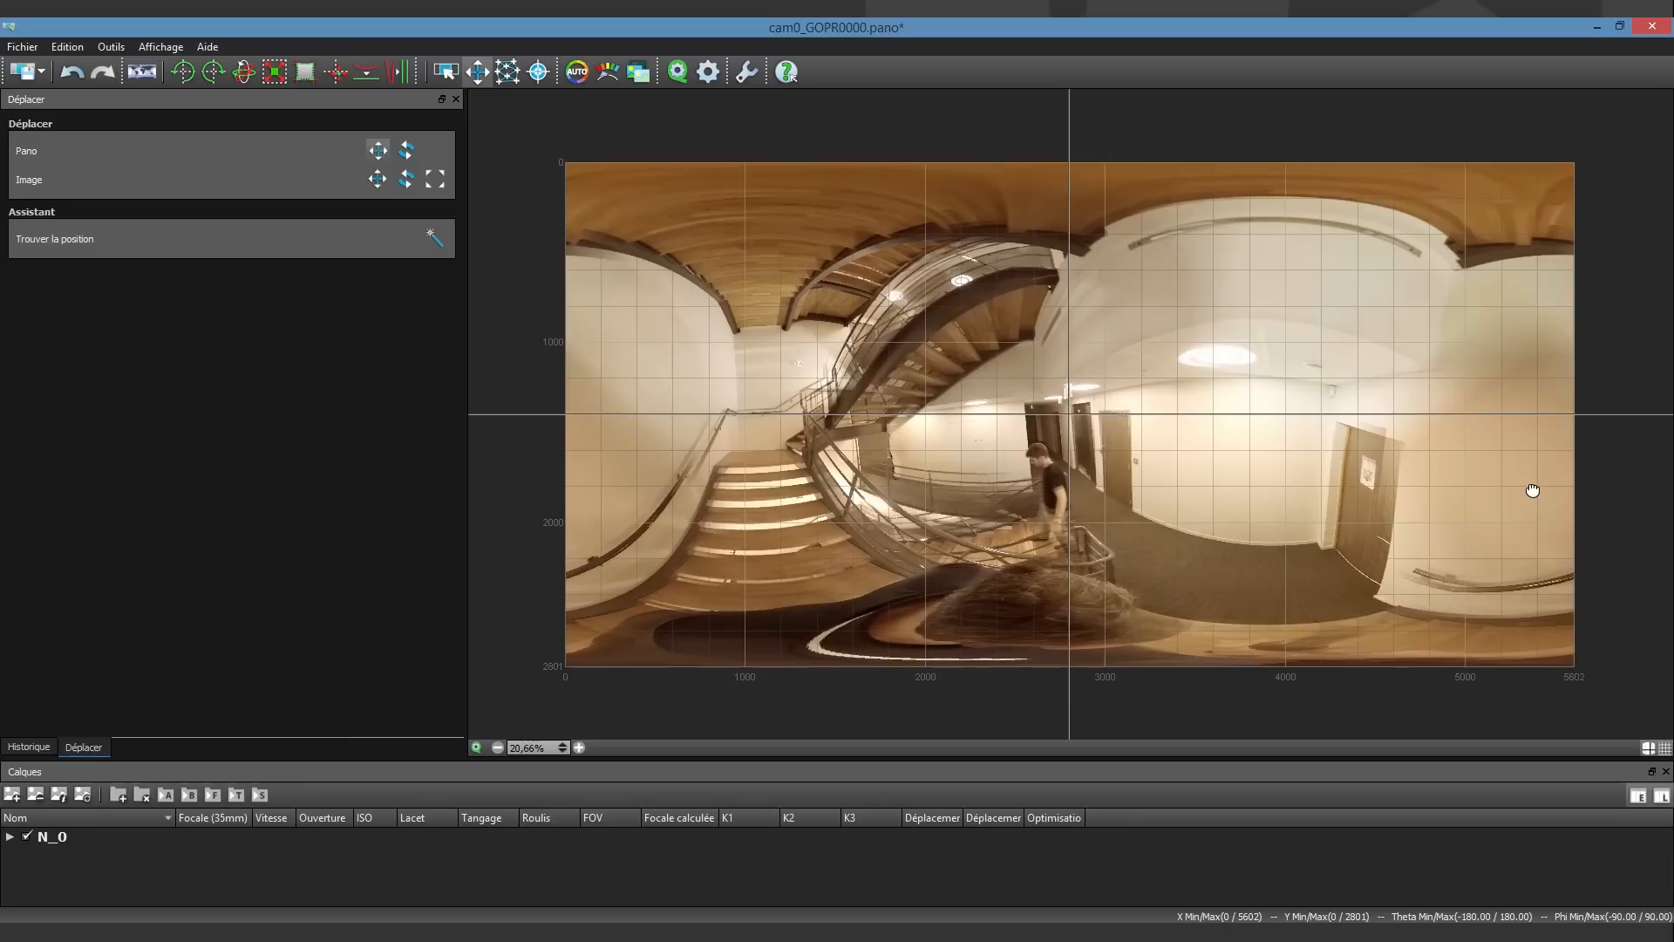
{"action": "left_click", "coordinate": [445, 71]}
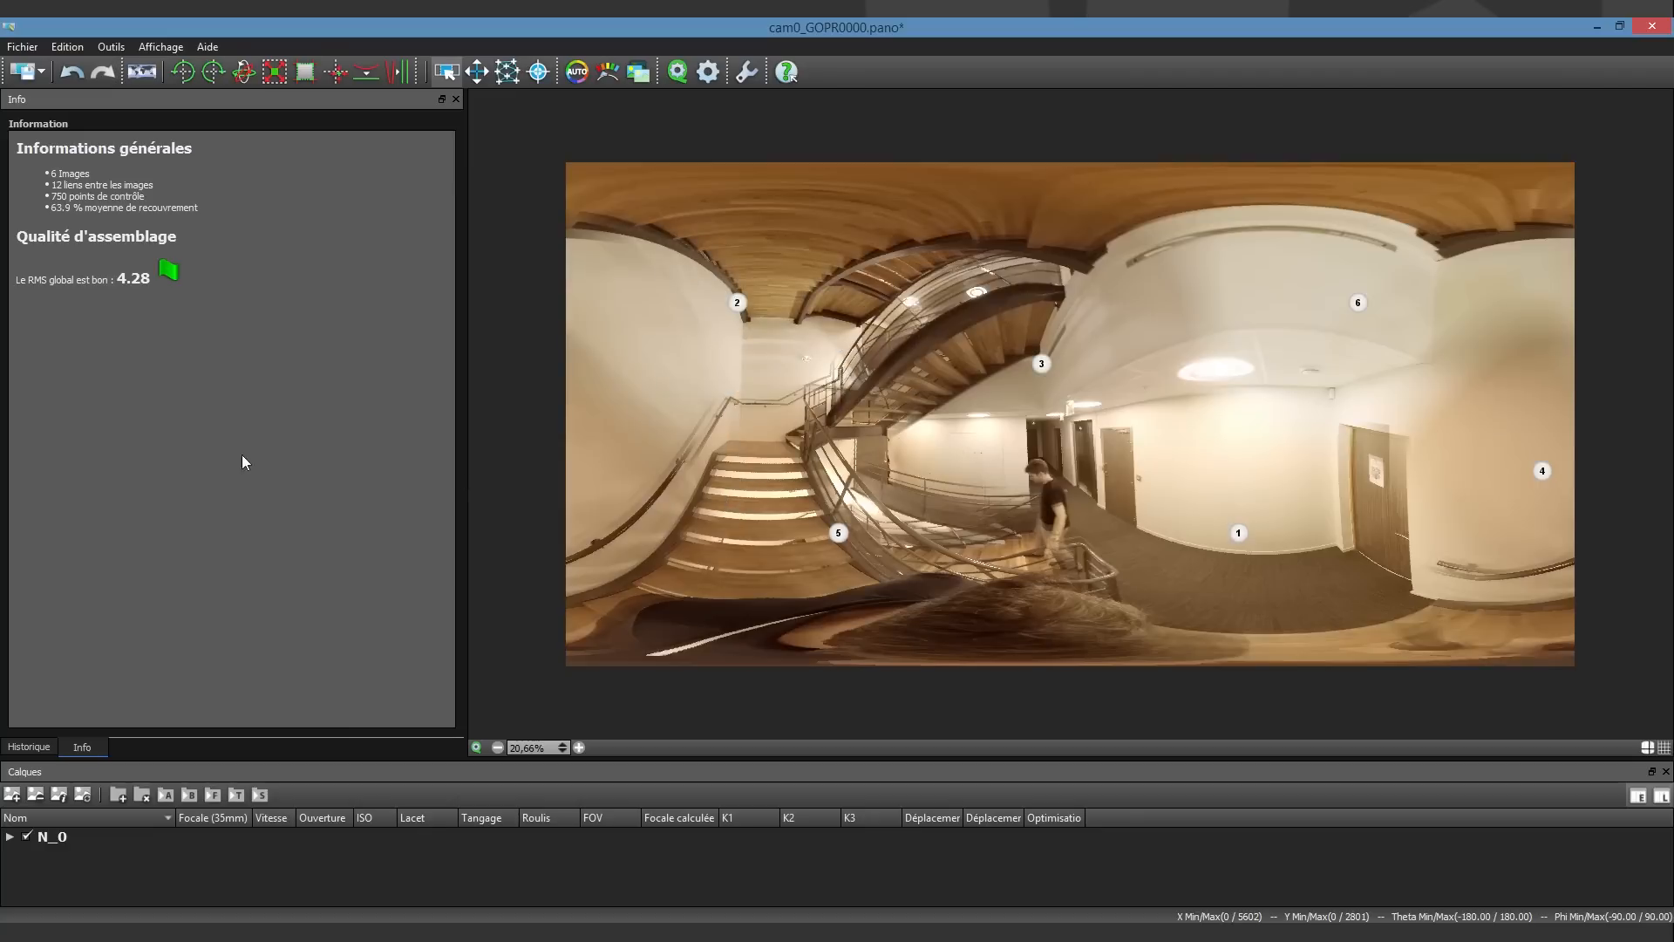
{"action": "mouse_move", "coordinate": [225, 460]}
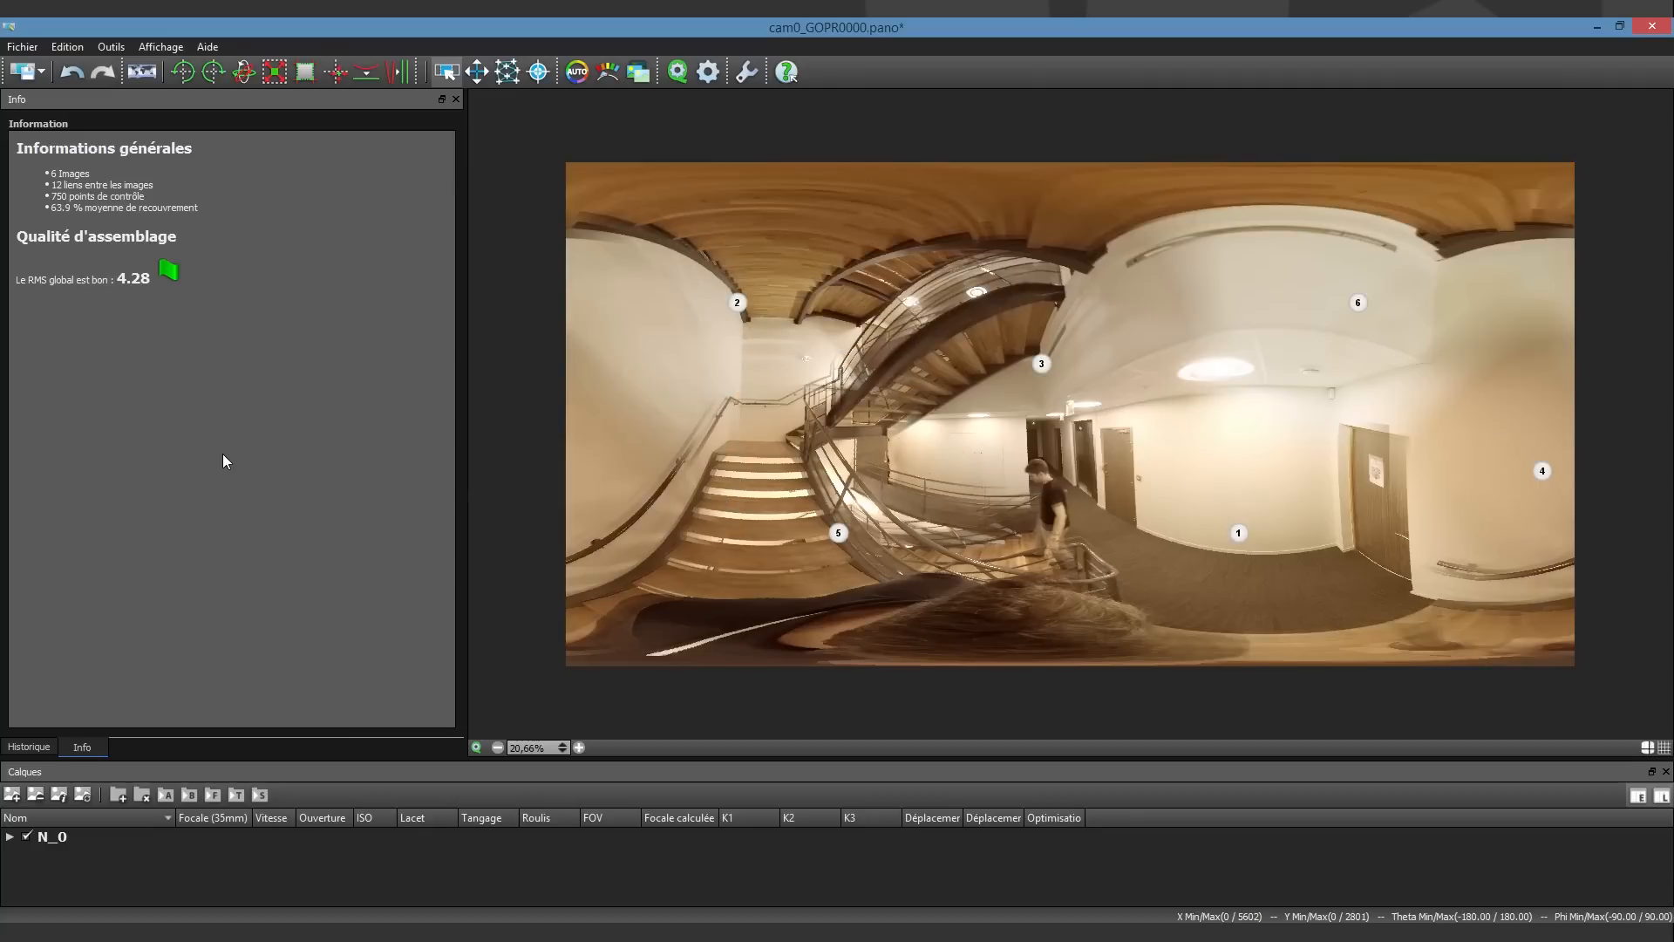
{"action": "left_click", "coordinate": [577, 746]}
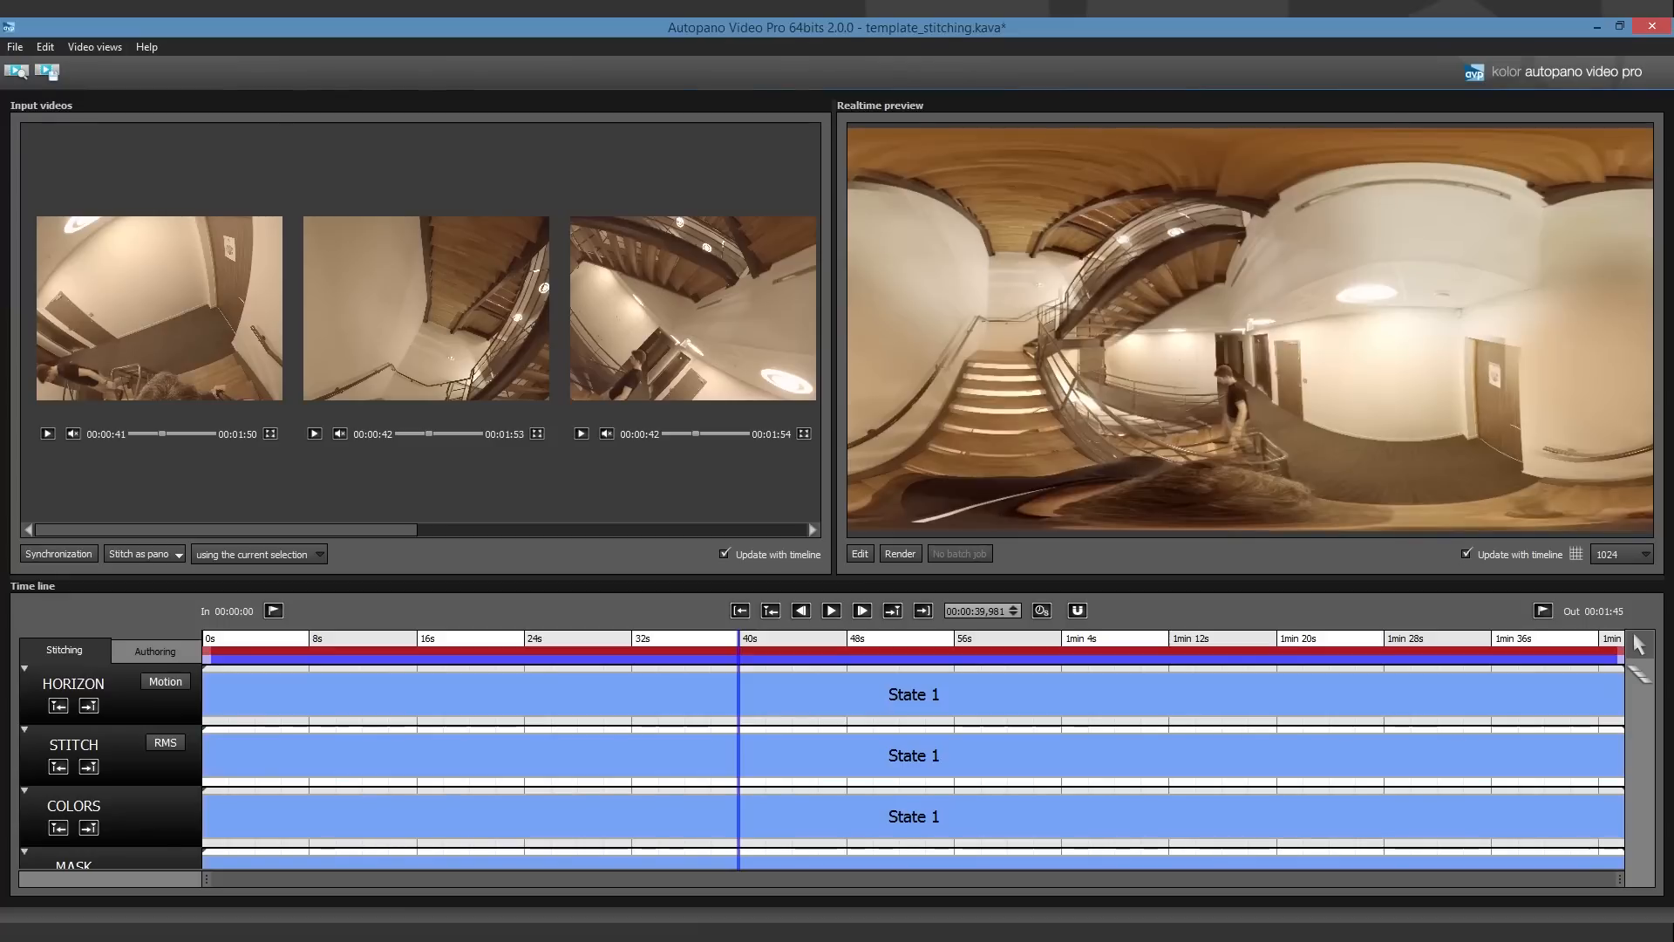
- Preview the stitch, cancel the Render dialog, and start a new project with six GoPro clips
{"action": "left_click", "coordinate": [830, 610]}
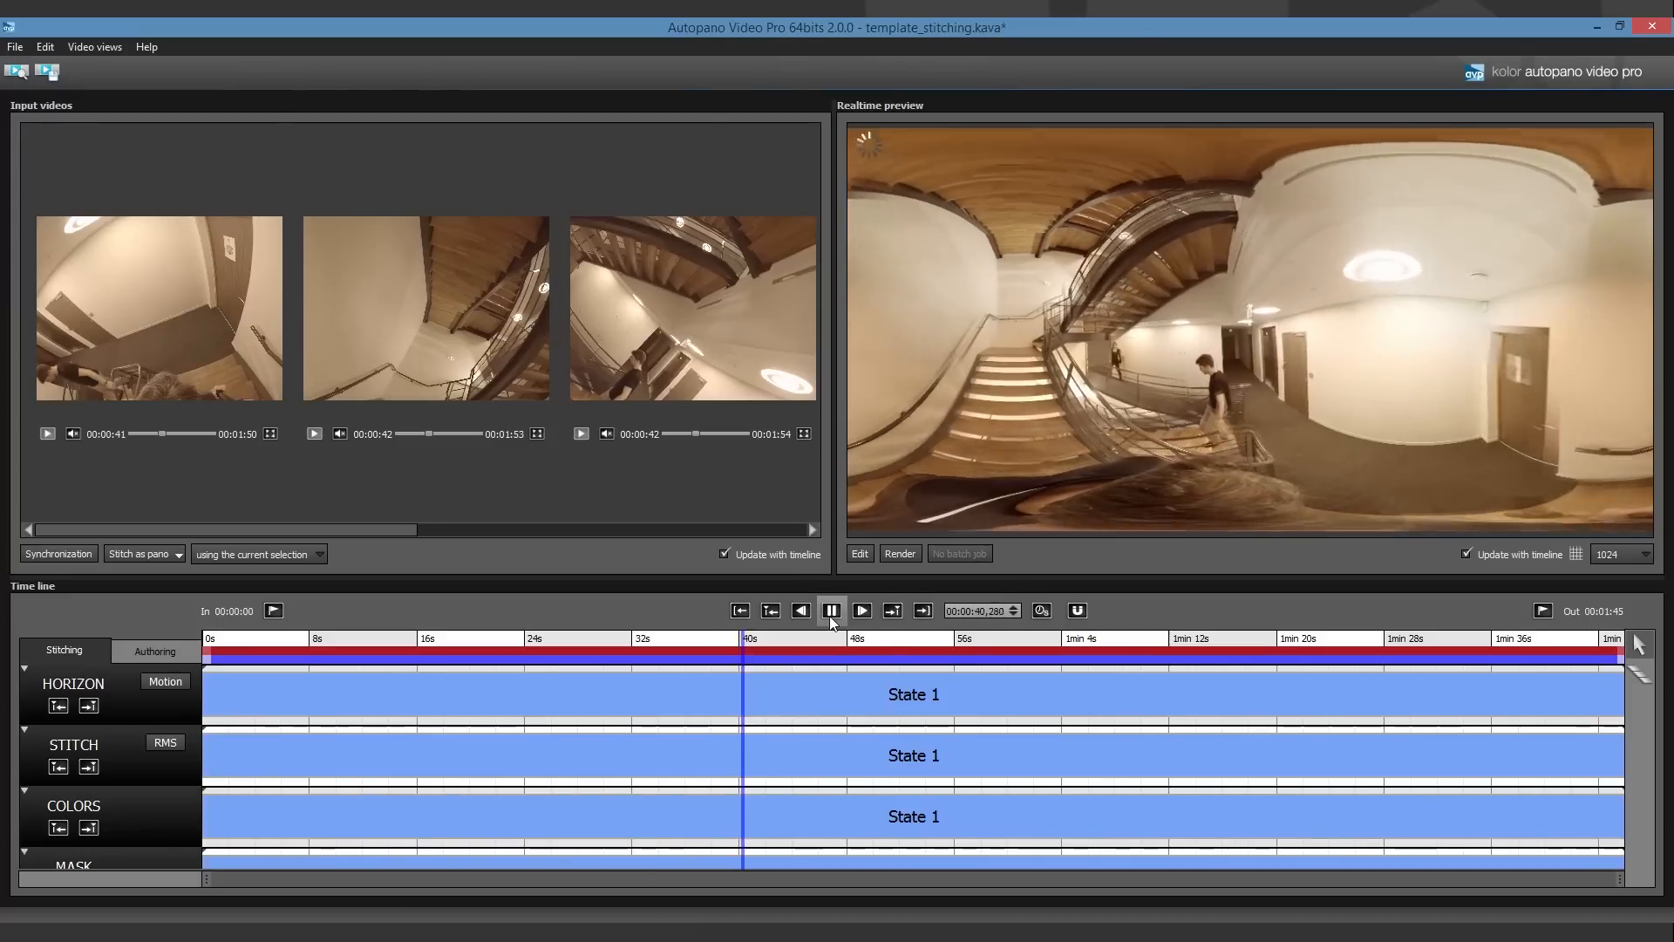
{"action": "left_click", "coordinate": [830, 610]}
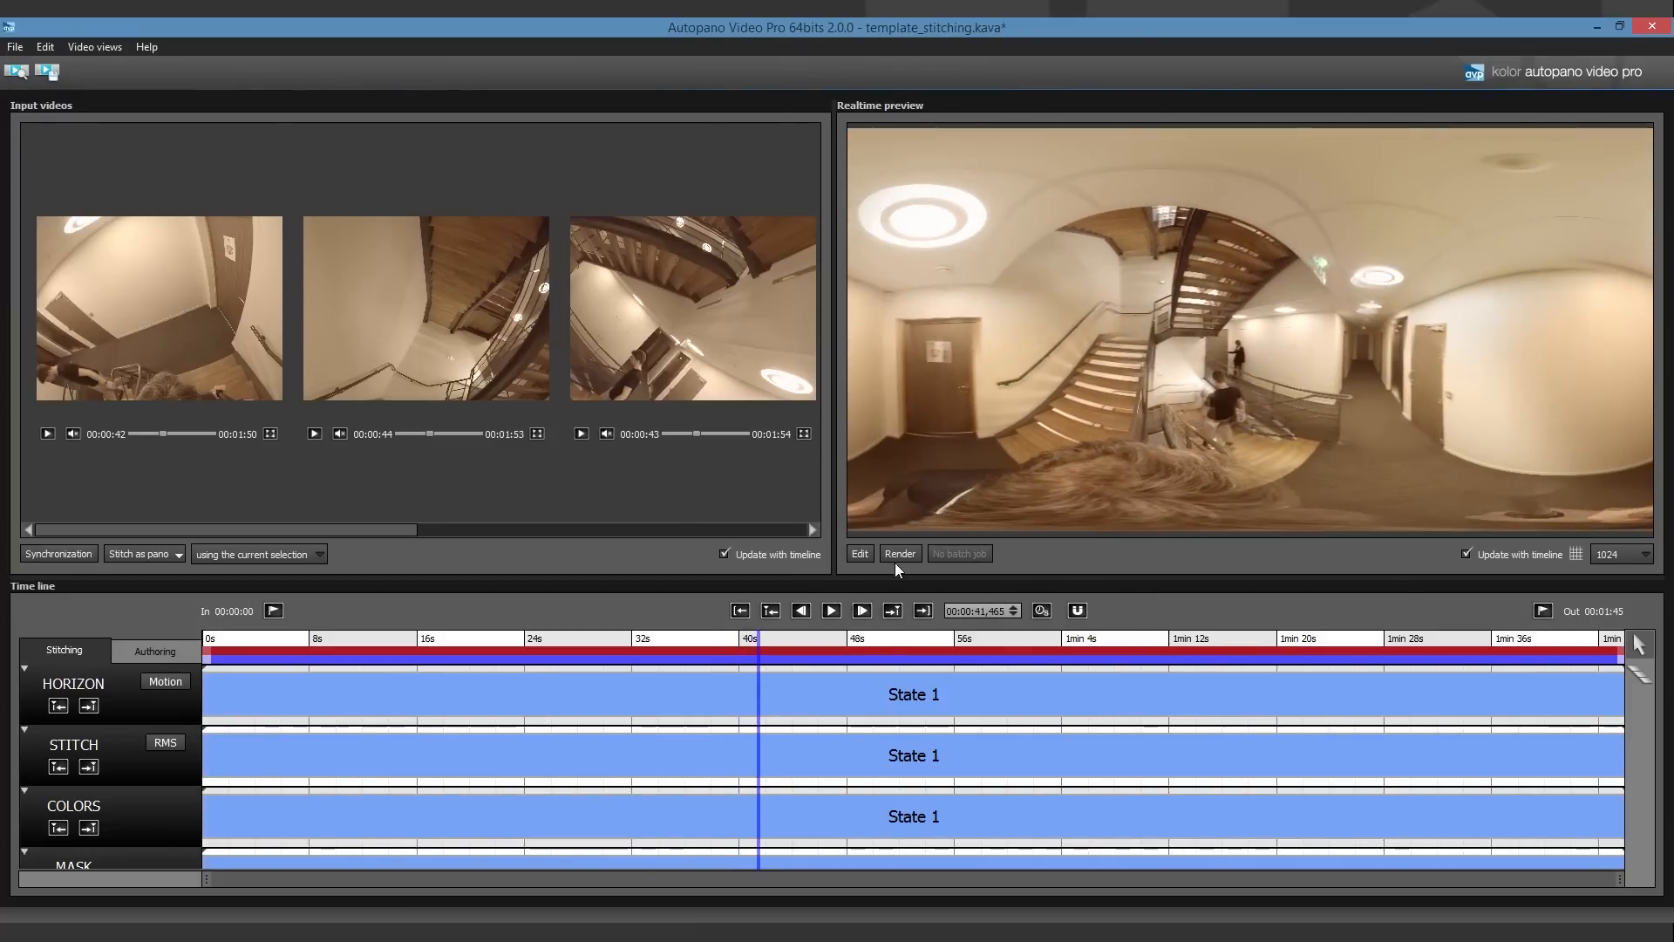
{"action": "left_click", "coordinate": [898, 552]}
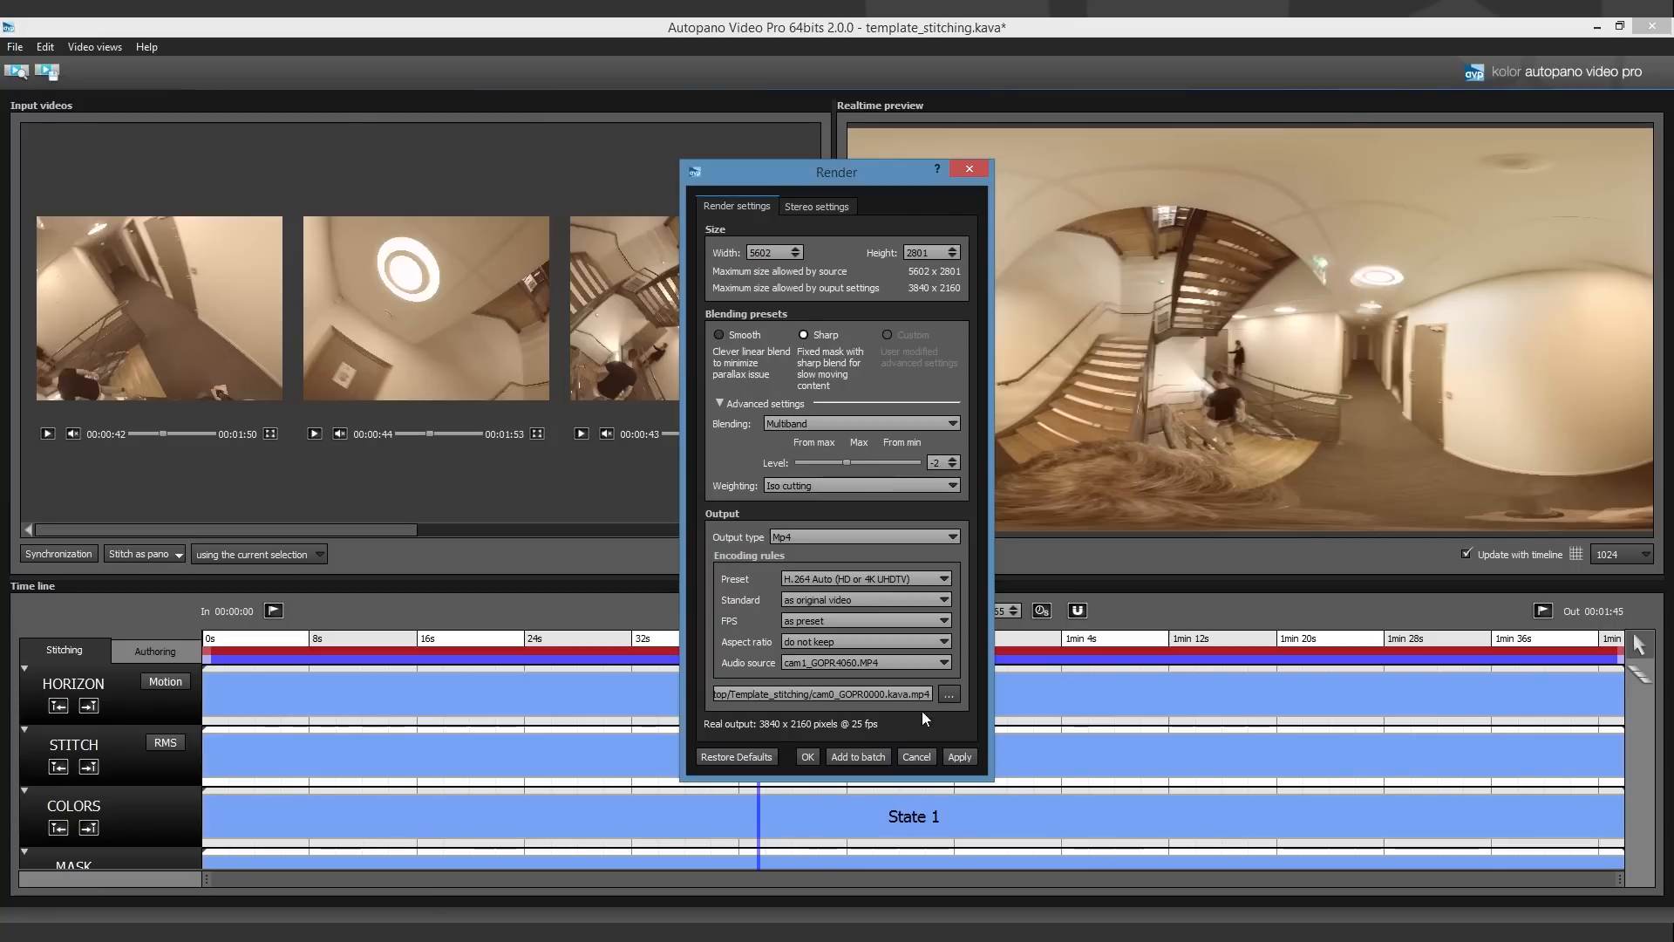
{"action": "left_click", "coordinate": [914, 755]}
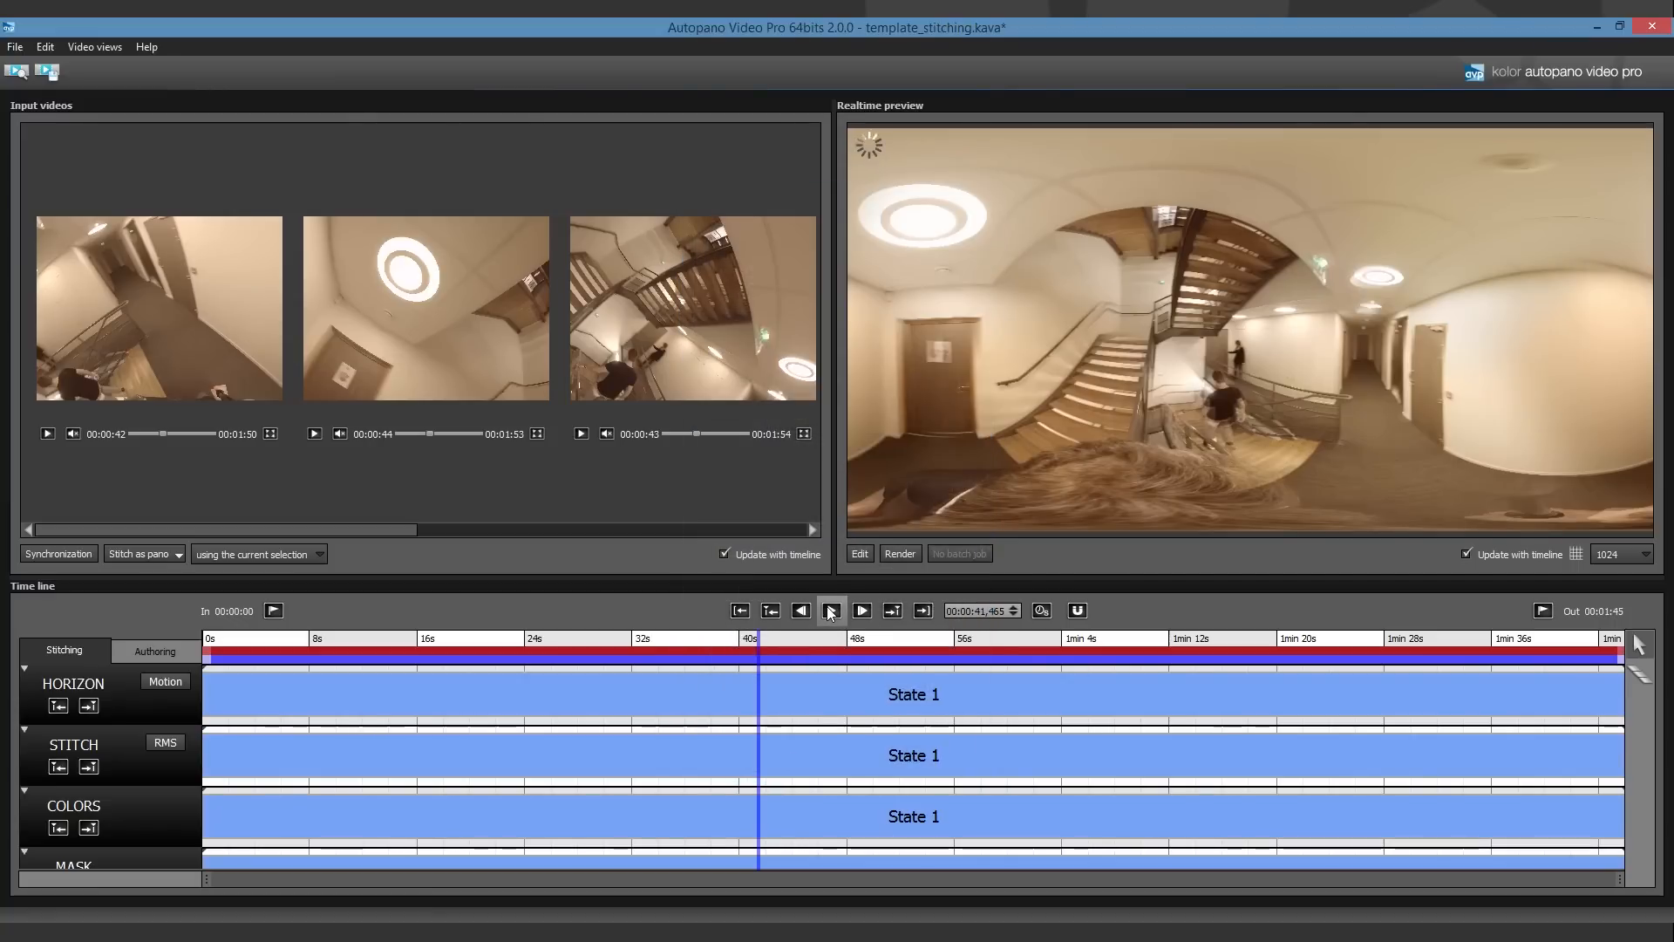
{"action": "left_click", "coordinate": [860, 610]}
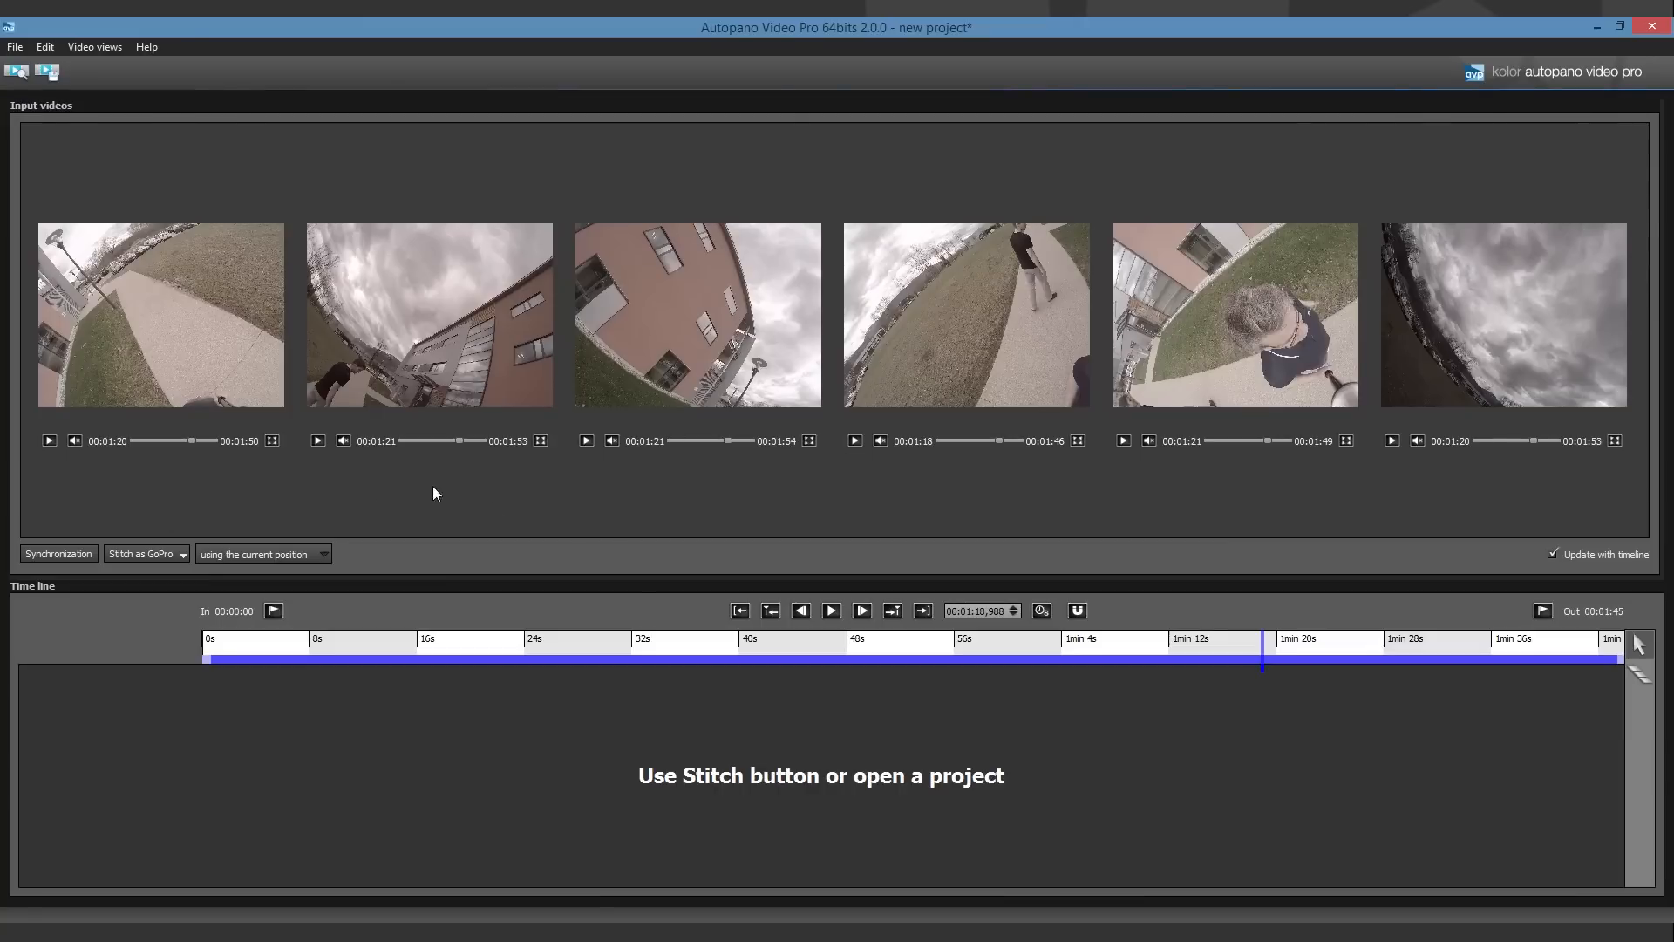
{"action": "mouse_move", "coordinate": [302, 579]}
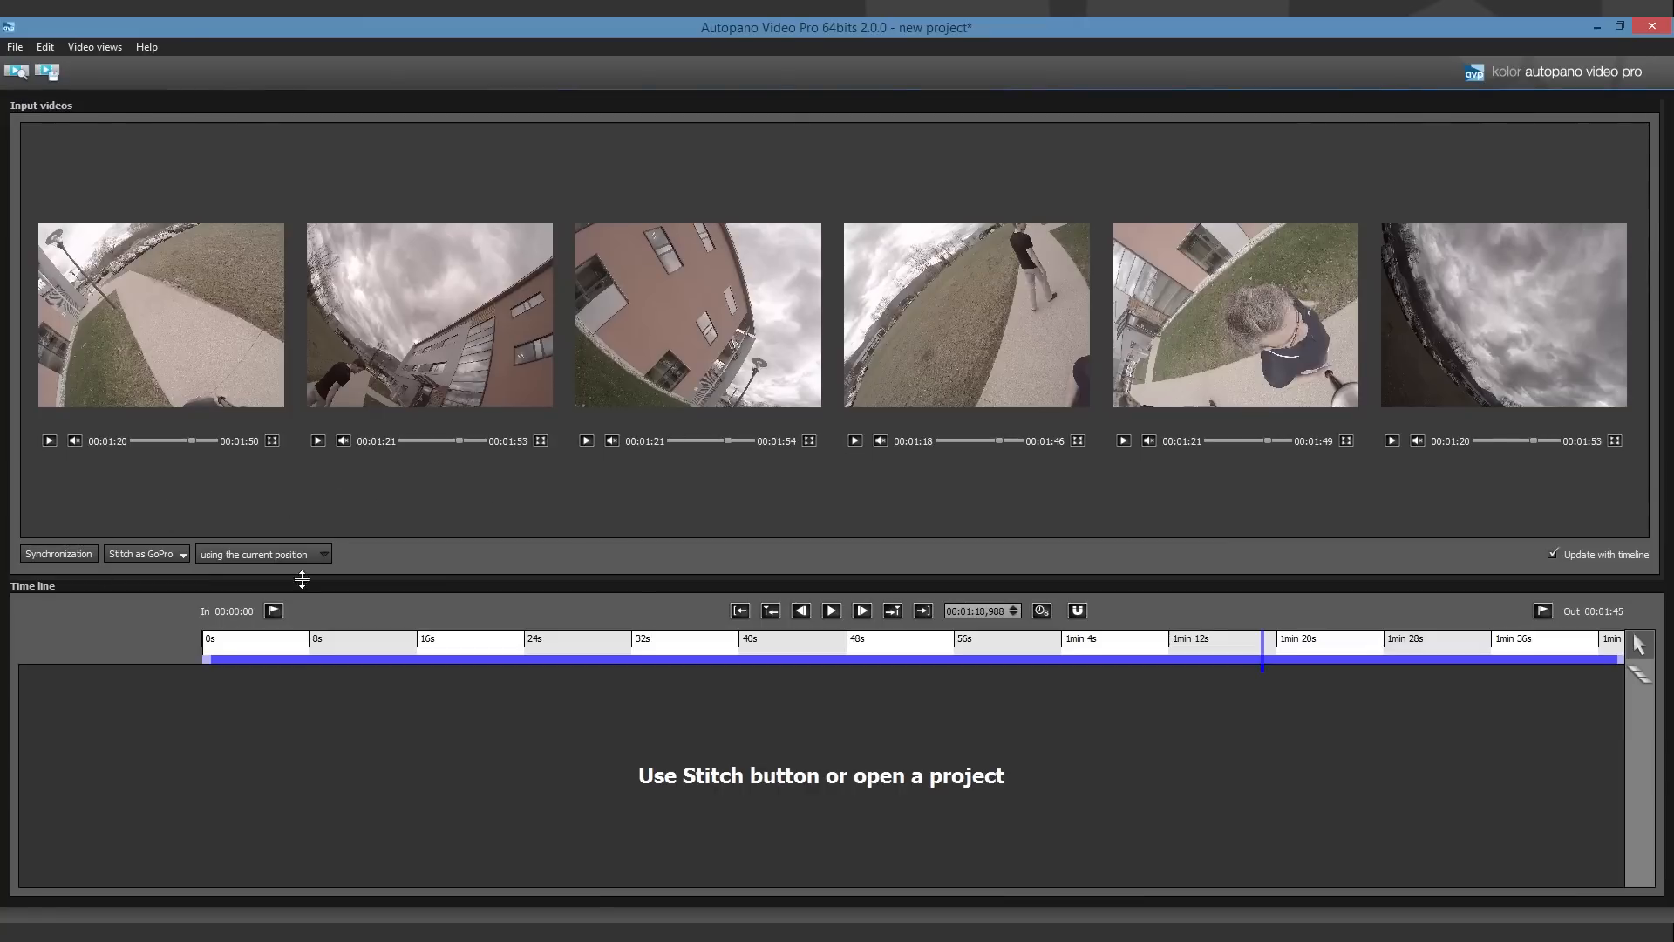
- Stitch the input videos as a GoPro rig using the current position
{"action": "left_click", "coordinate": [140, 552]}
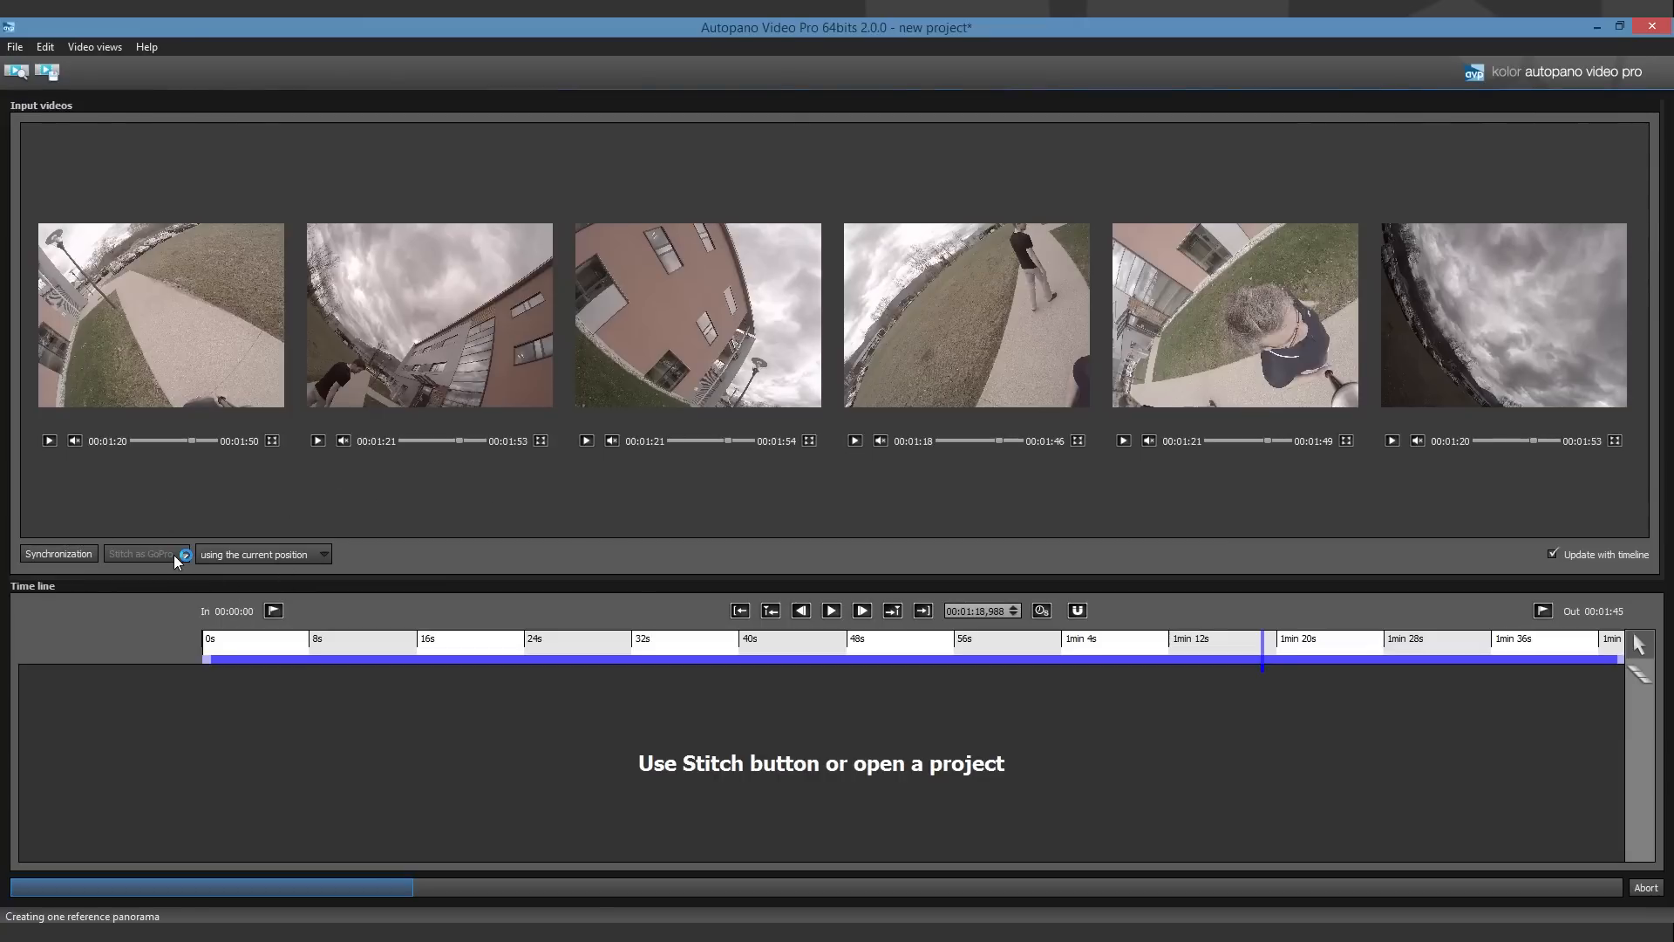
{"action": "left_click", "coordinate": [139, 552]}
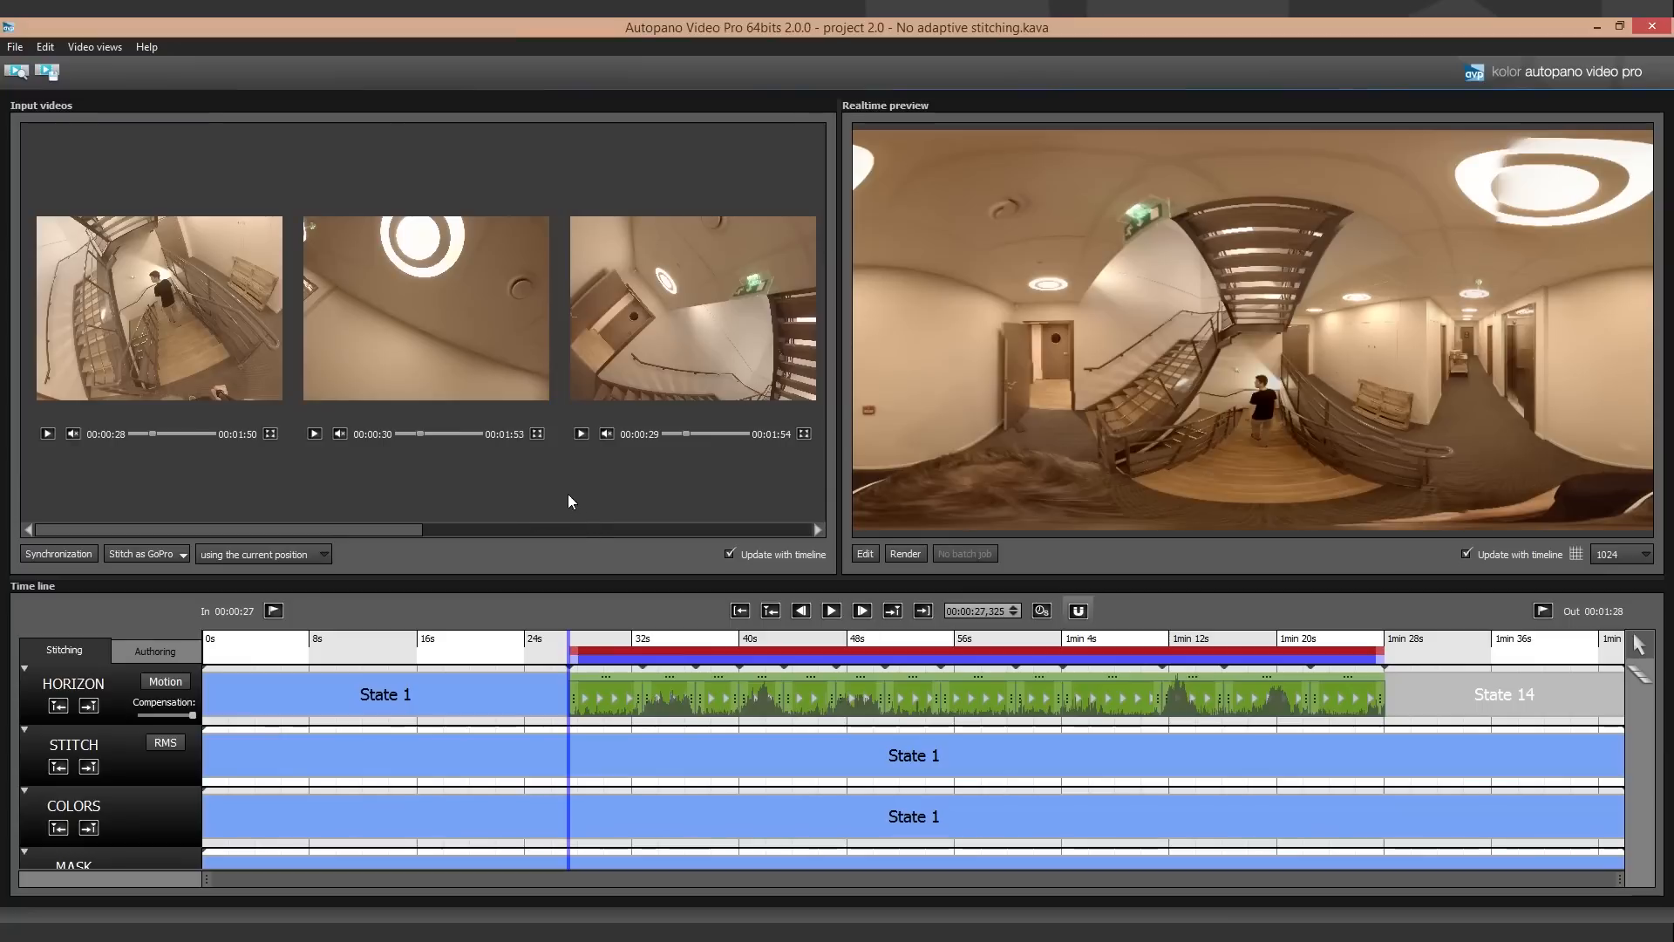
{"action": "mouse_move", "coordinate": [610, 702]}
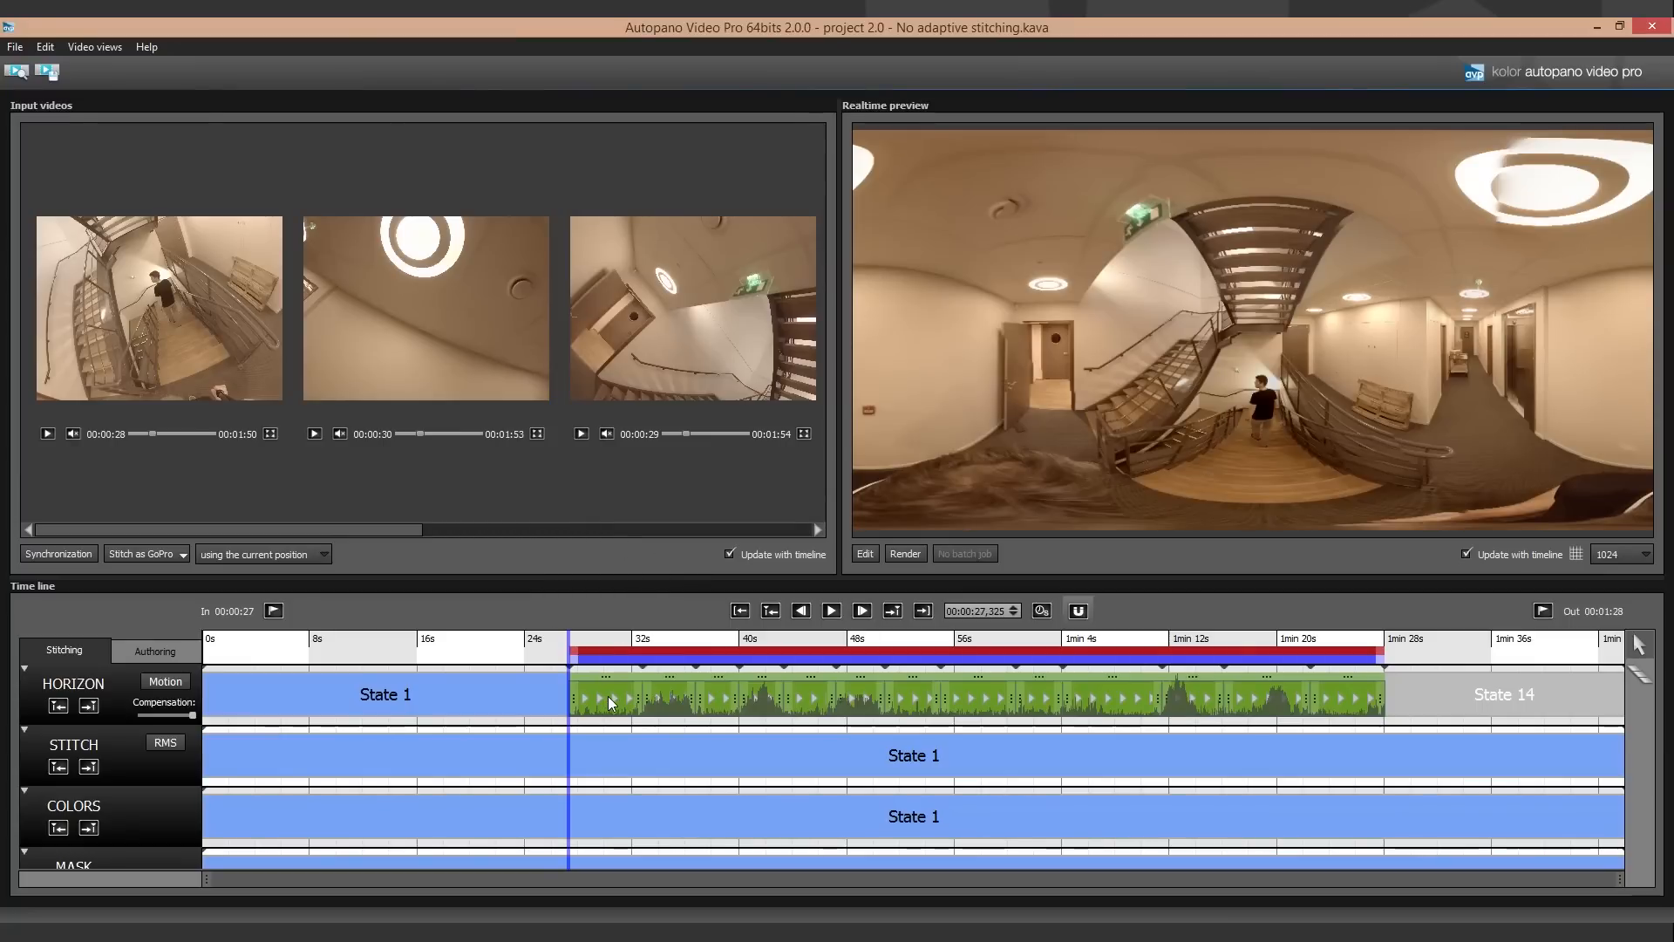
{"action": "mouse_move", "coordinate": [778, 736]}
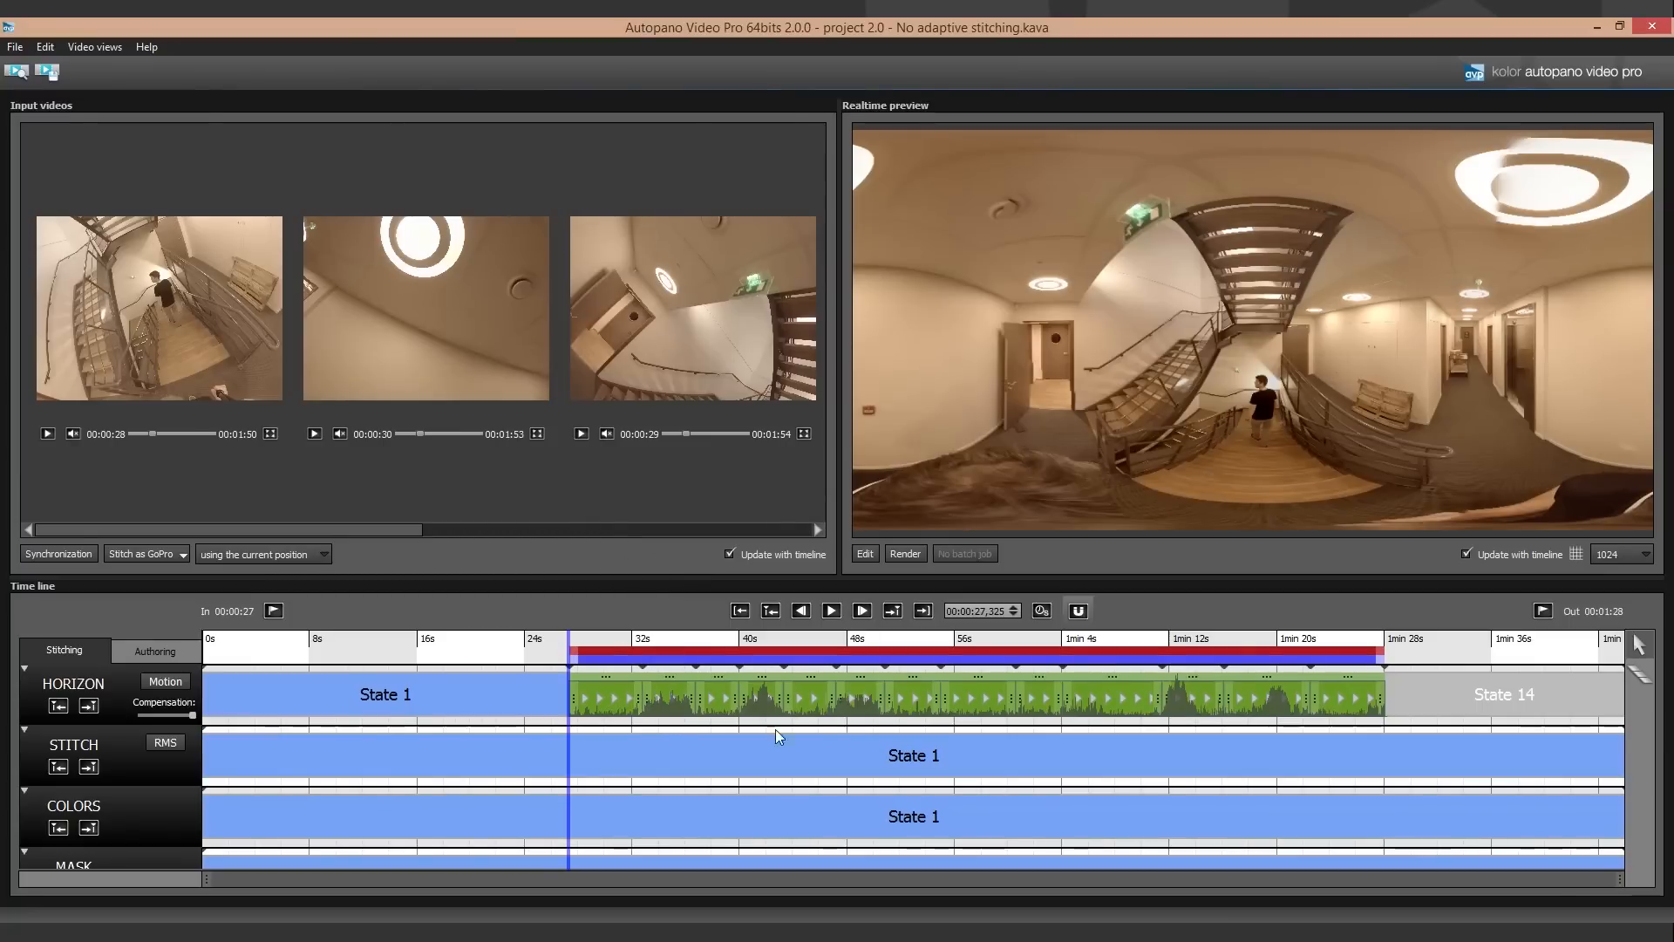
{"action": "mouse_move", "coordinate": [888, 678]}
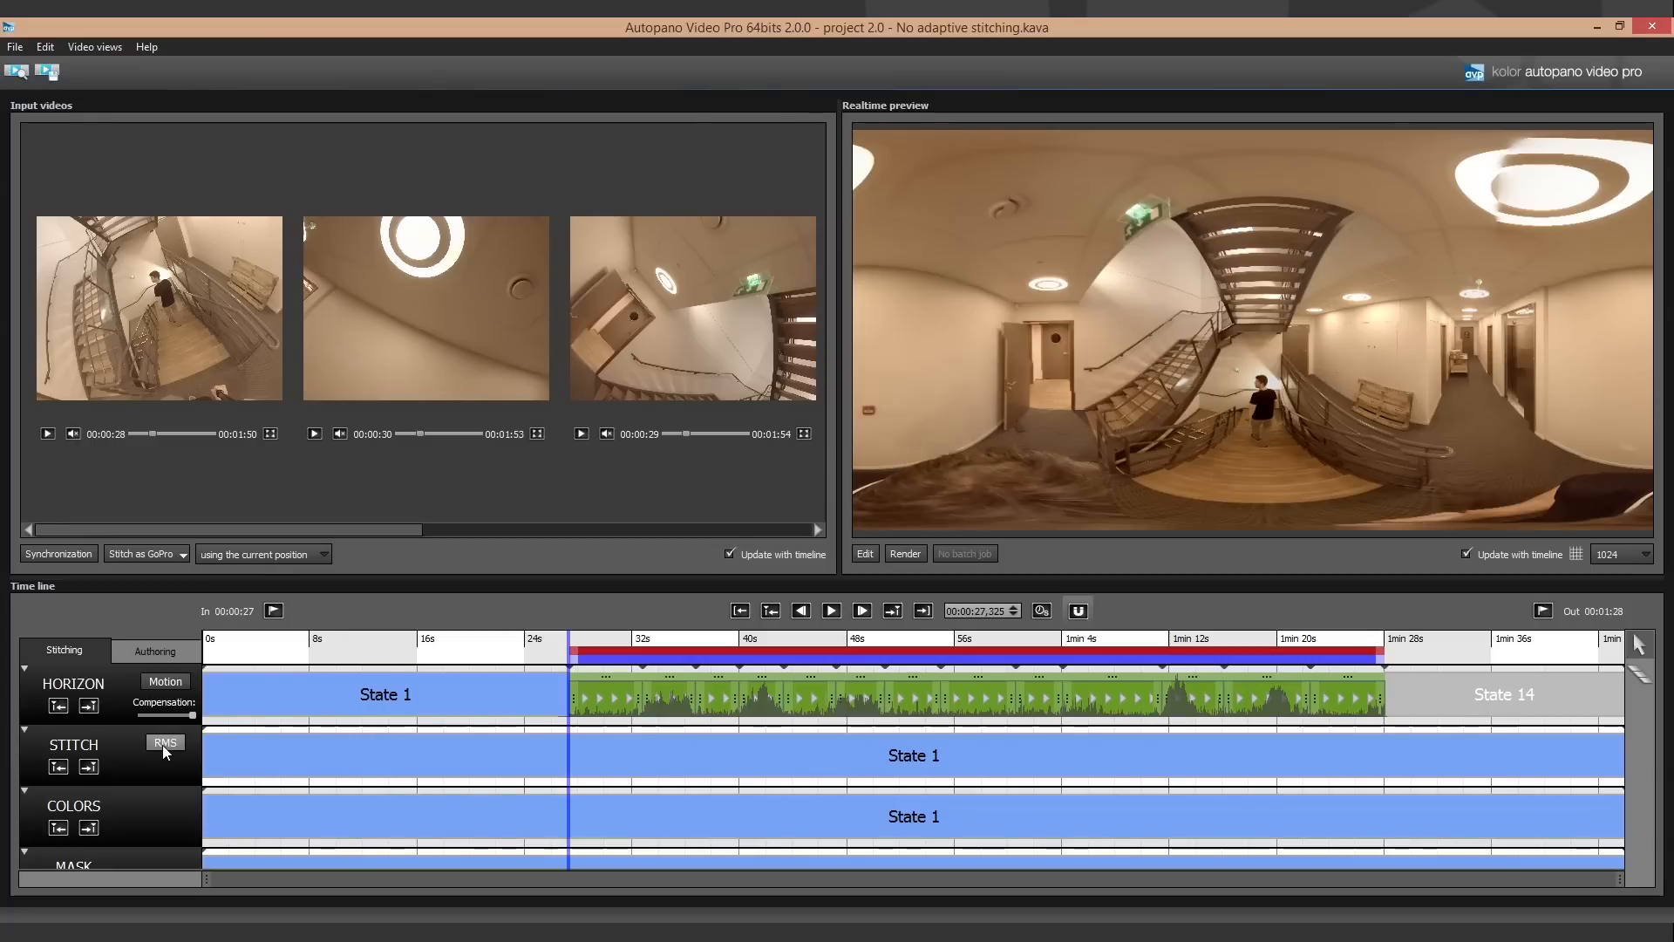
- Display the RMS curve on the STITCH track of the timeline
{"action": "left_click", "coordinate": [164, 743]}
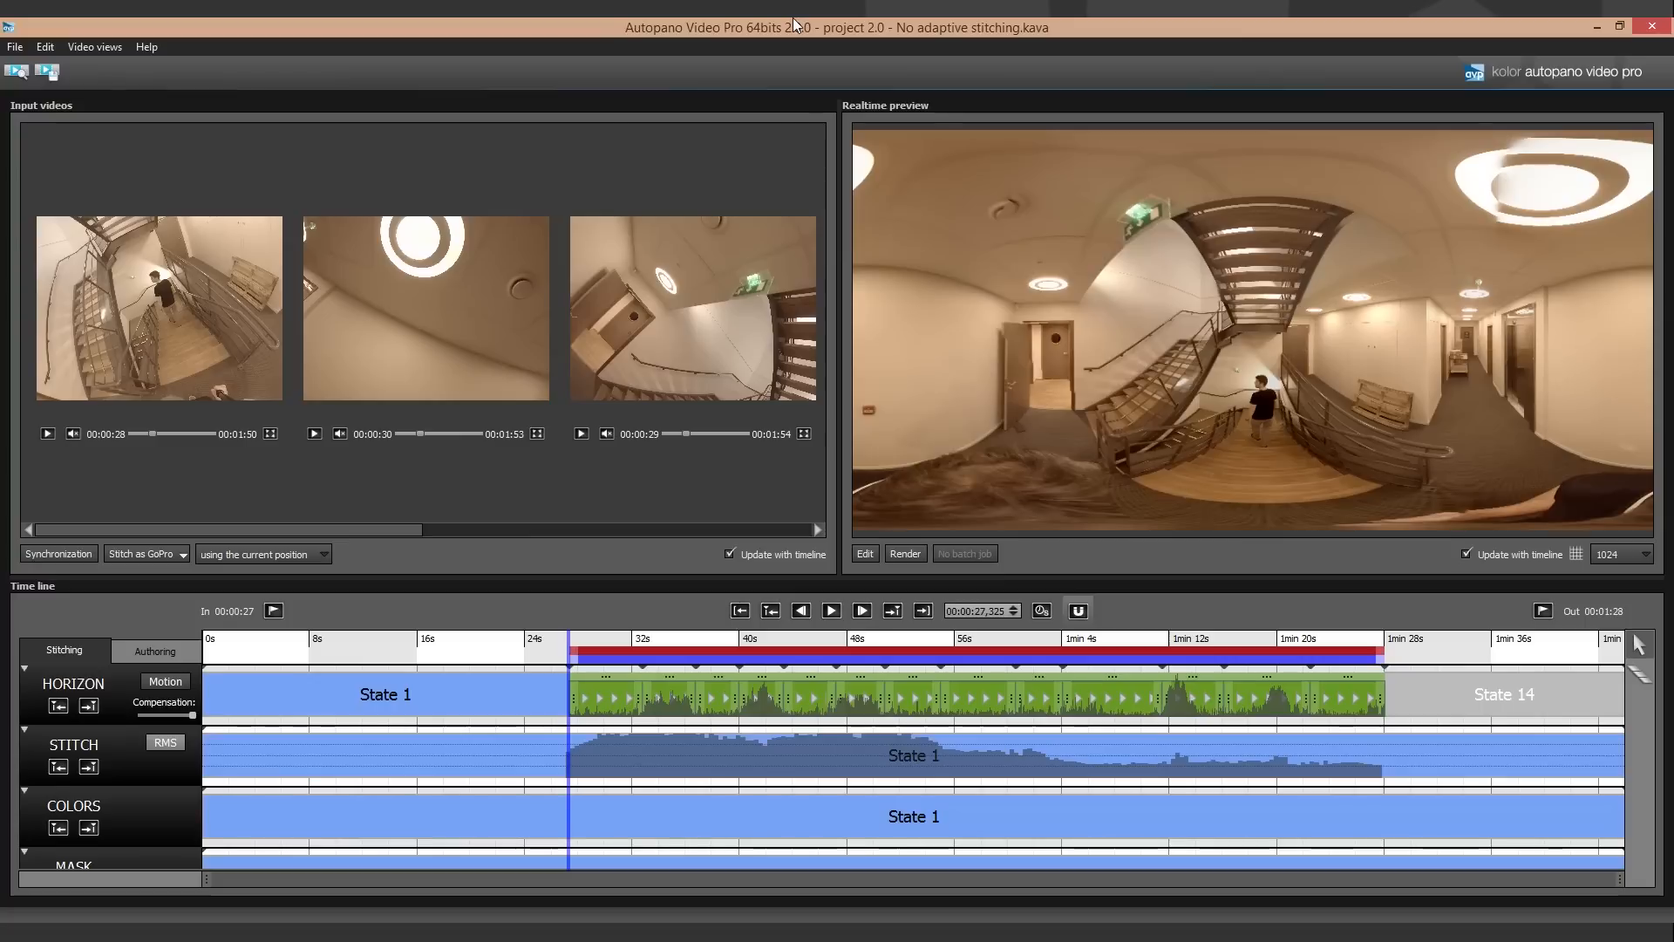
{"action": "mouse_move", "coordinate": [568, 762]}
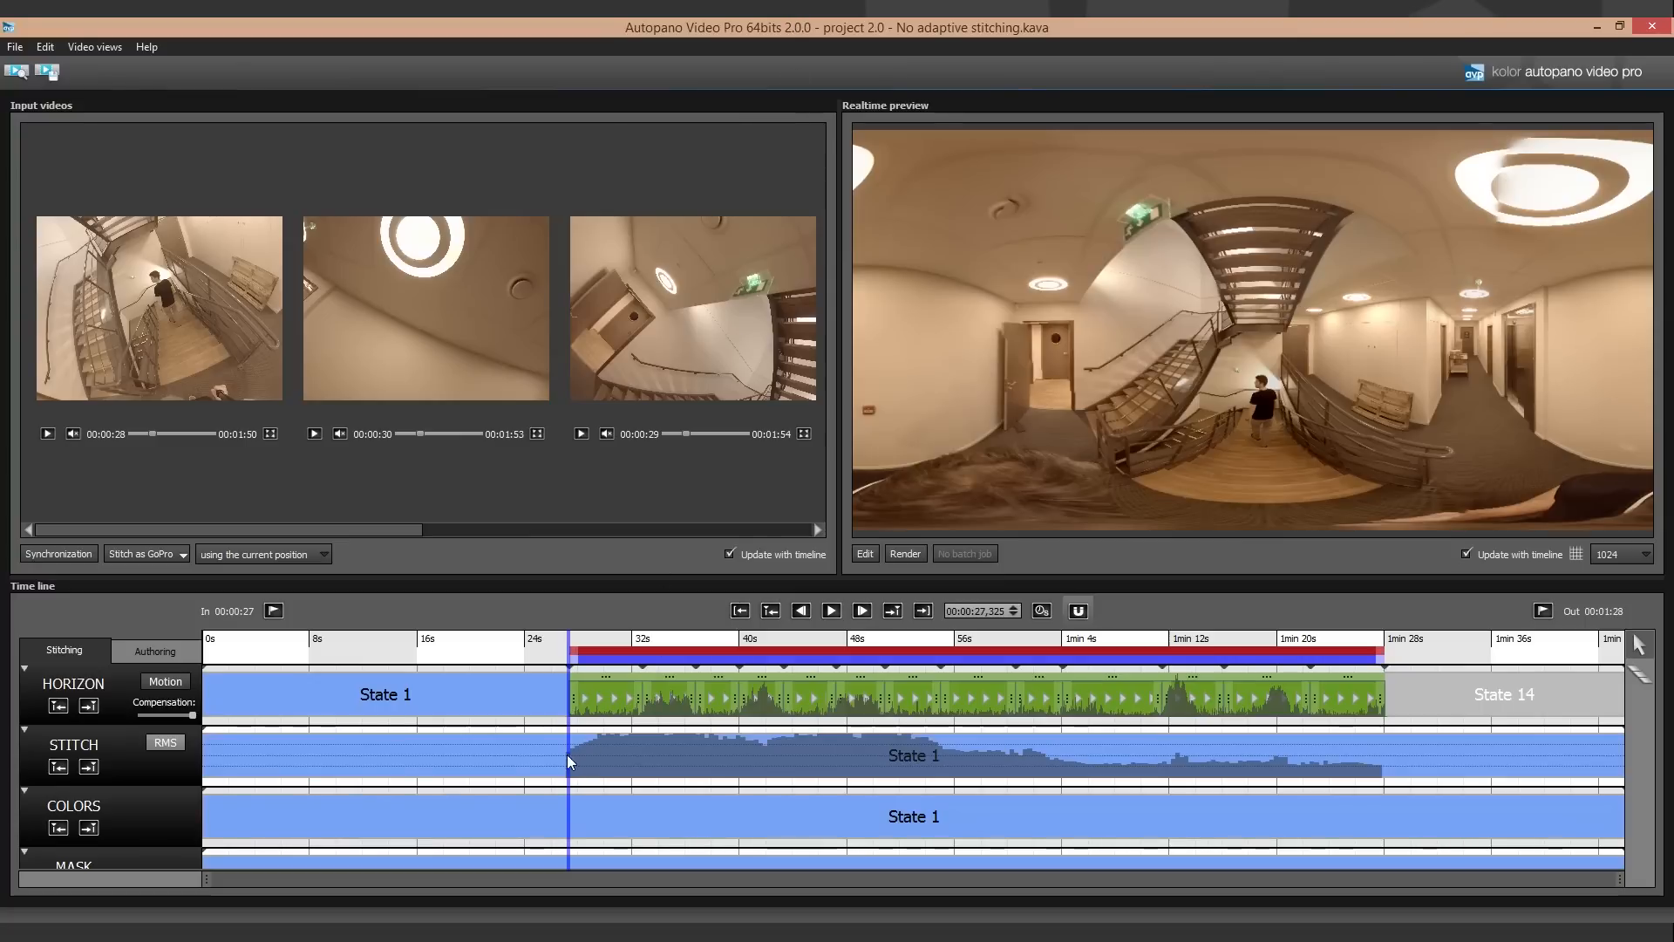
{"action": "mouse_move", "coordinate": [764, 749]}
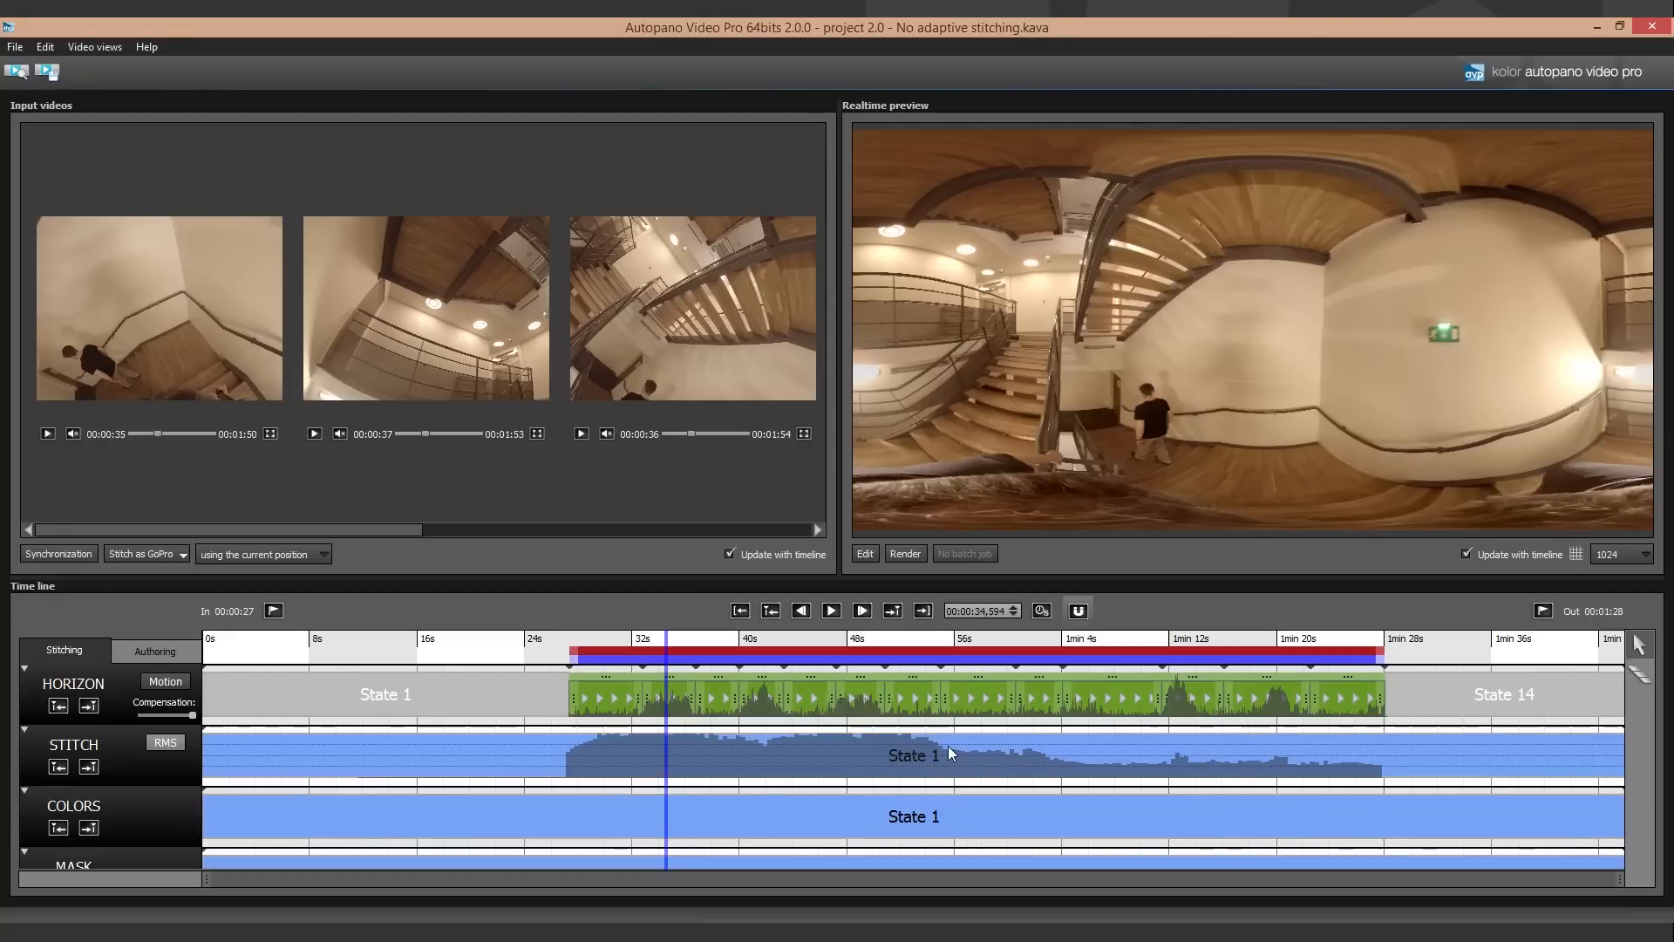
{"action": "mouse_move", "coordinate": [952, 755]}
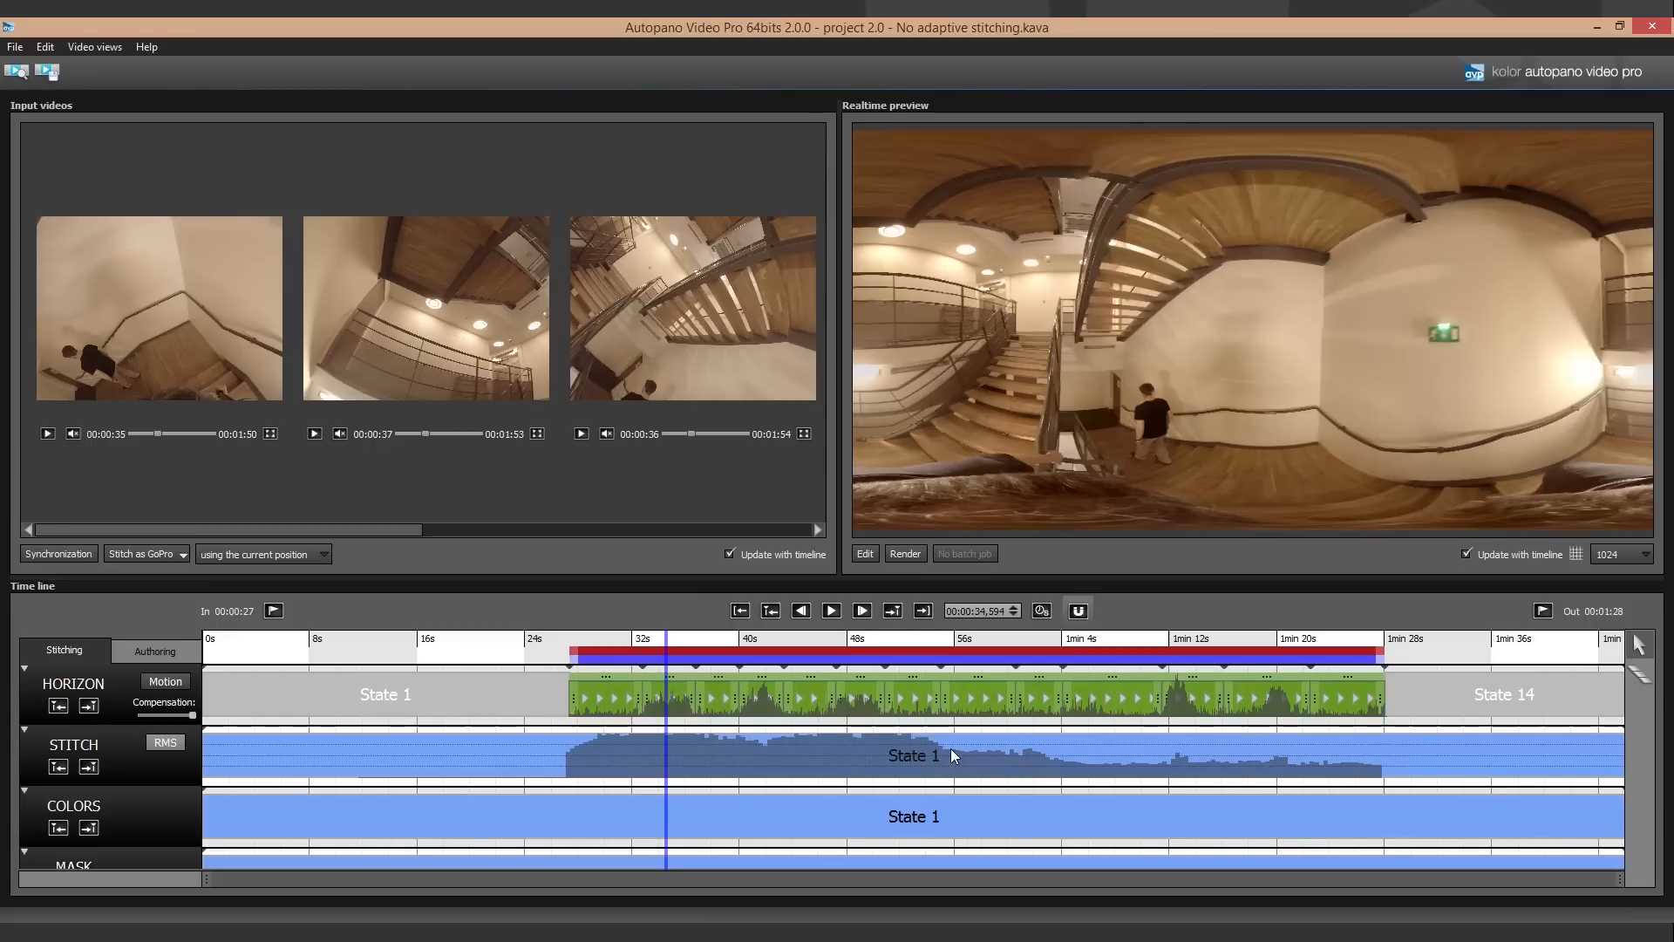
{"action": "left_click", "coordinate": [973, 640]}
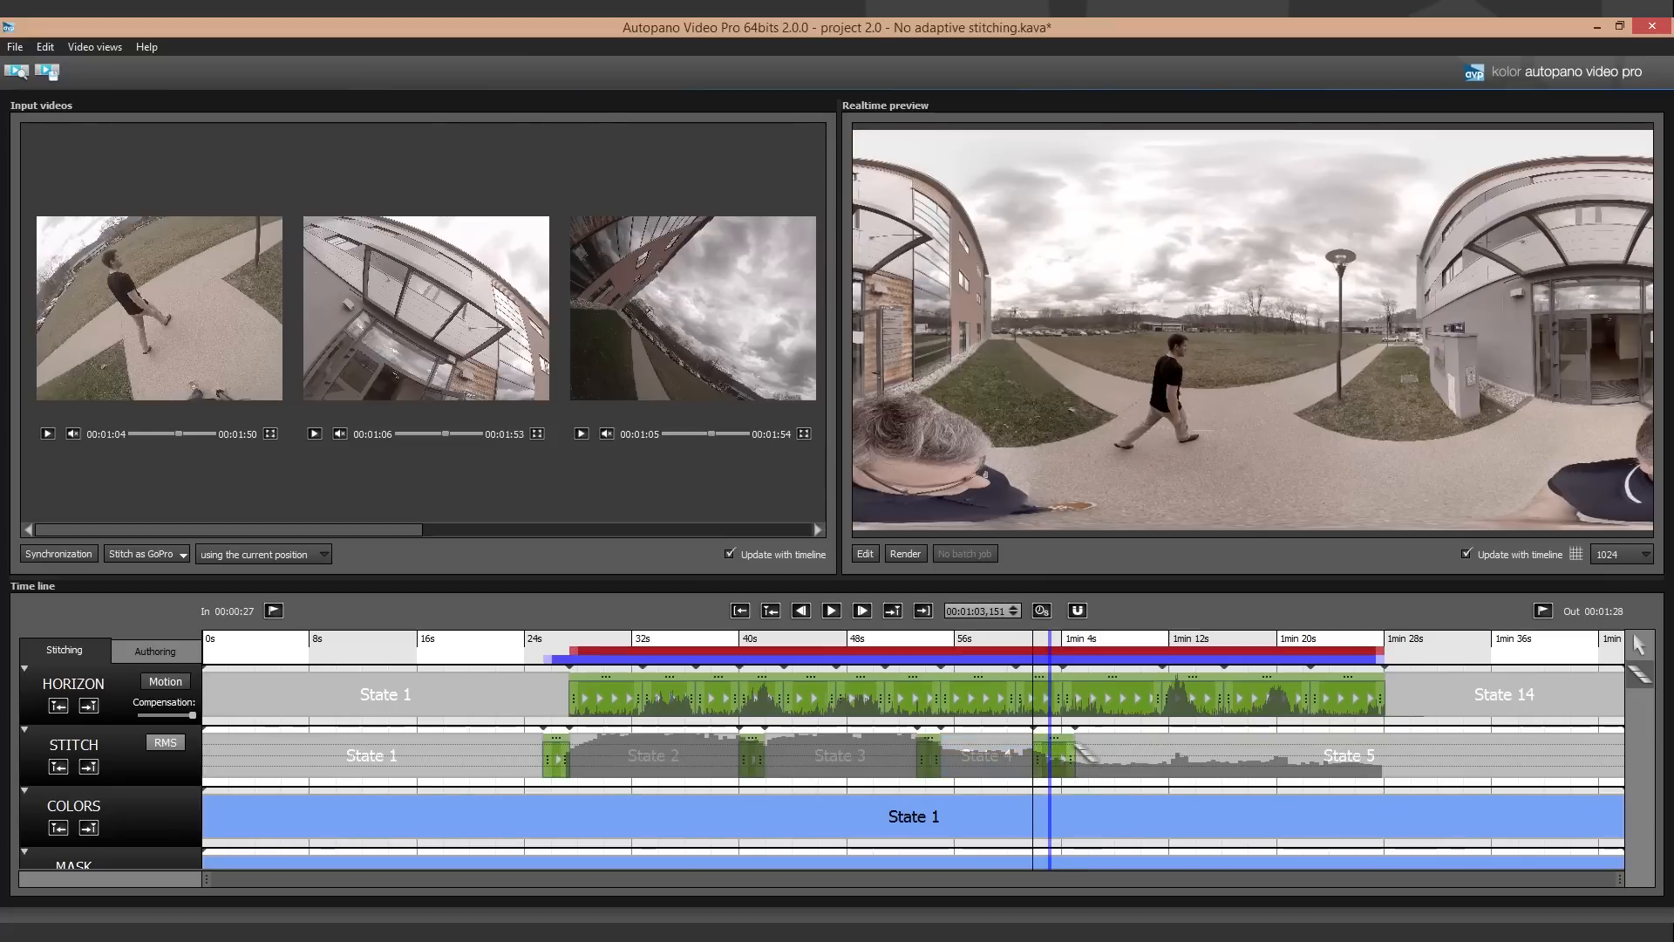
- Add a state cut on the STITCH track at an RMS jump, creating a sixth state
{"action": "left_click", "coordinate": [1073, 755]}
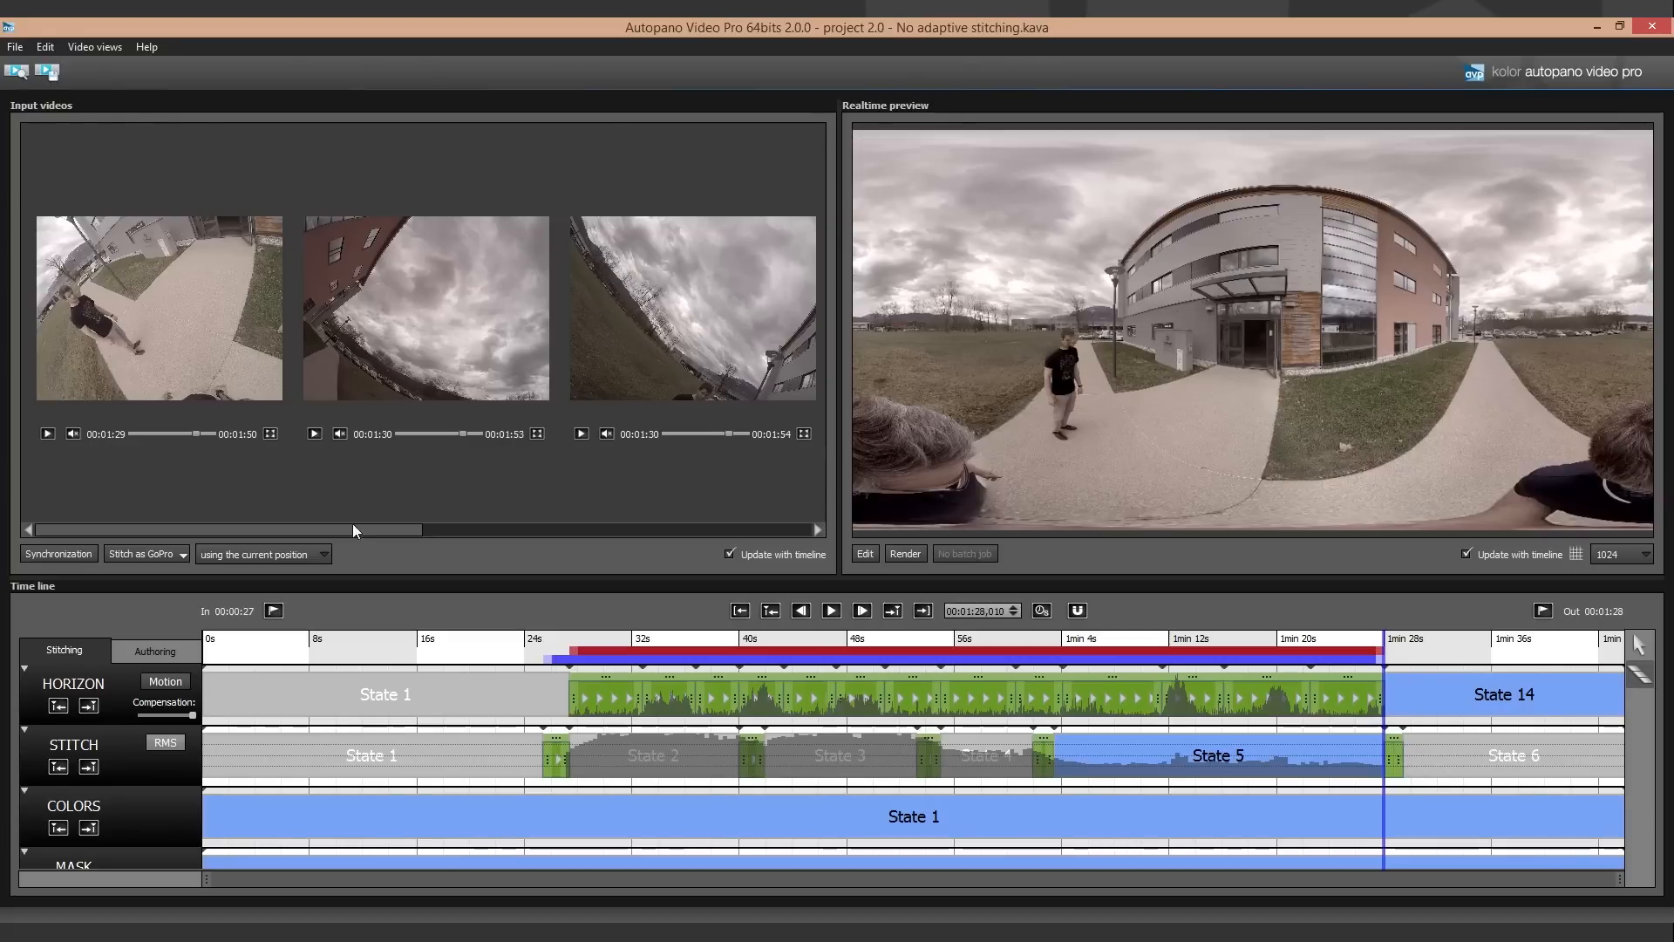
- Restitch State 2 as GoPro using only the current selection's time range
{"action": "right_click", "coordinate": [665, 762]}
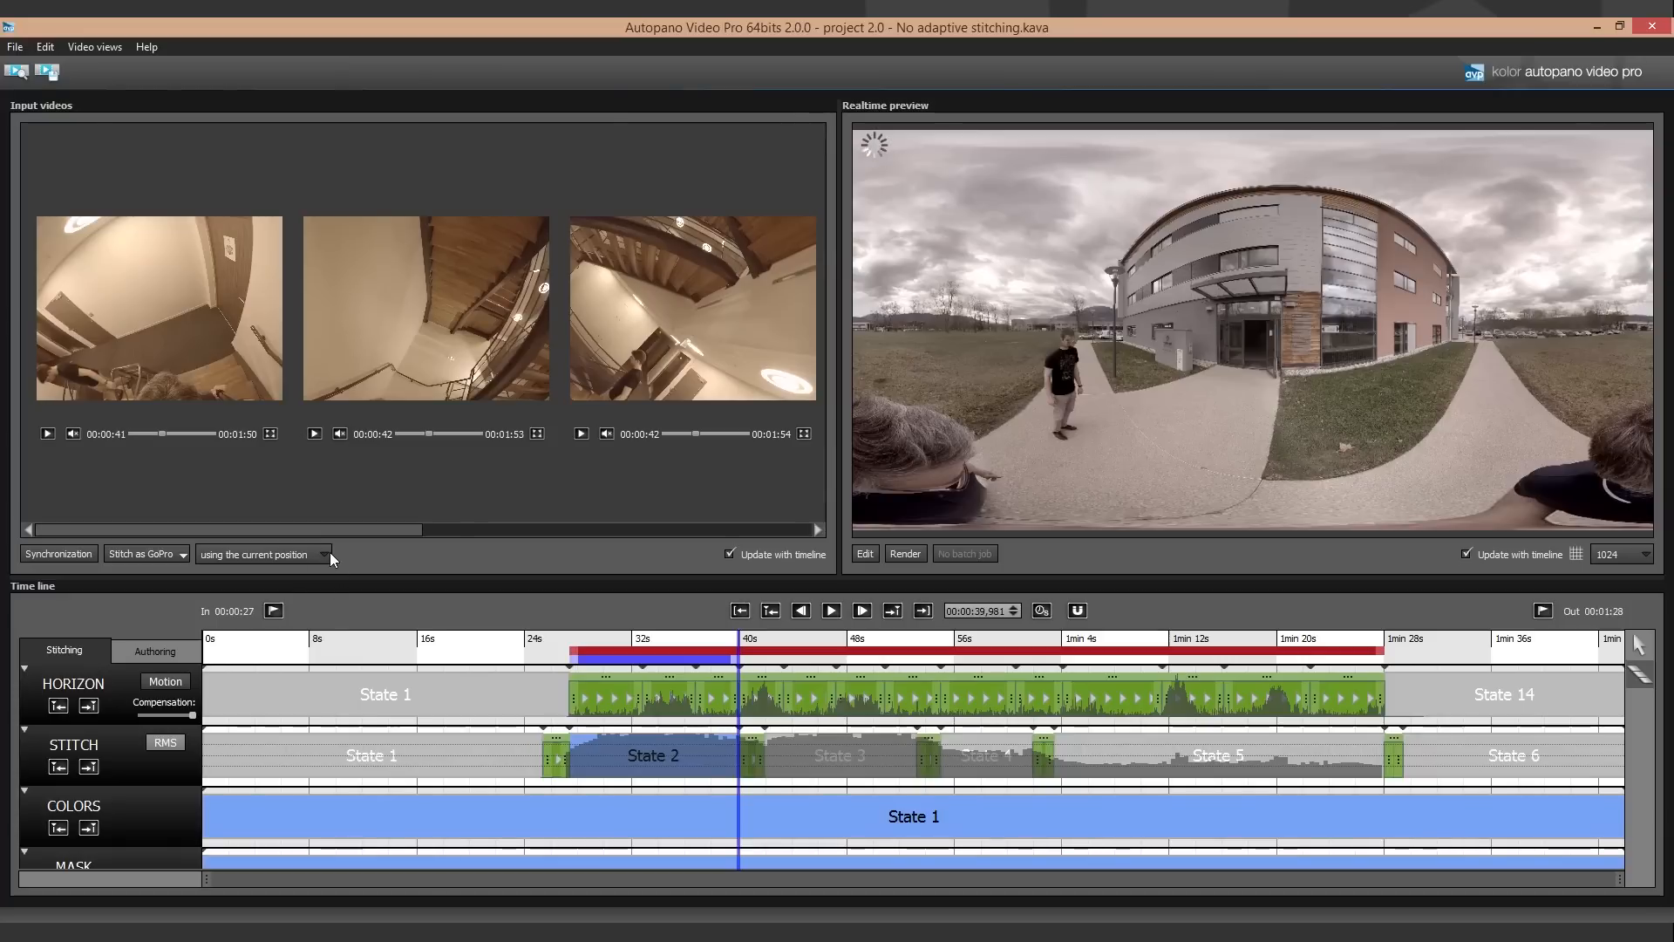
{"action": "left_click", "coordinate": [256, 553]}
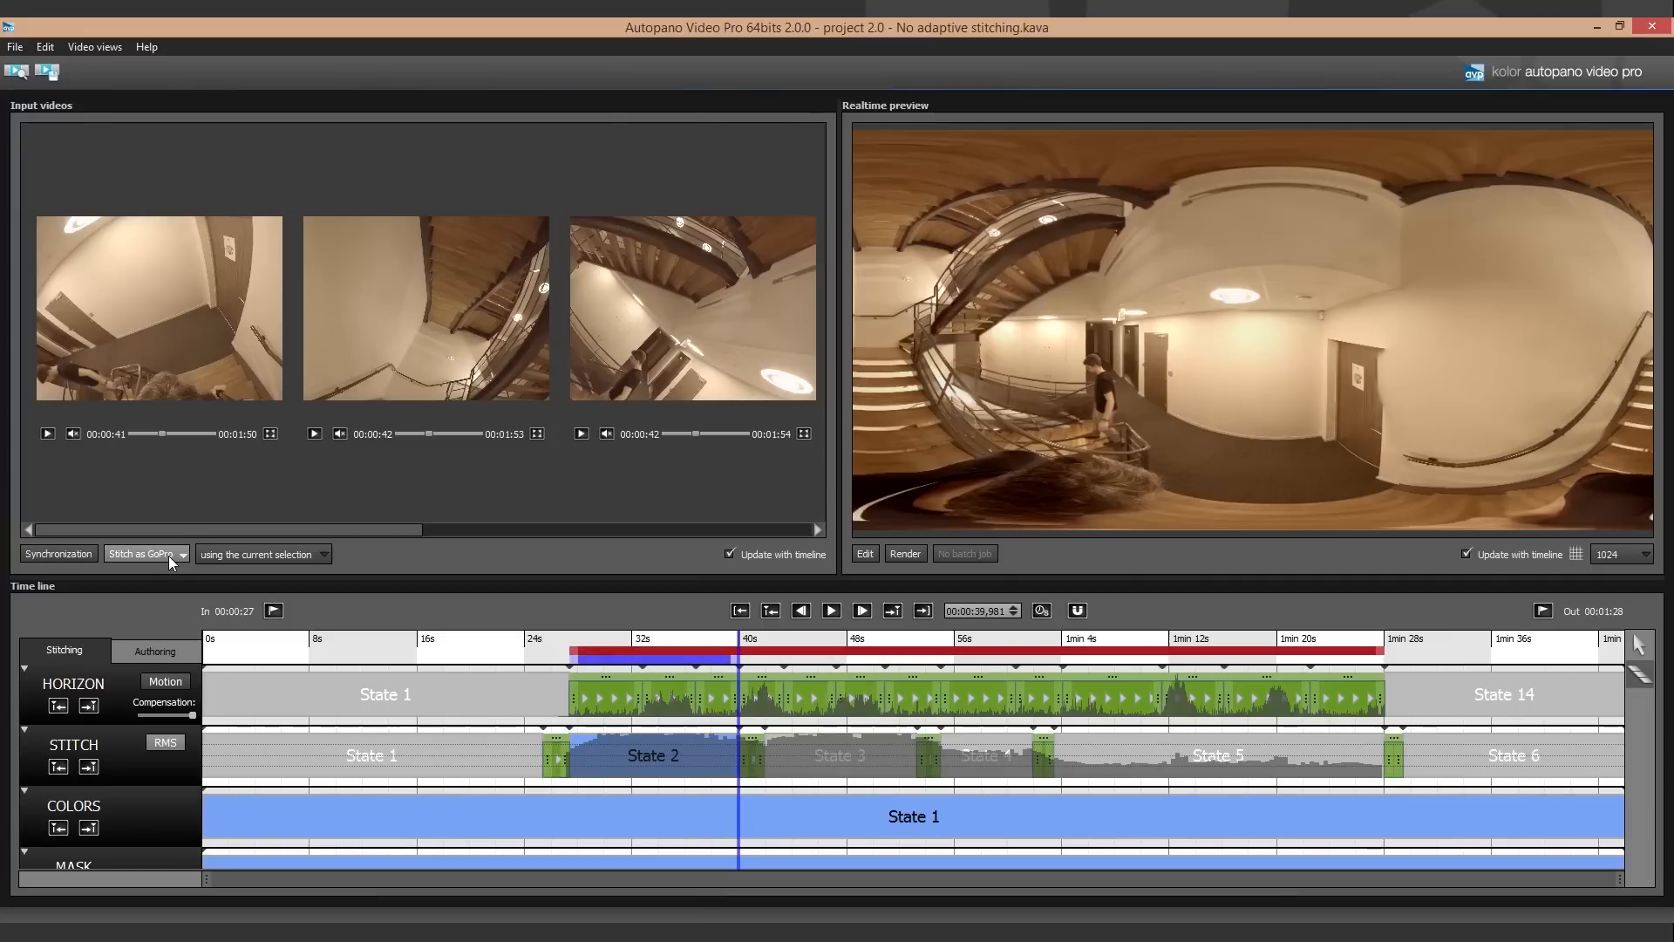
{"action": "left_click", "coordinate": [140, 553]}
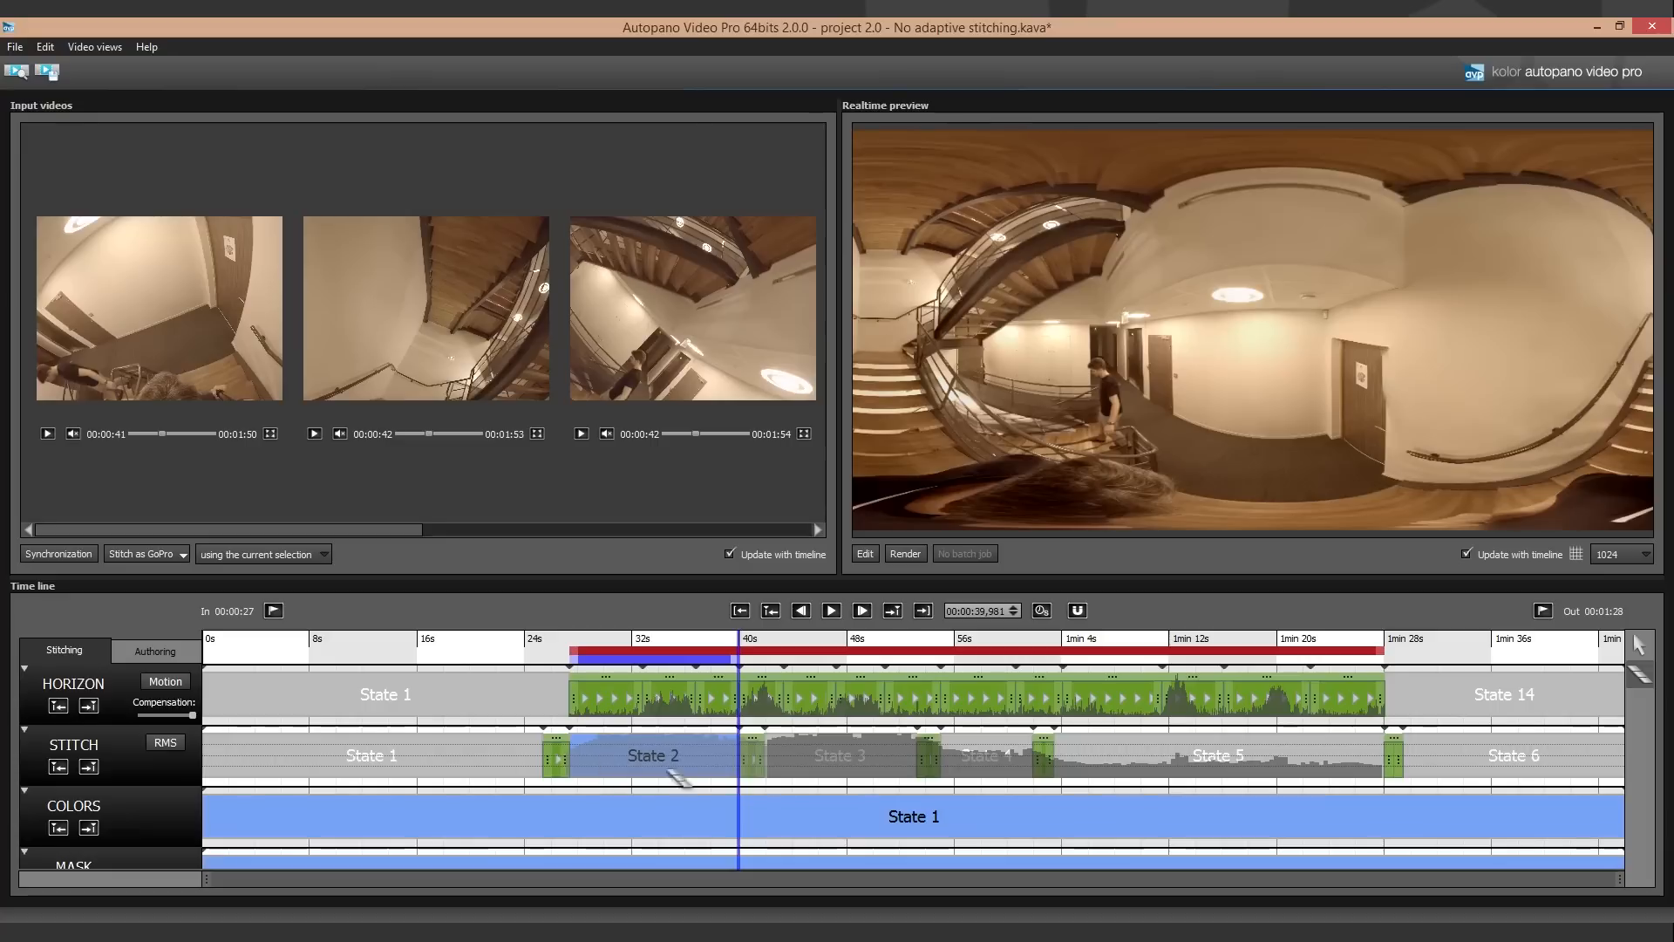
- Restitch State 3 over its own range, then start the range-based restitch of State 4
{"action": "left_click", "coordinate": [164, 742]}
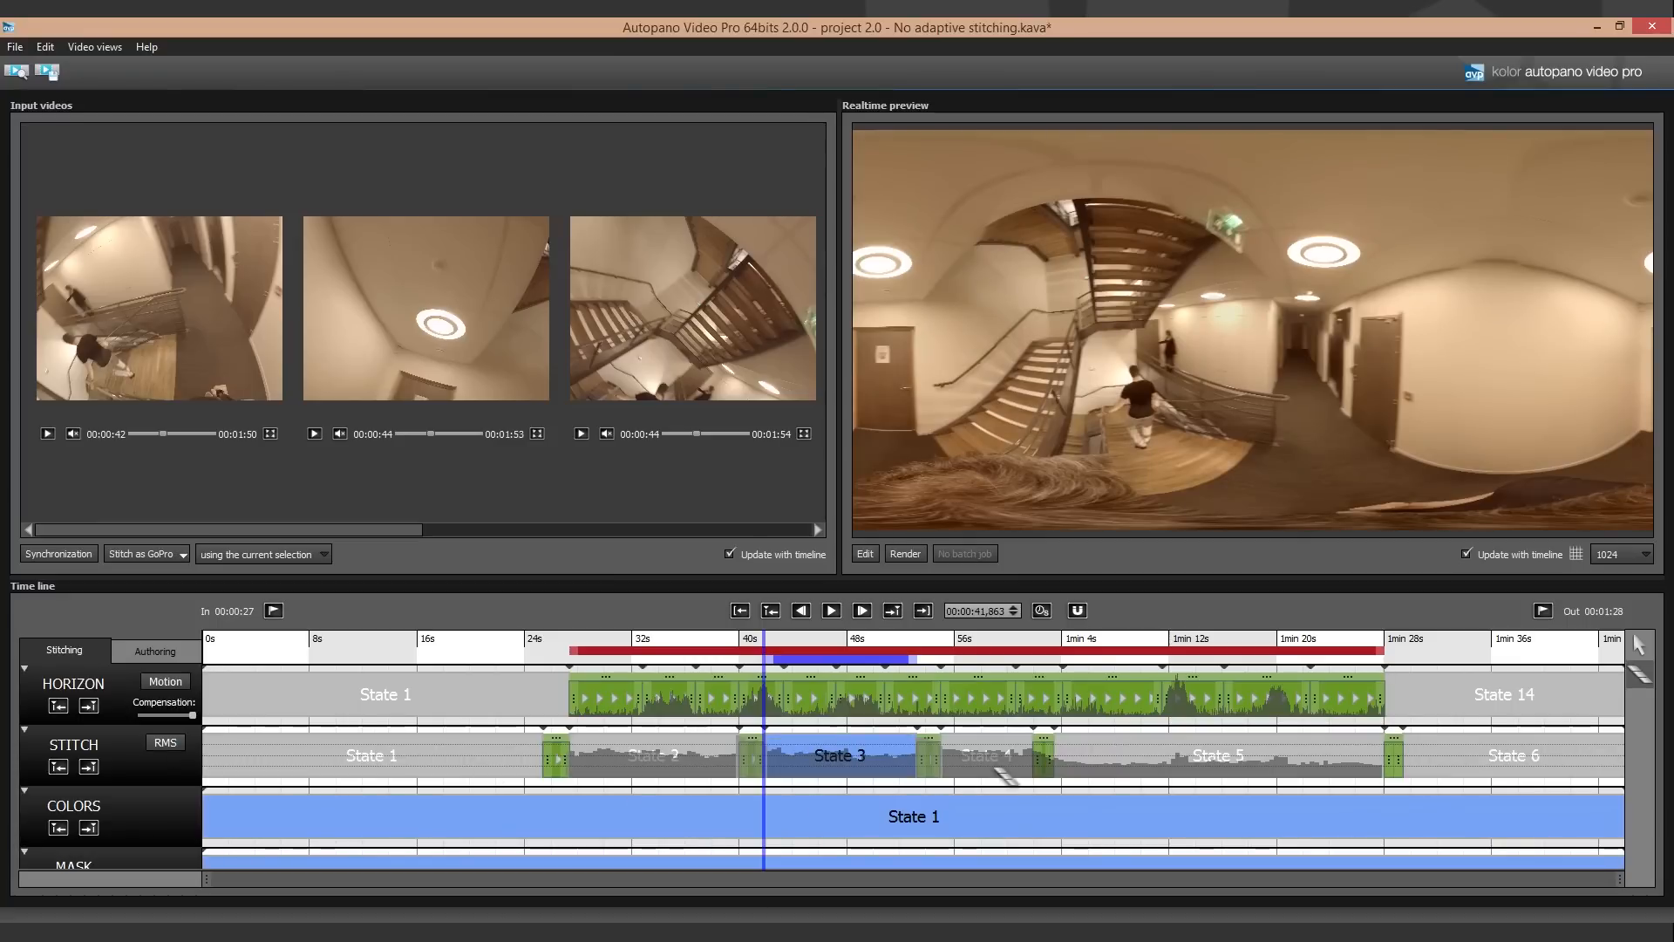
{"action": "left_click", "coordinate": [987, 755]}
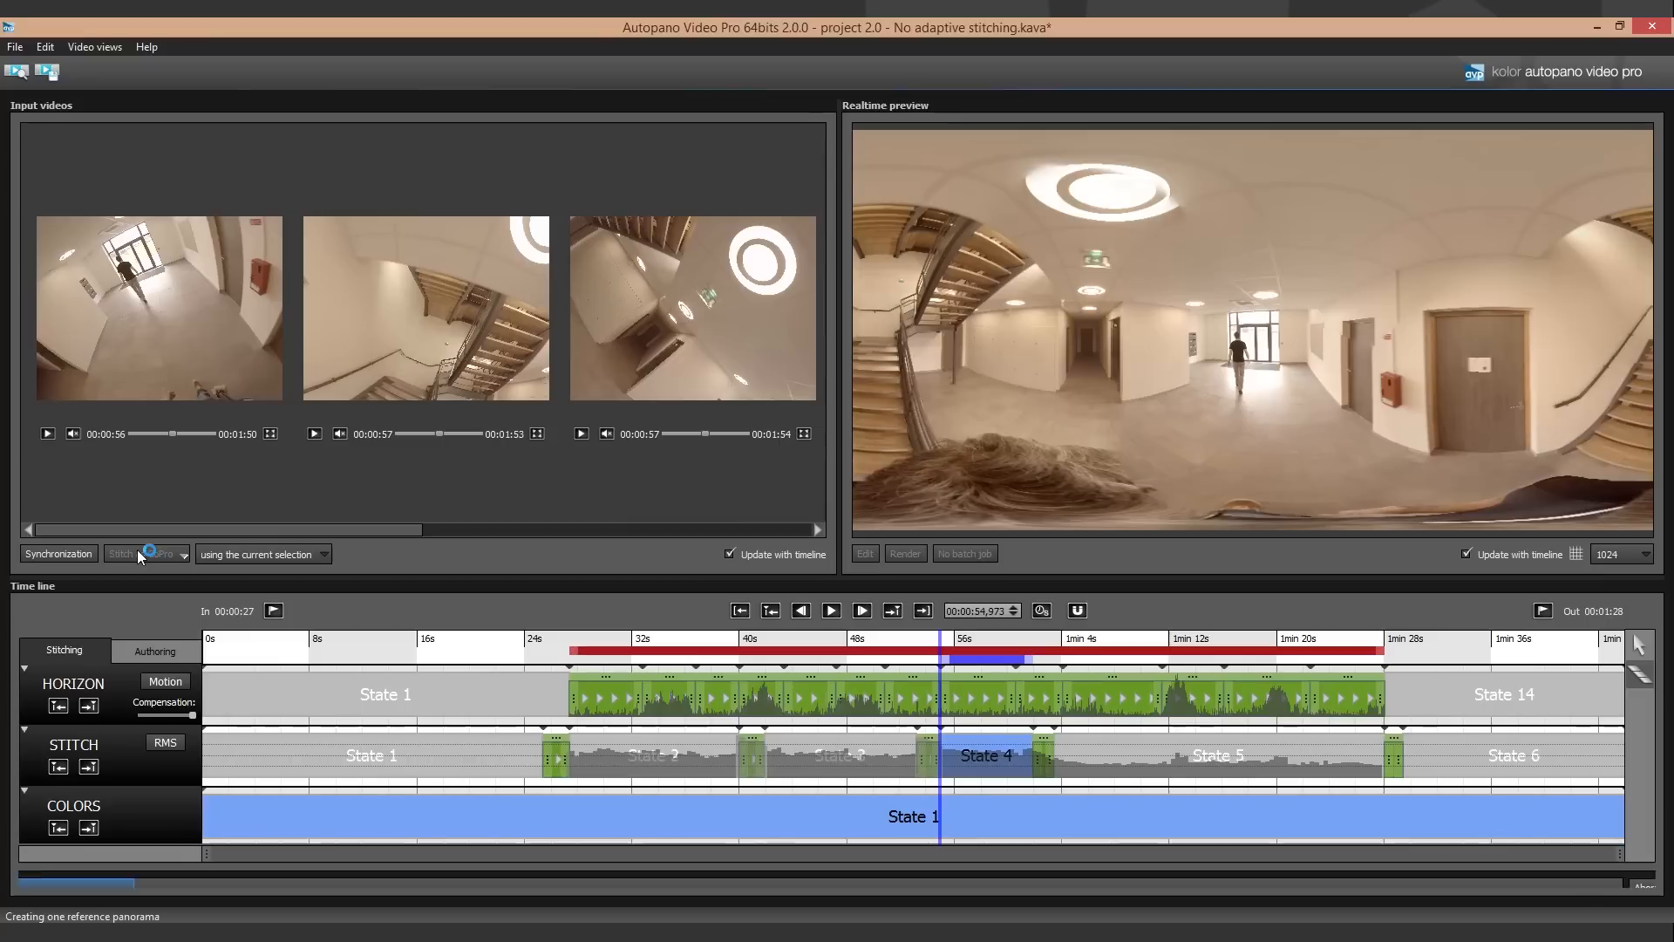